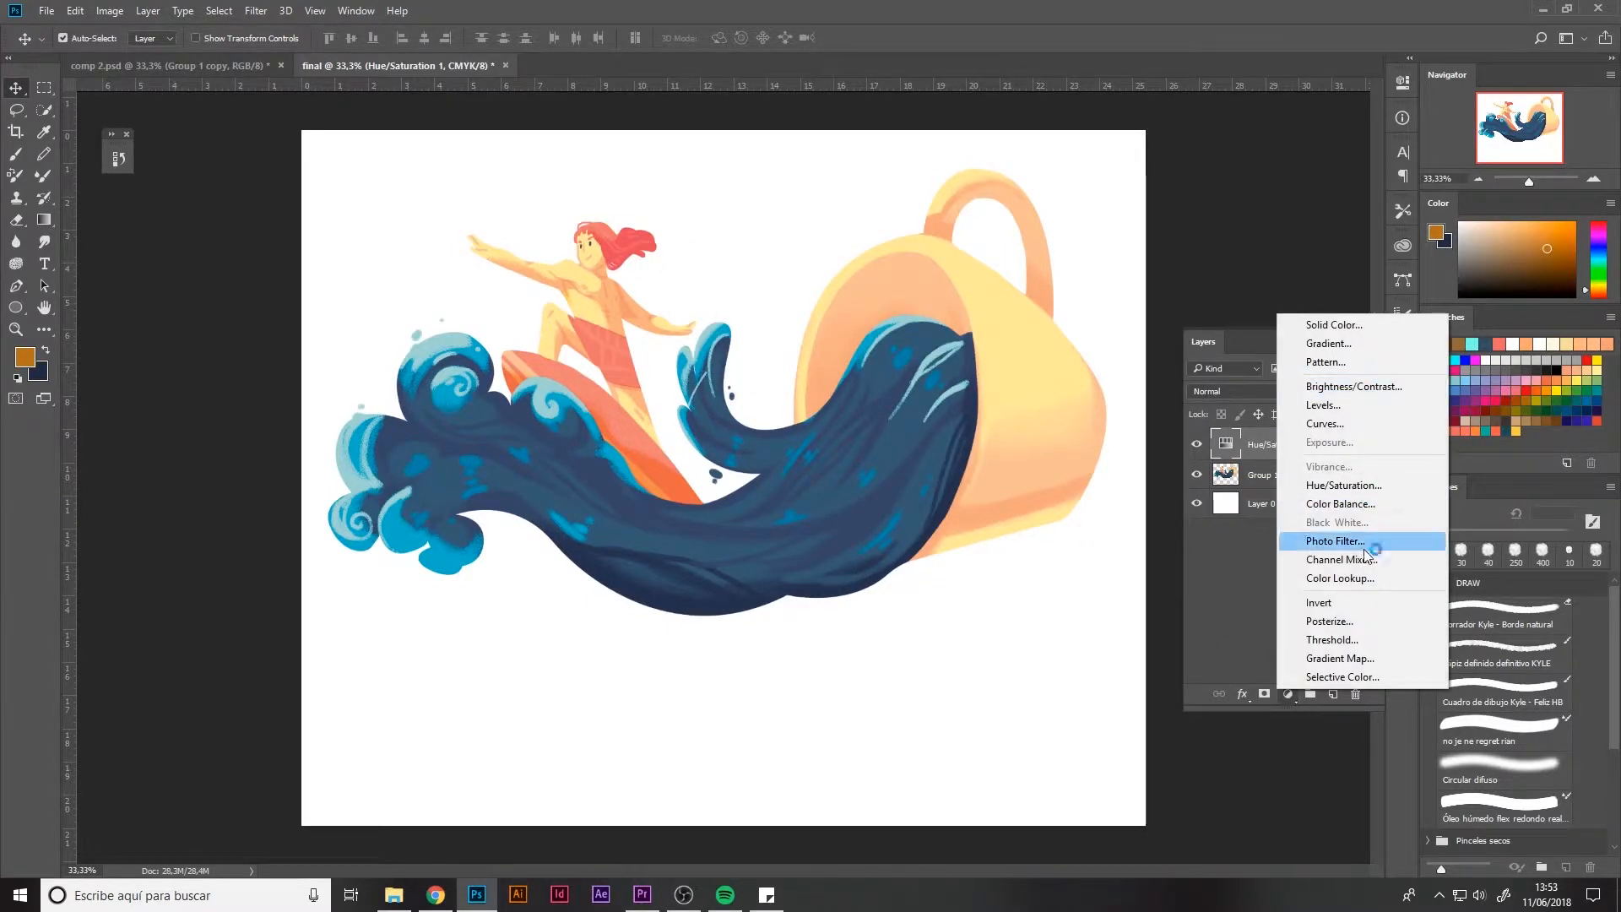
Warm the illustration with a Color Balance adjustment and merge it into Group 1 copy.
click(1340, 503)
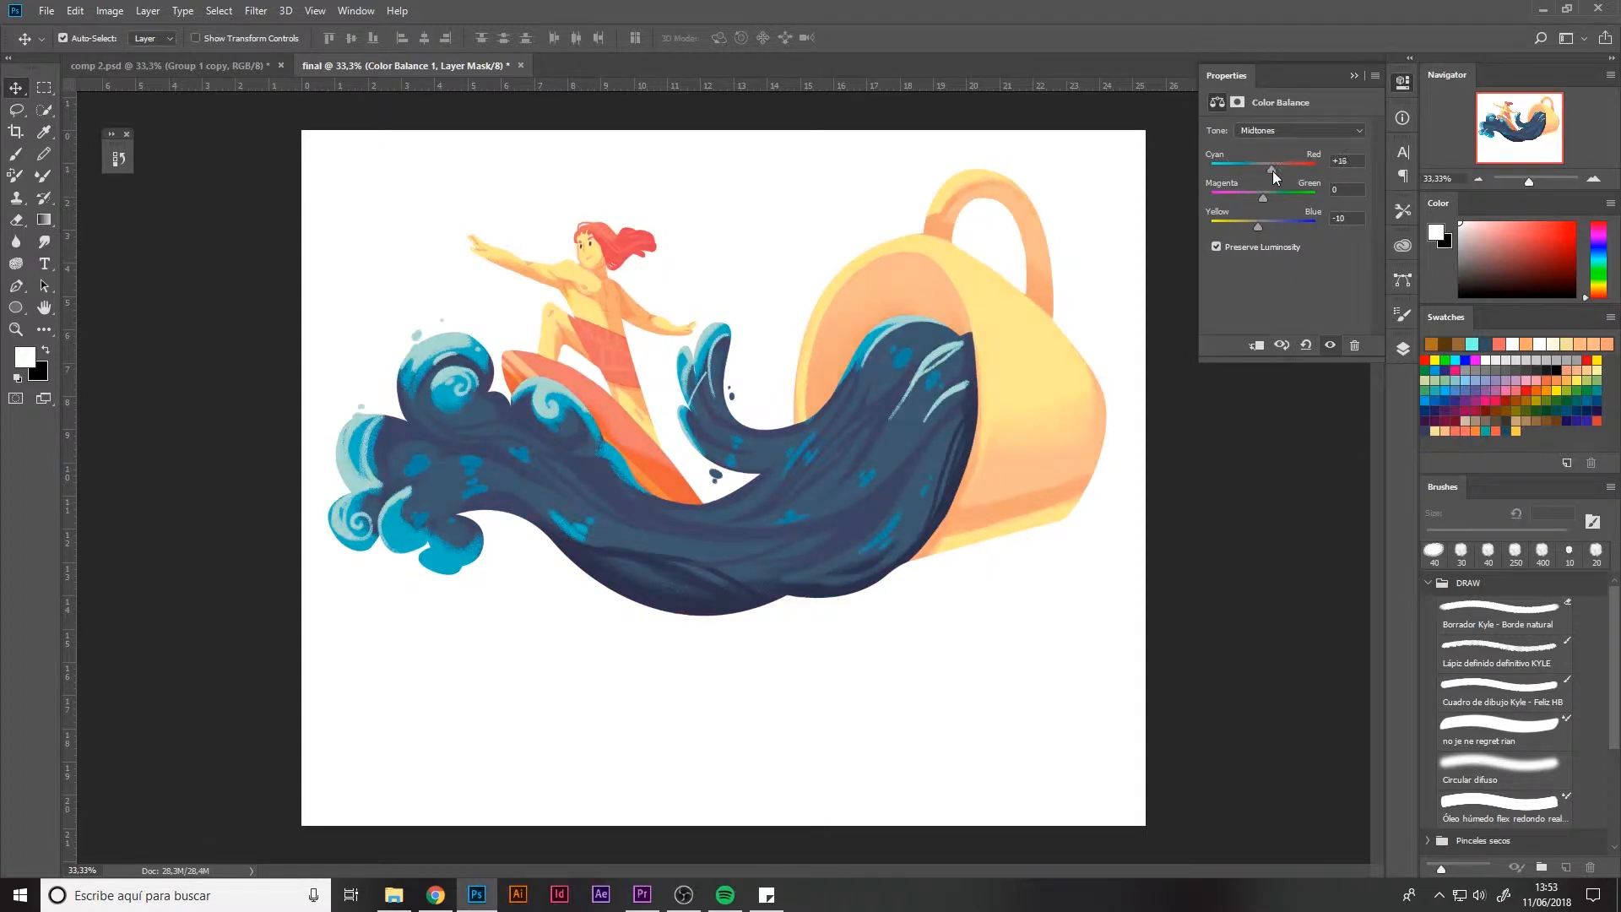
click(1290, 694)
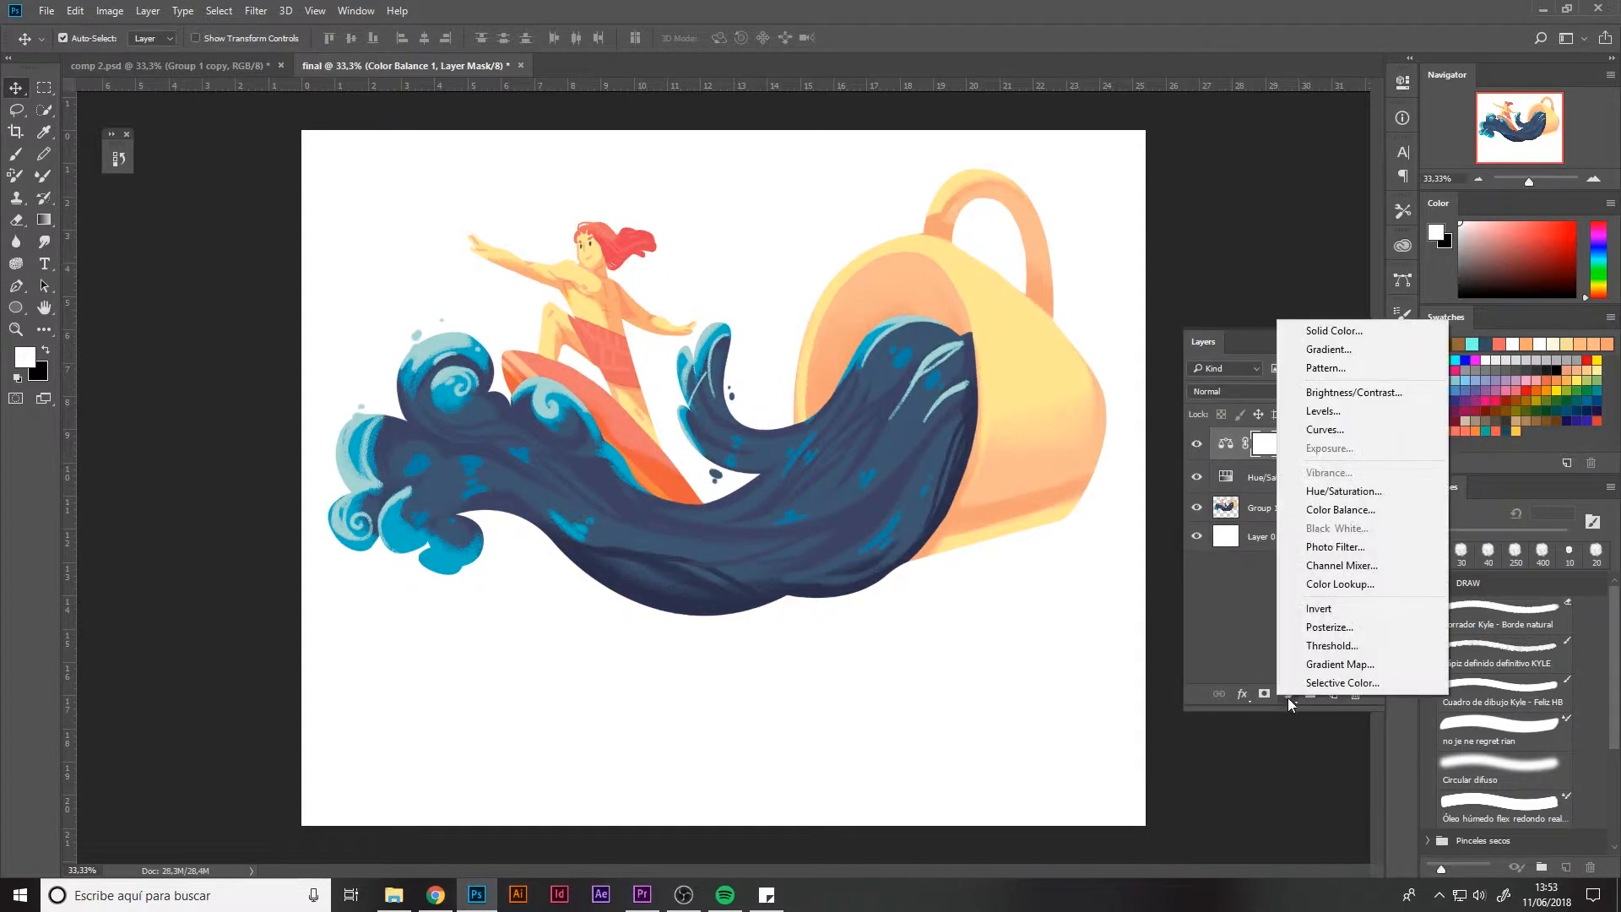
click(1355, 391)
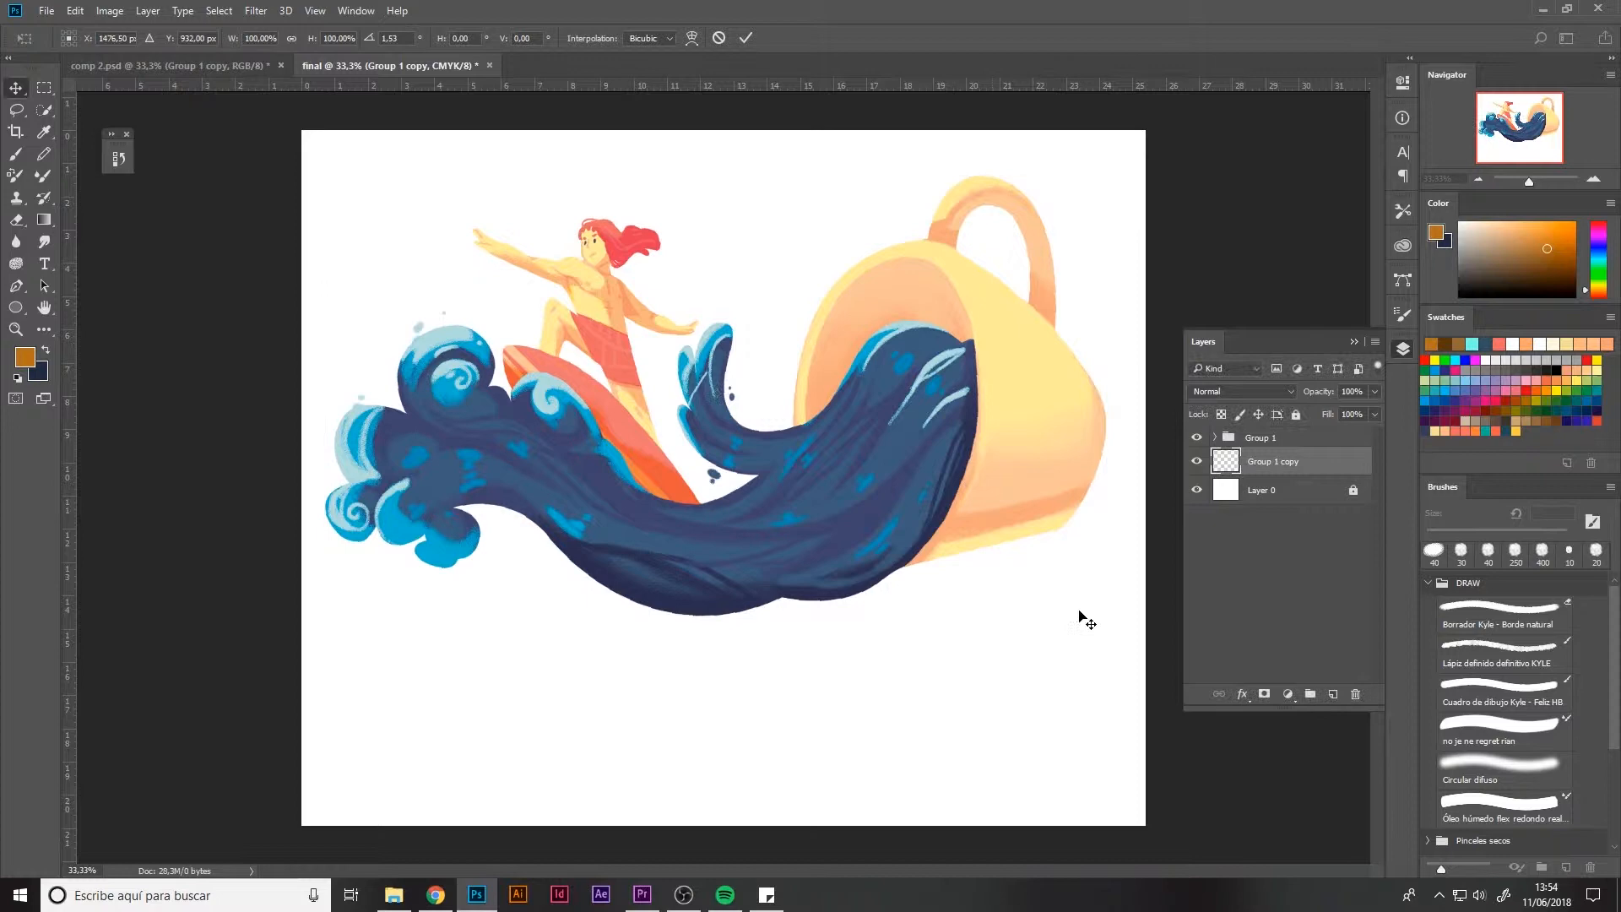
click(15, 131)
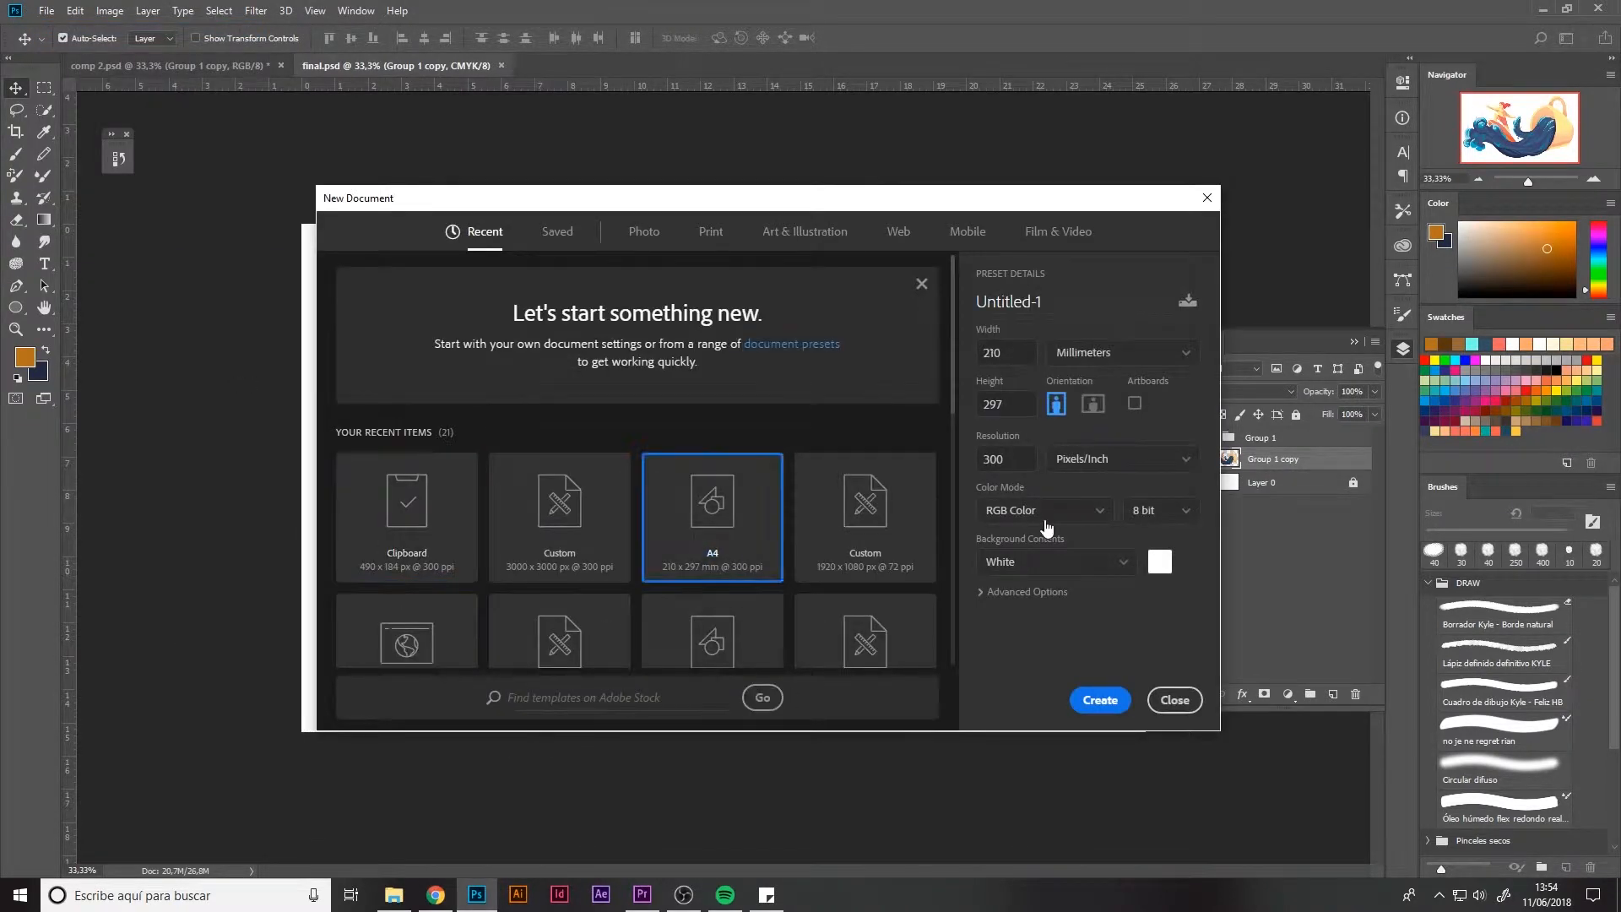
Create a new document from the A4 preset, 210×297 mm at 300 ppi.
click(1173, 700)
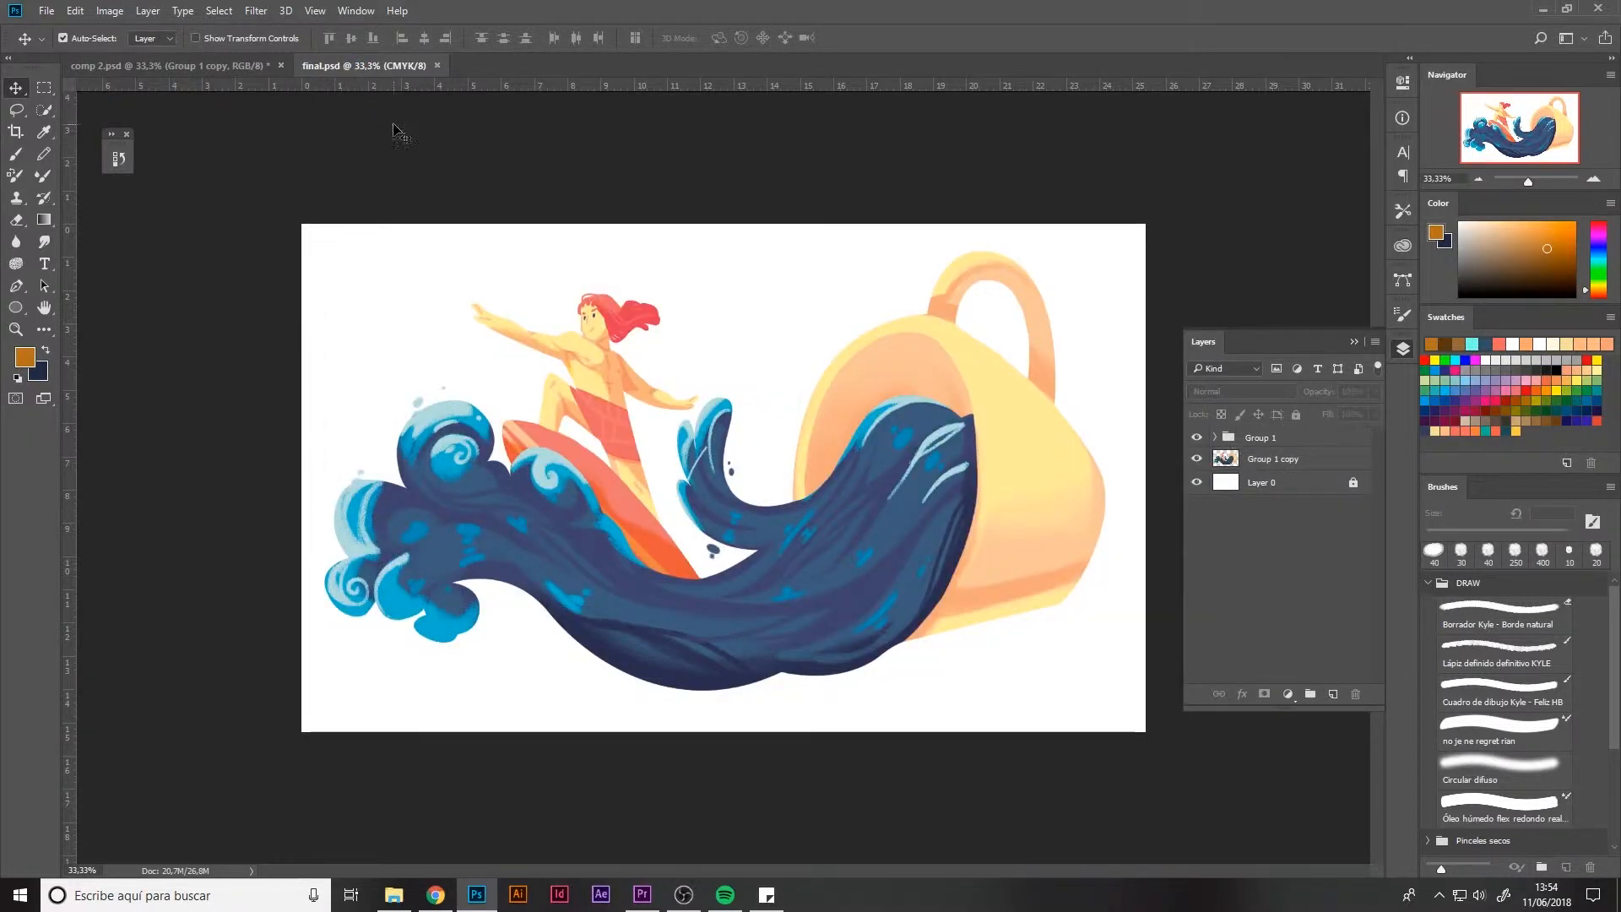
click(45, 10)
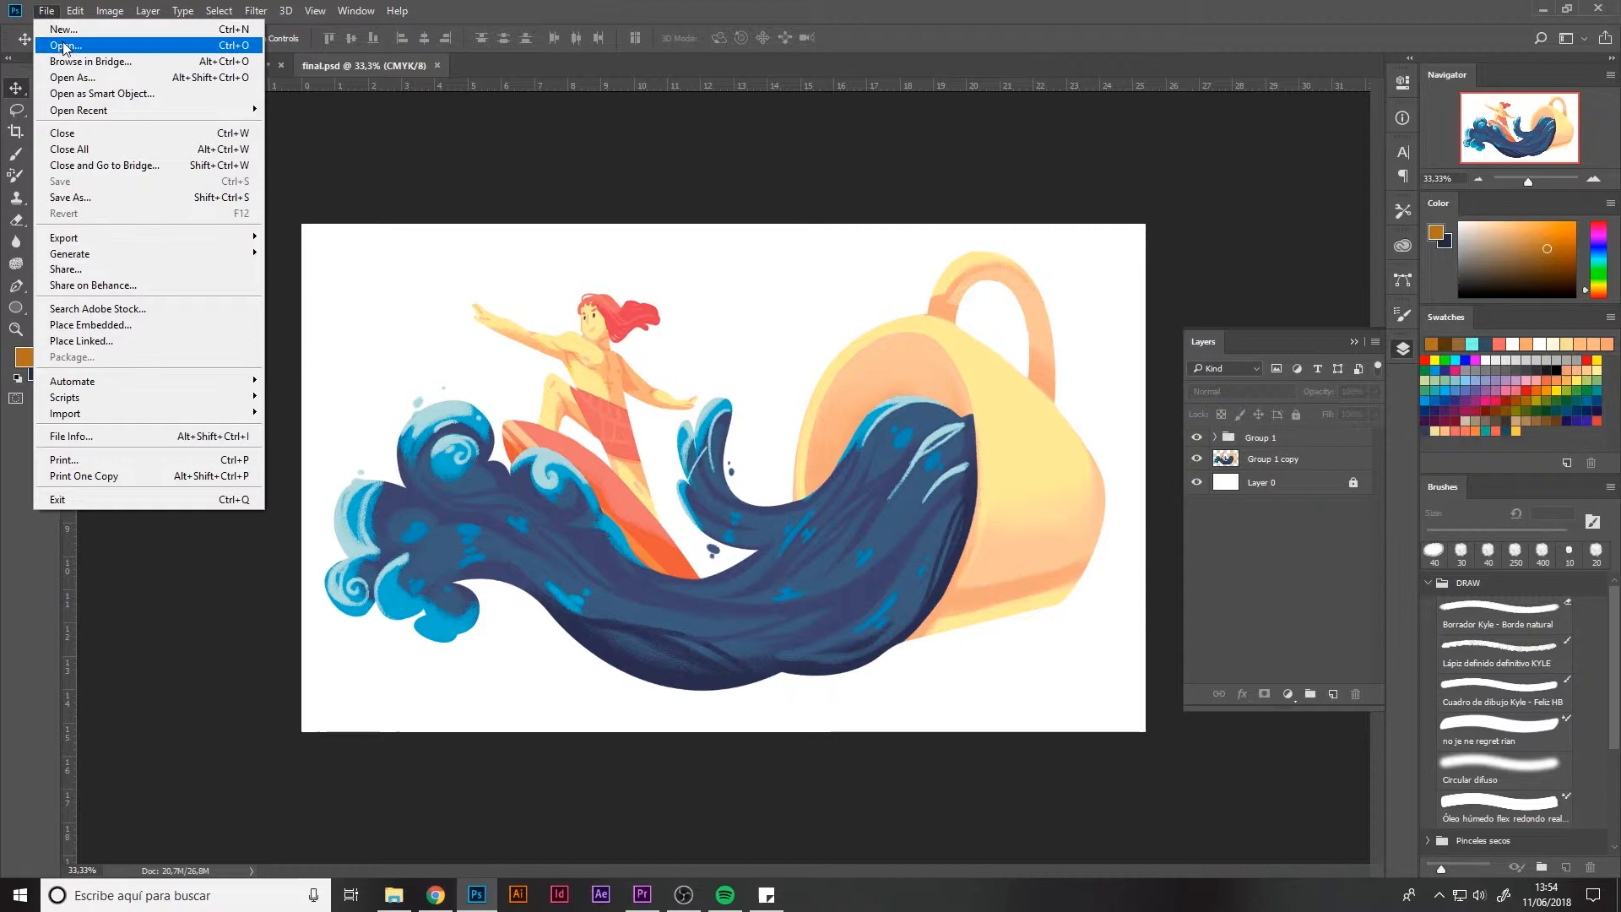
click(63, 29)
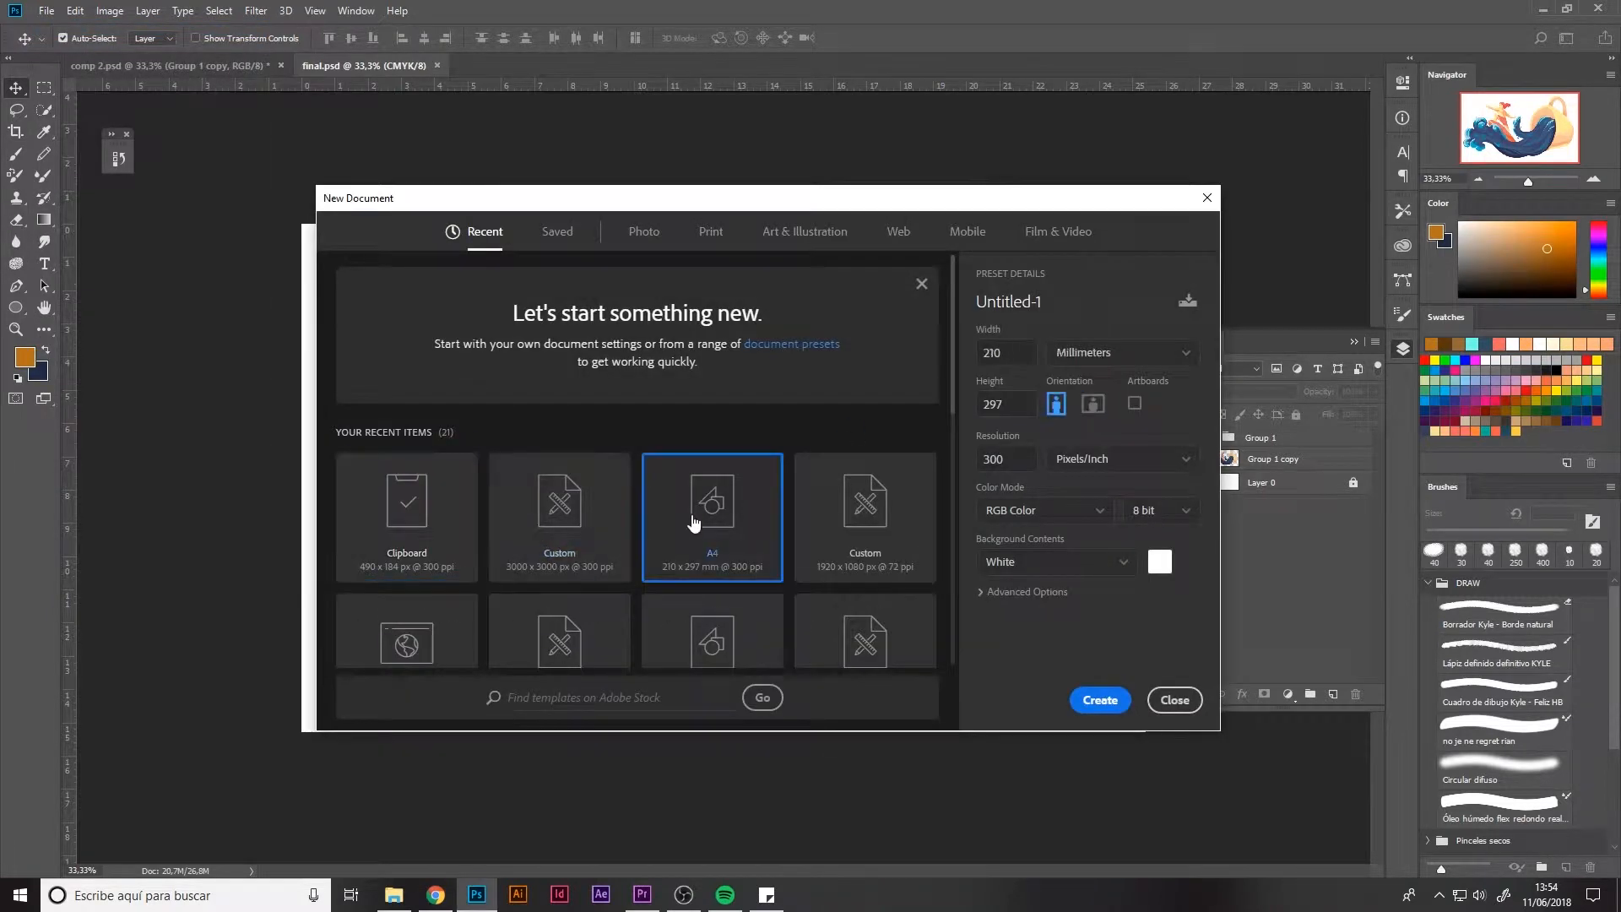
click(1100, 700)
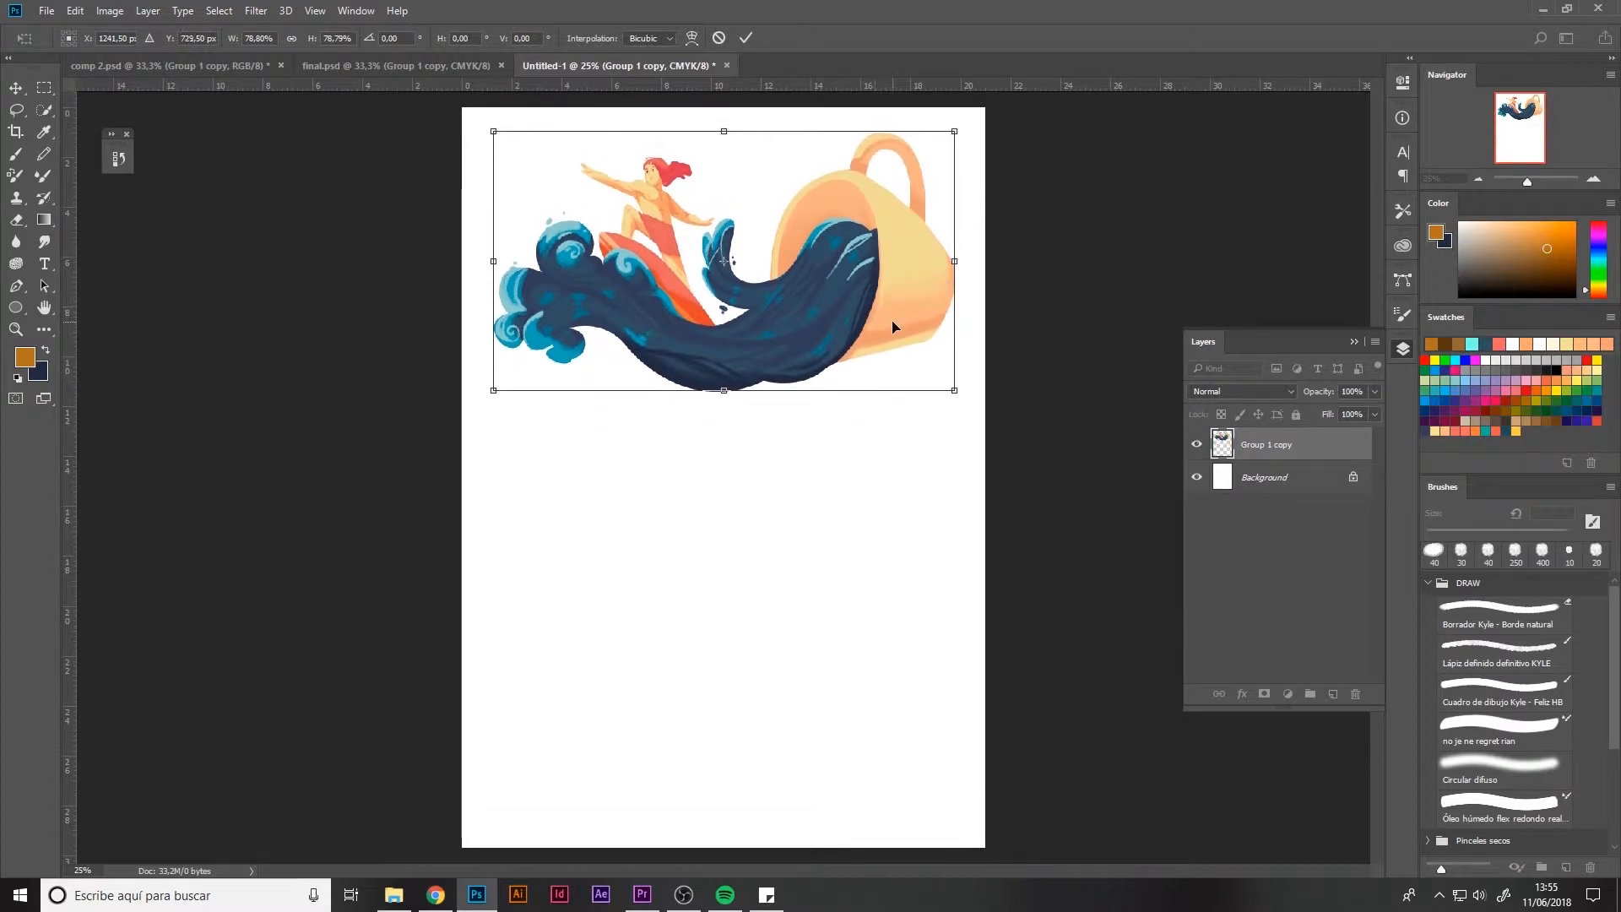
Check the composición 1 sketch and scale the pasted illustration across the page's upper half.
click(843, 65)
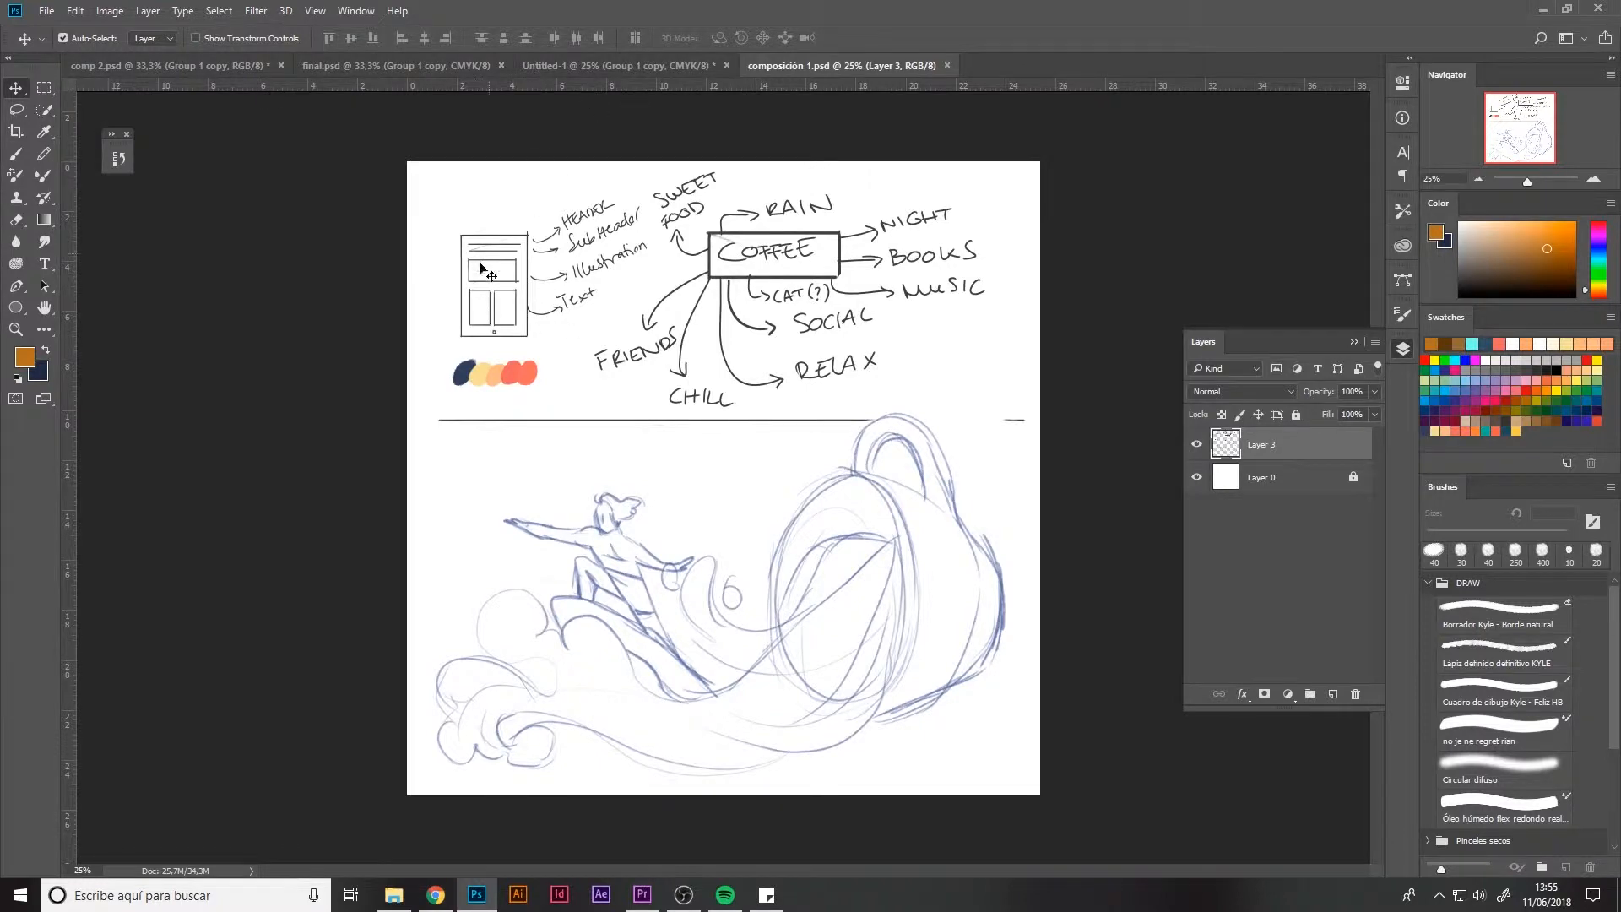
click(620, 65)
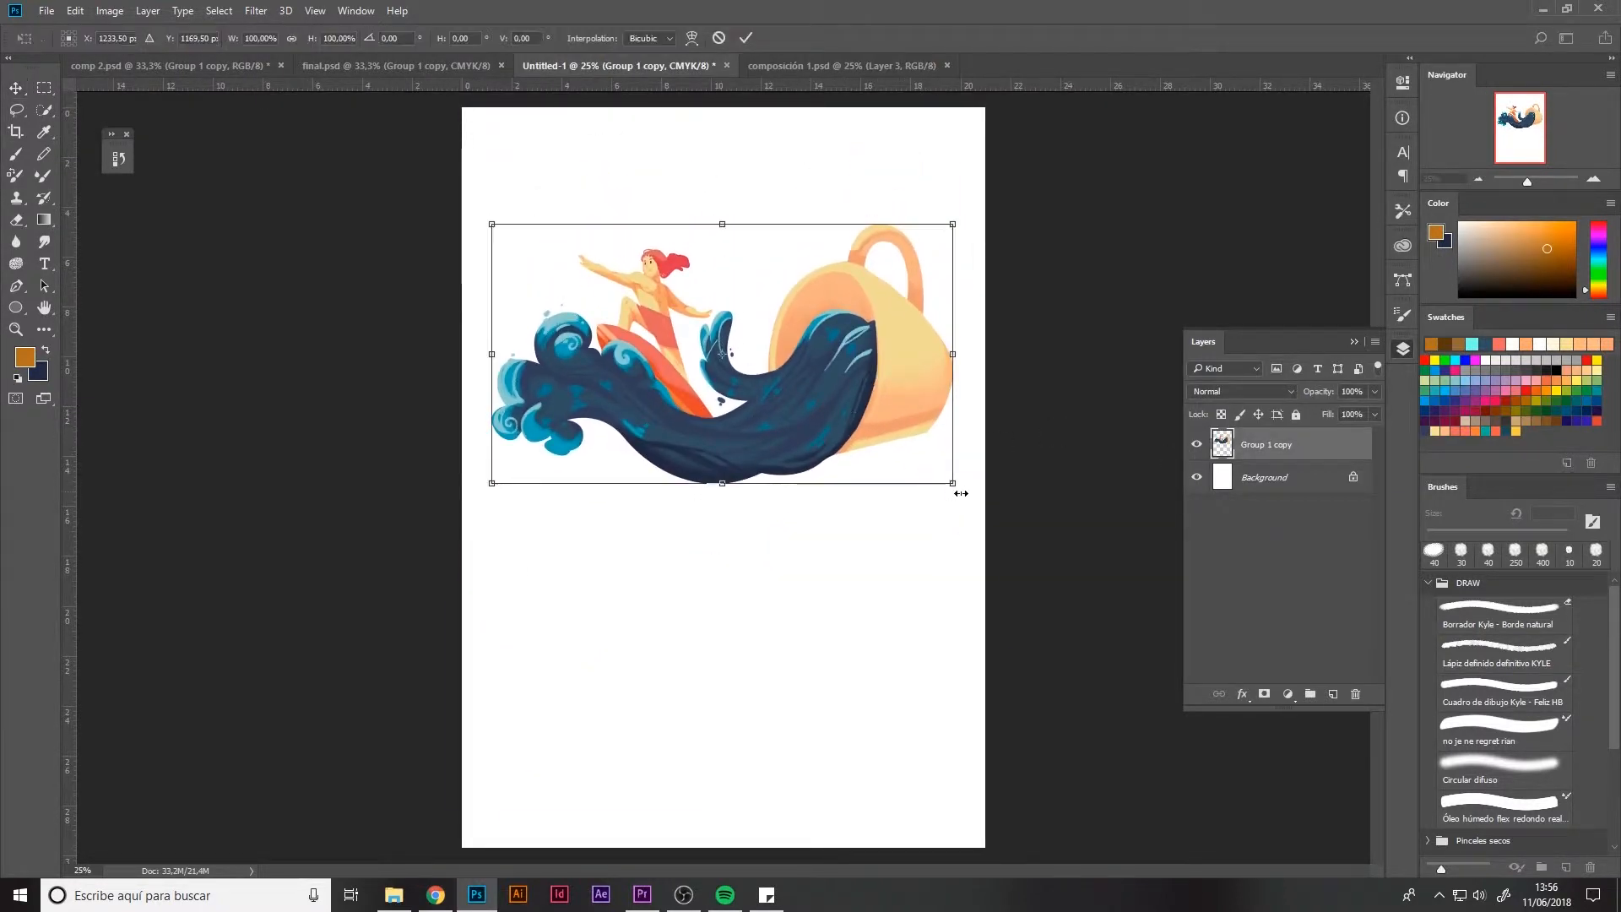
click(745, 38)
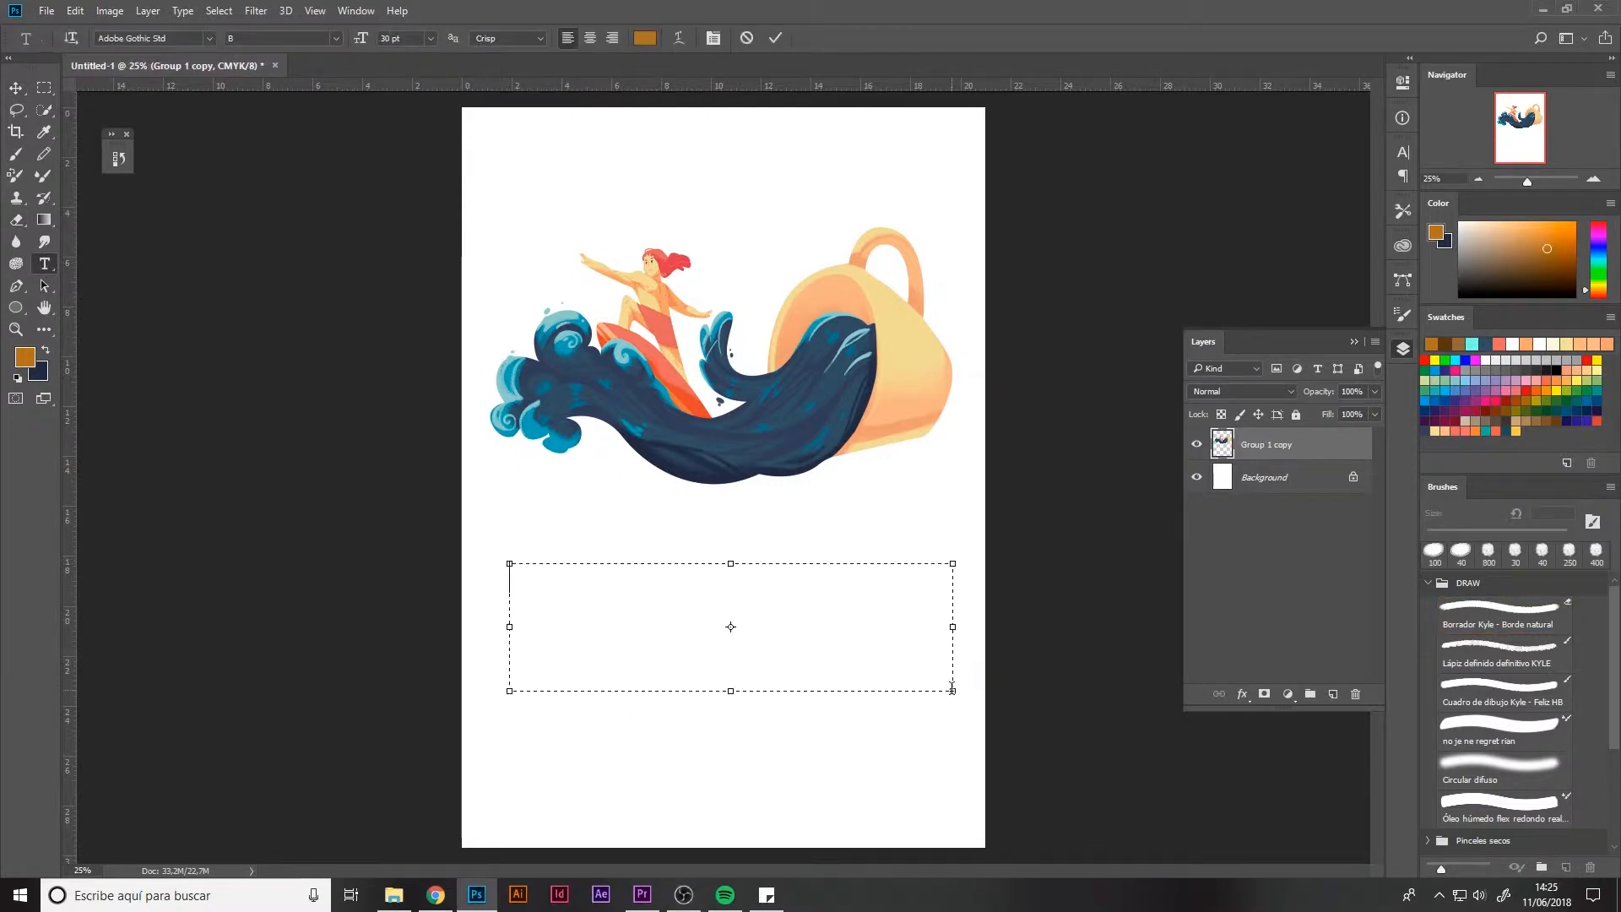
Type the title 'Ride the wave' and set it in Bebas Neue.
text(Ride the wave)
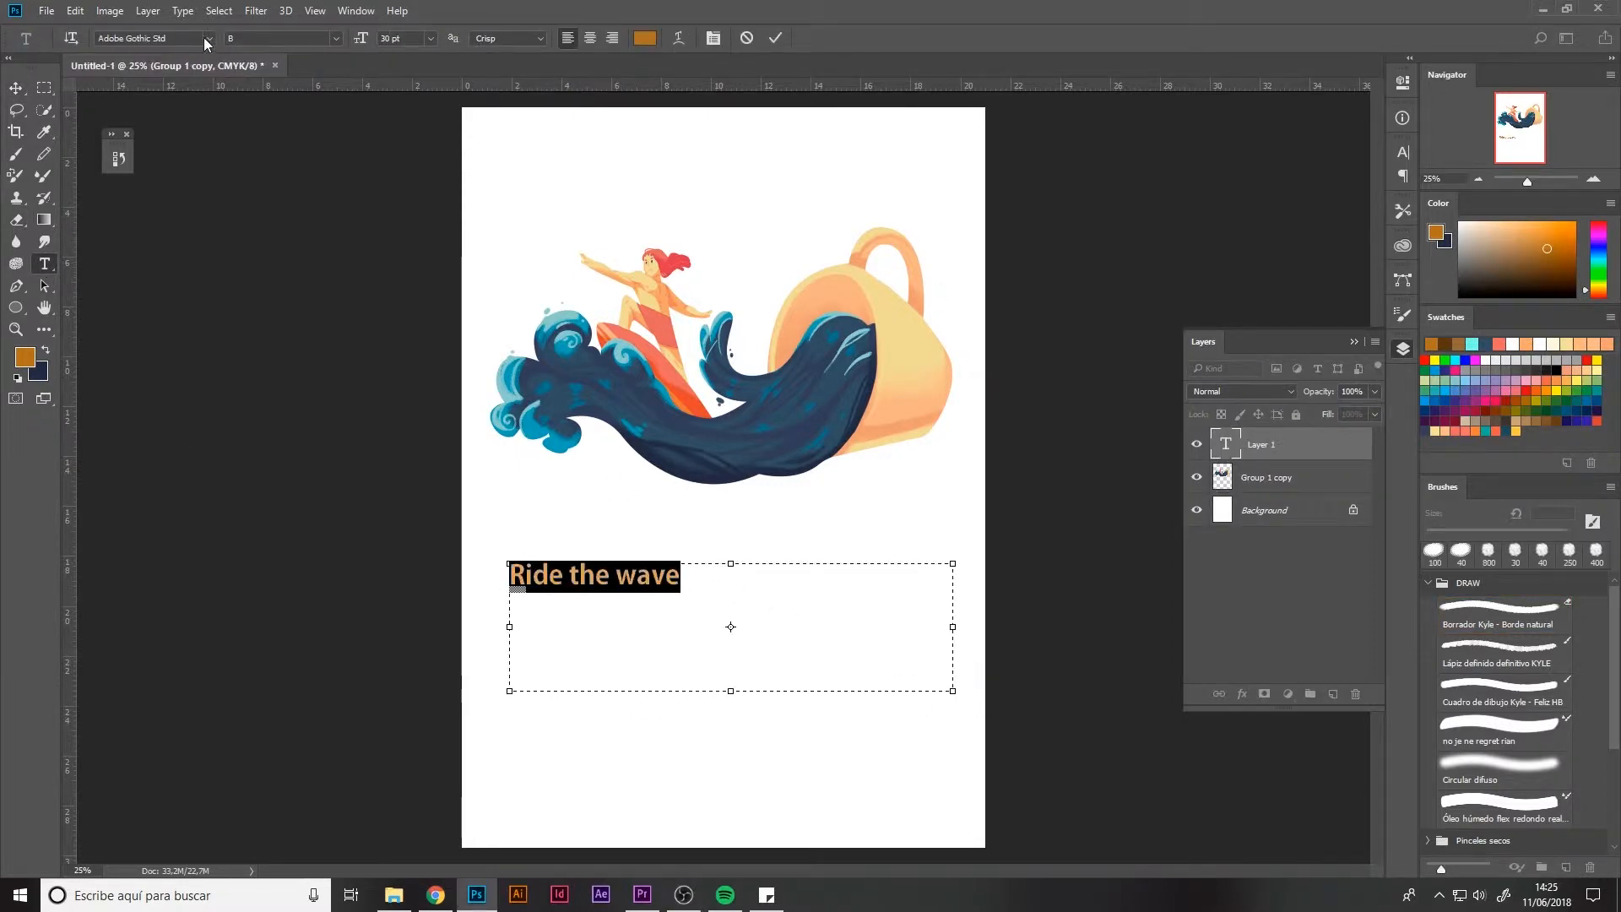
click(151, 38)
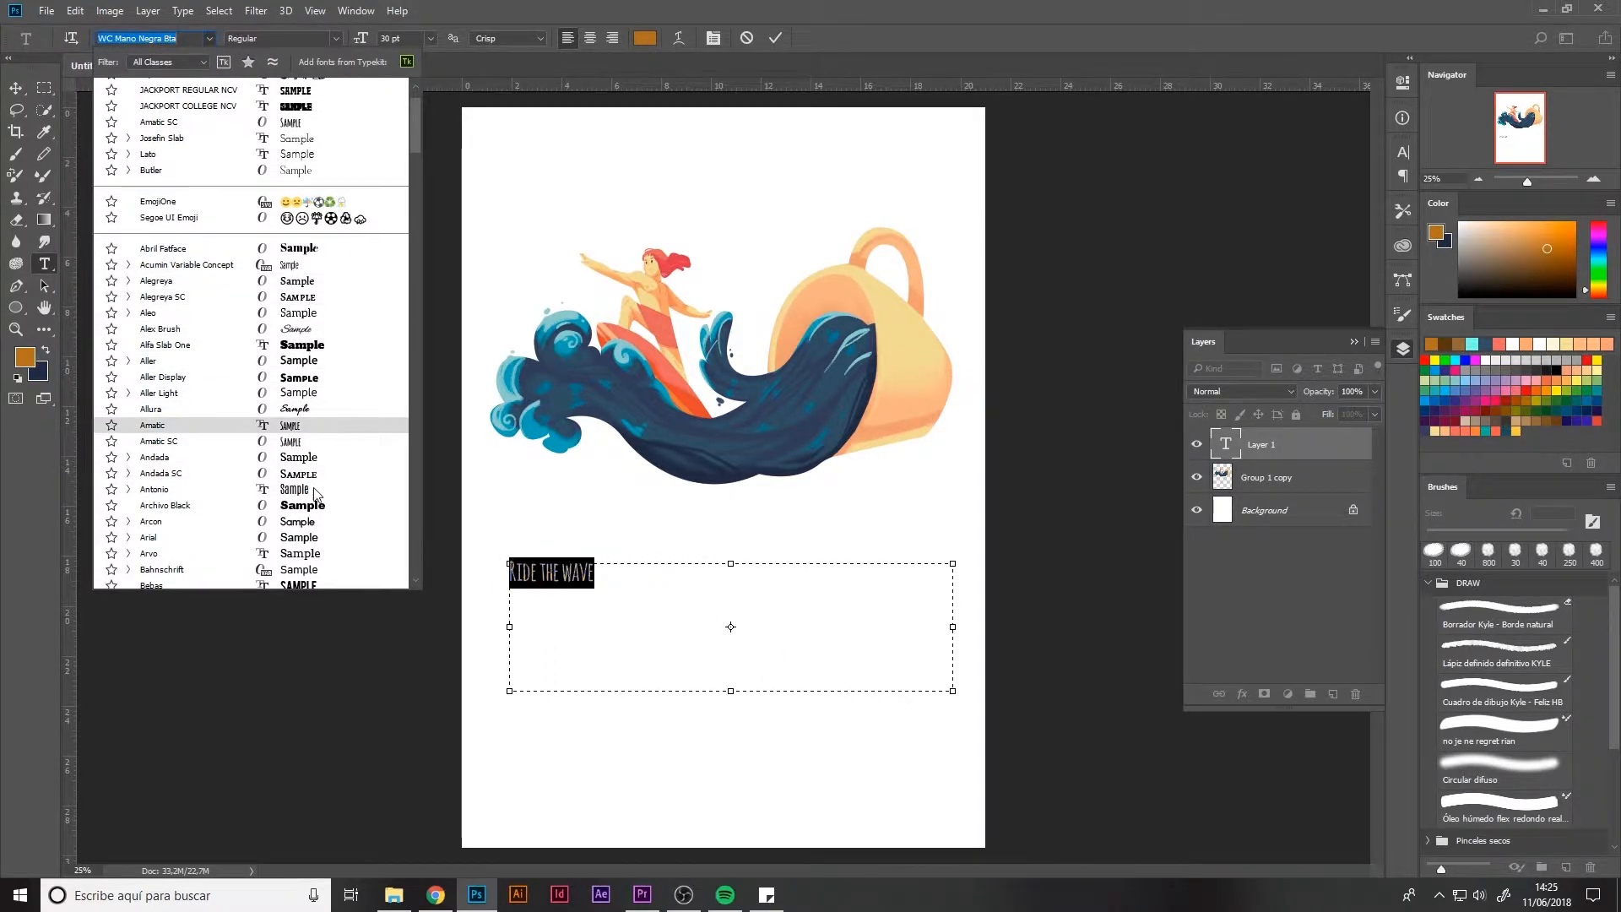
scroll(down, 3)
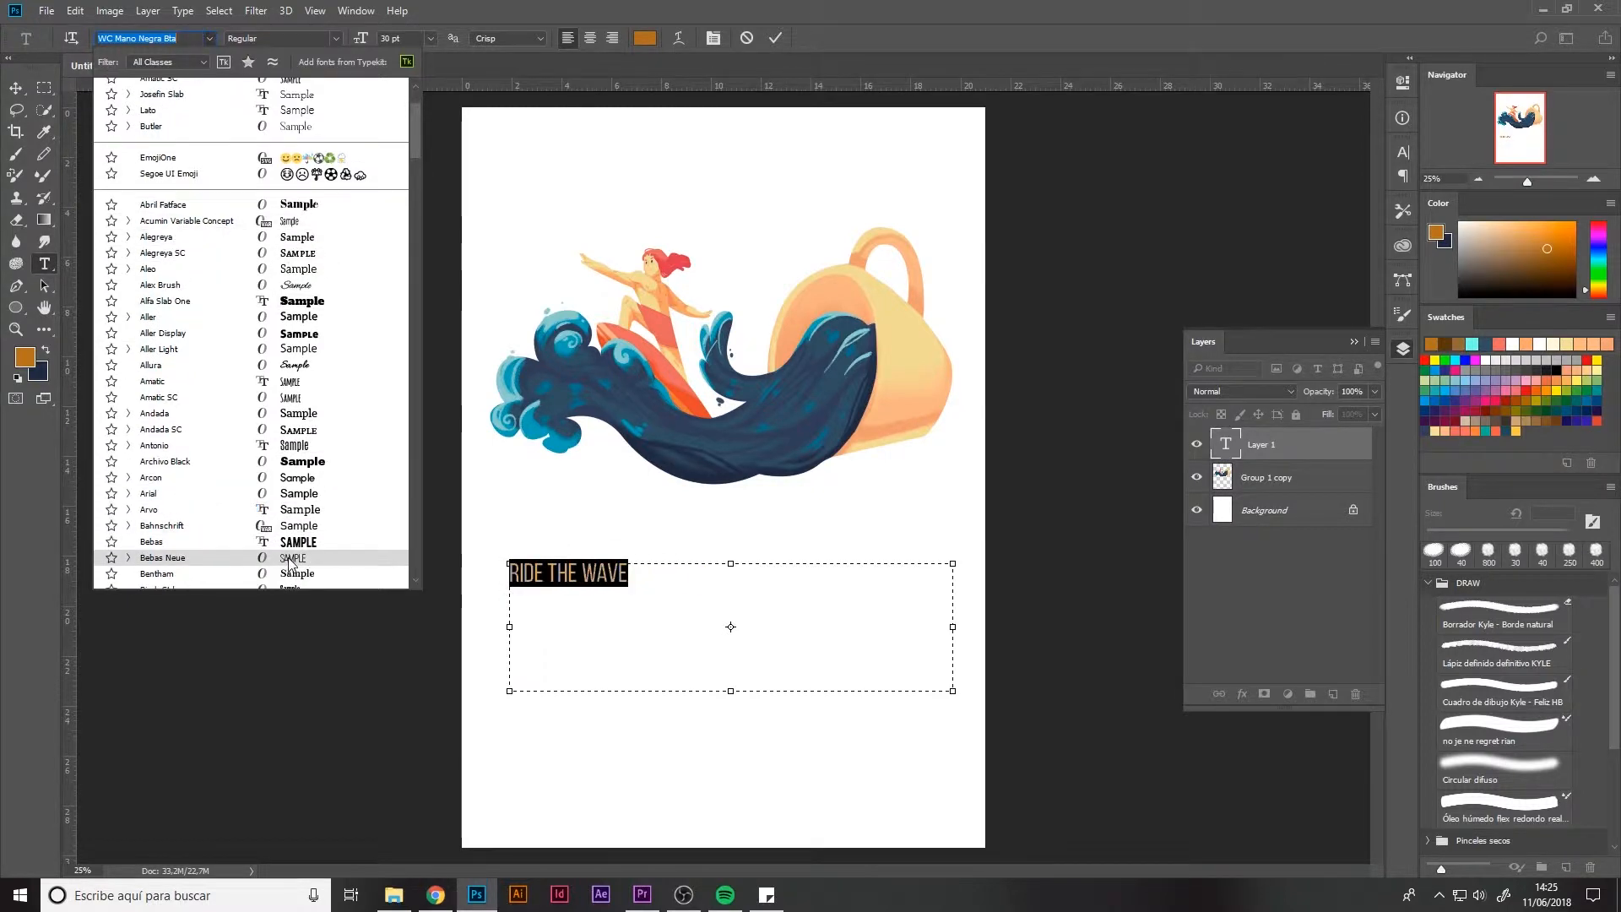
click(161, 558)
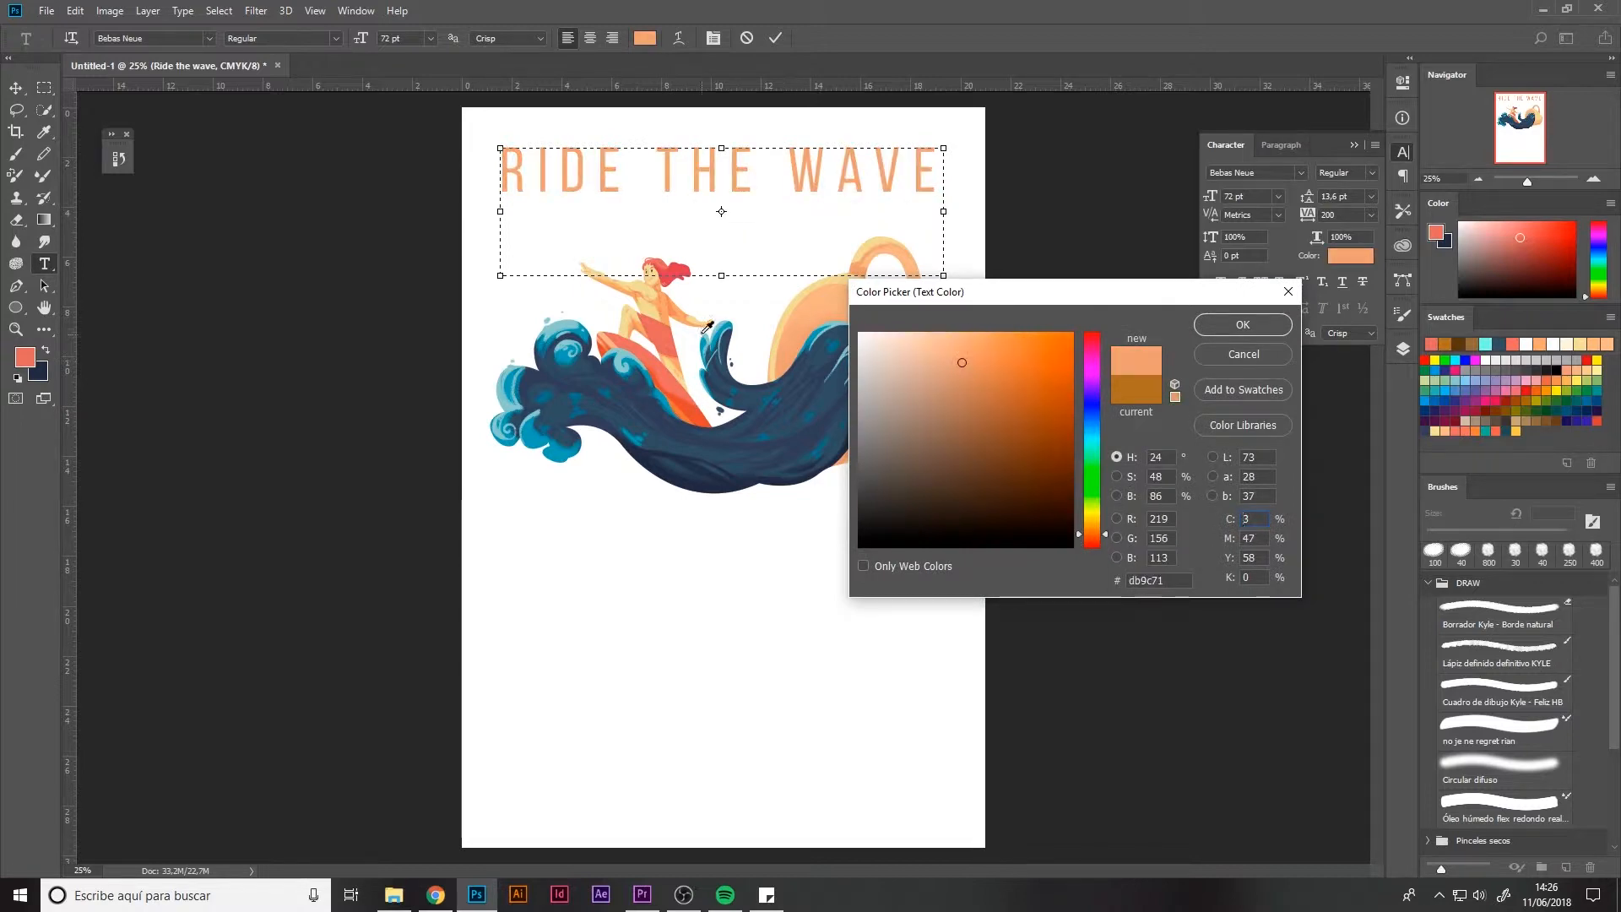
Colour the 'Ride the wave' title blue using the Color Picker.
click(1240, 324)
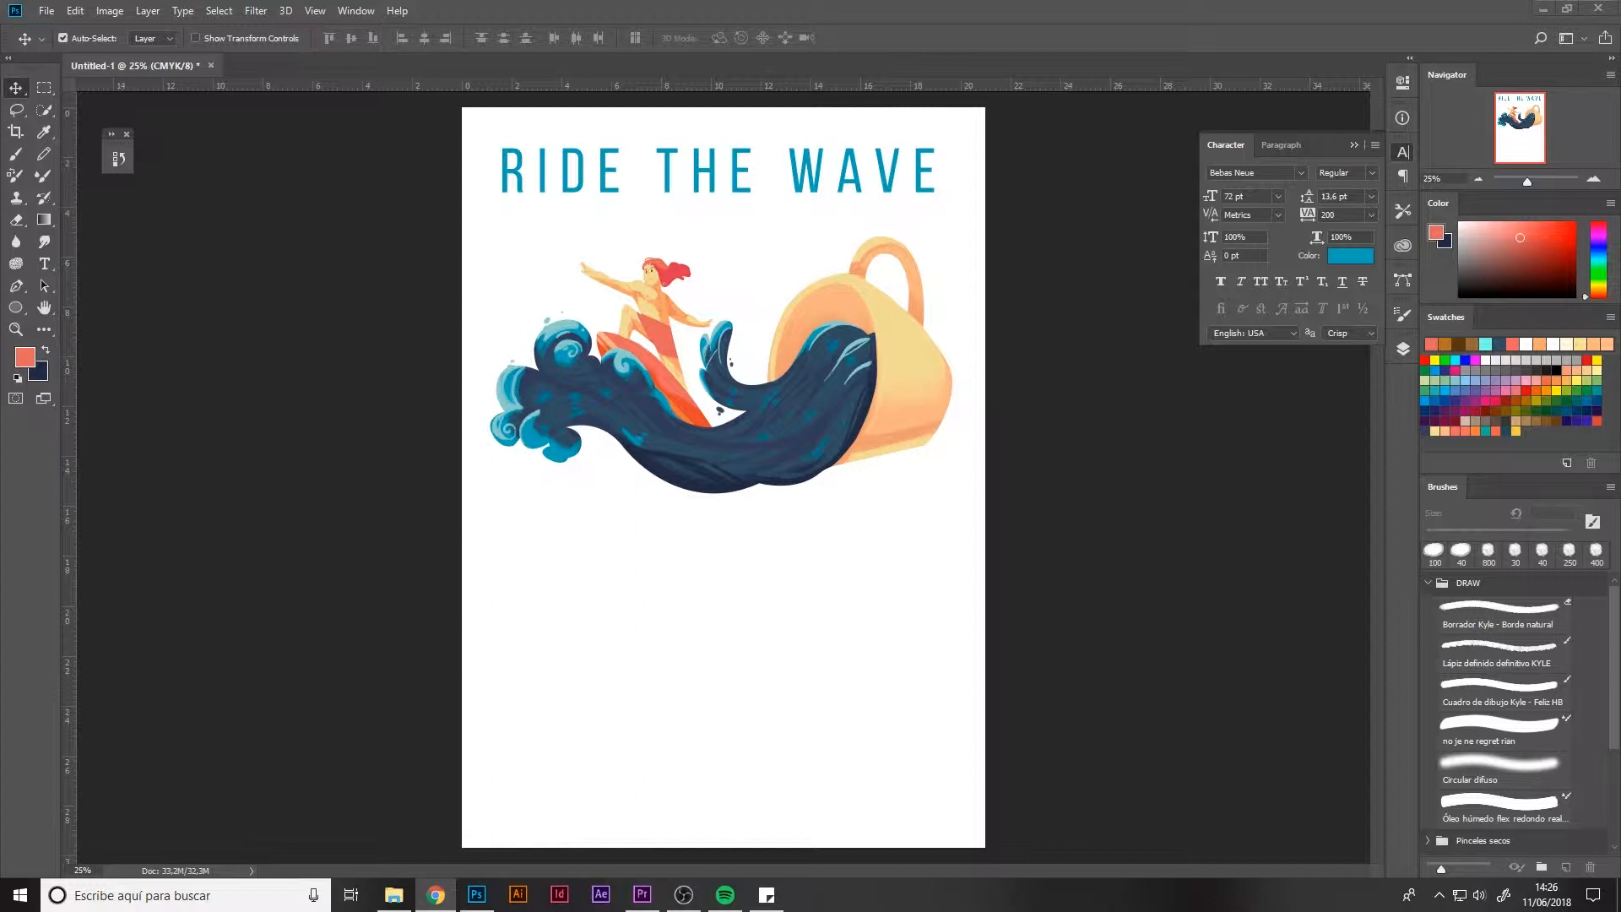
click(45, 264)
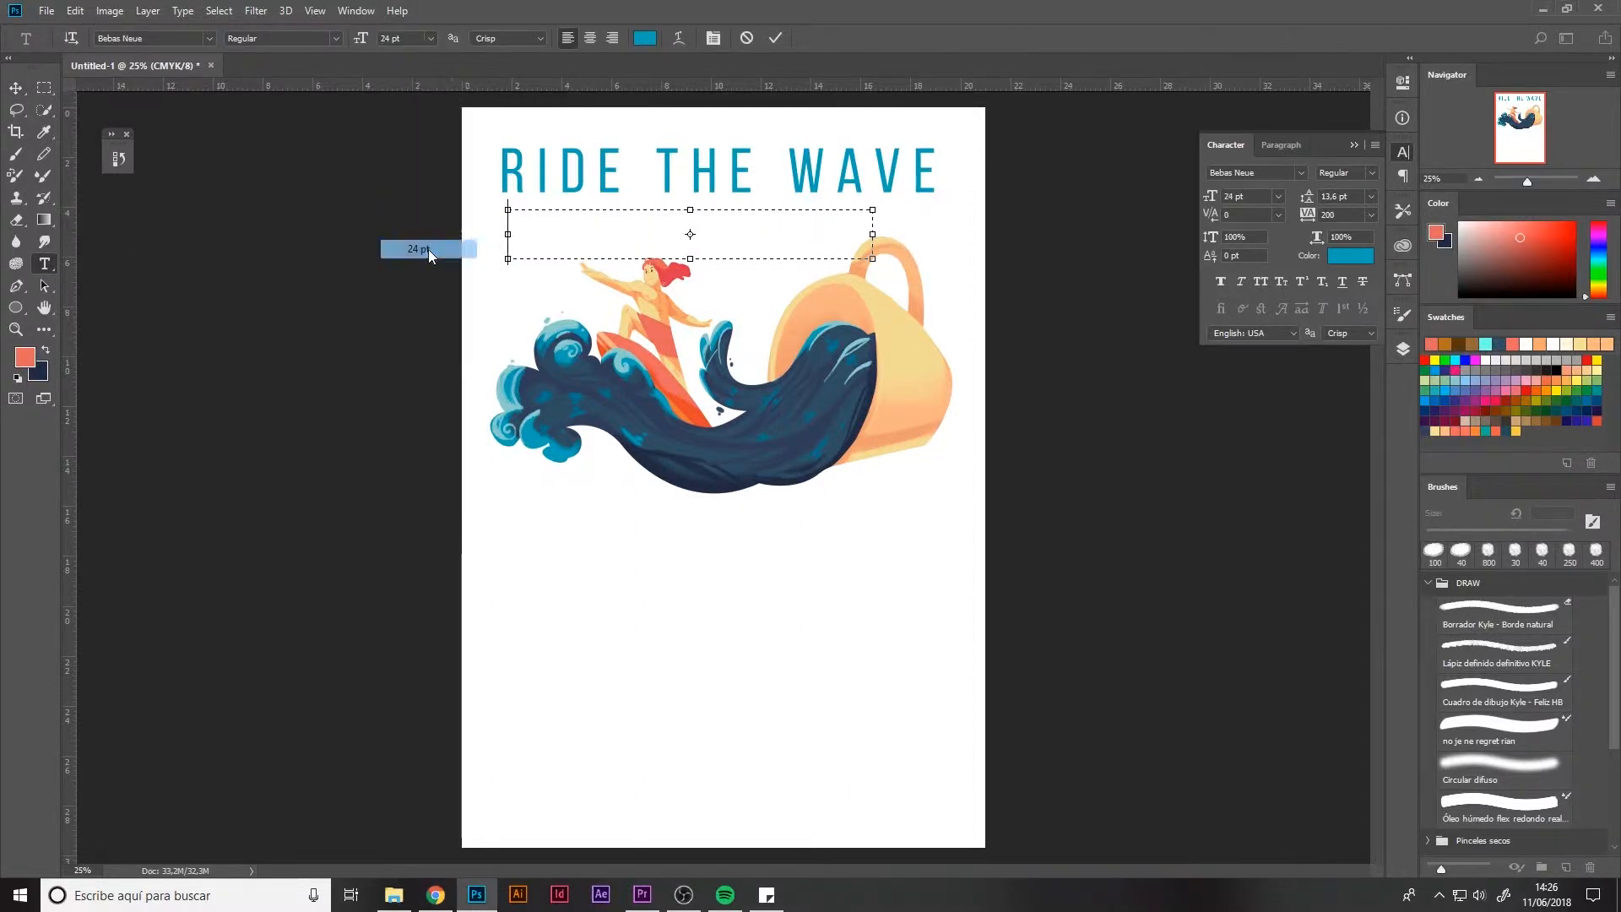
Type 'HEALTH BENEFITS OF COFFEE, BASED ON SCIENCE', colour it d16a63, and set it in Montserrat.
text(HEALTH BENEFITS OF COFFEE, BASED ON SCIENCE)
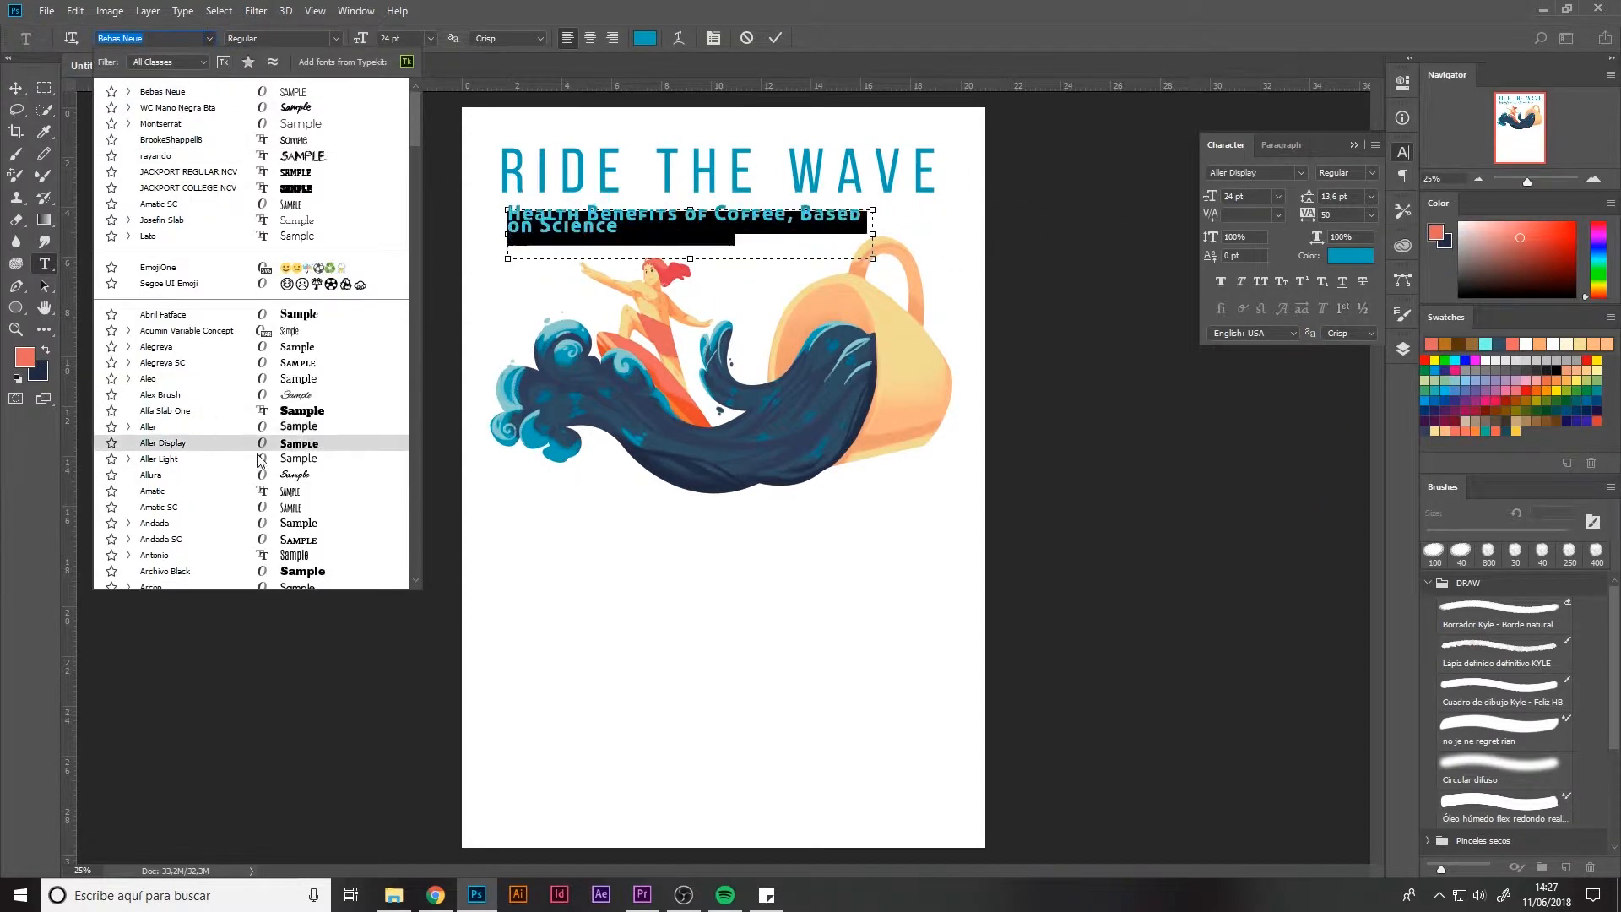
click(156, 507)
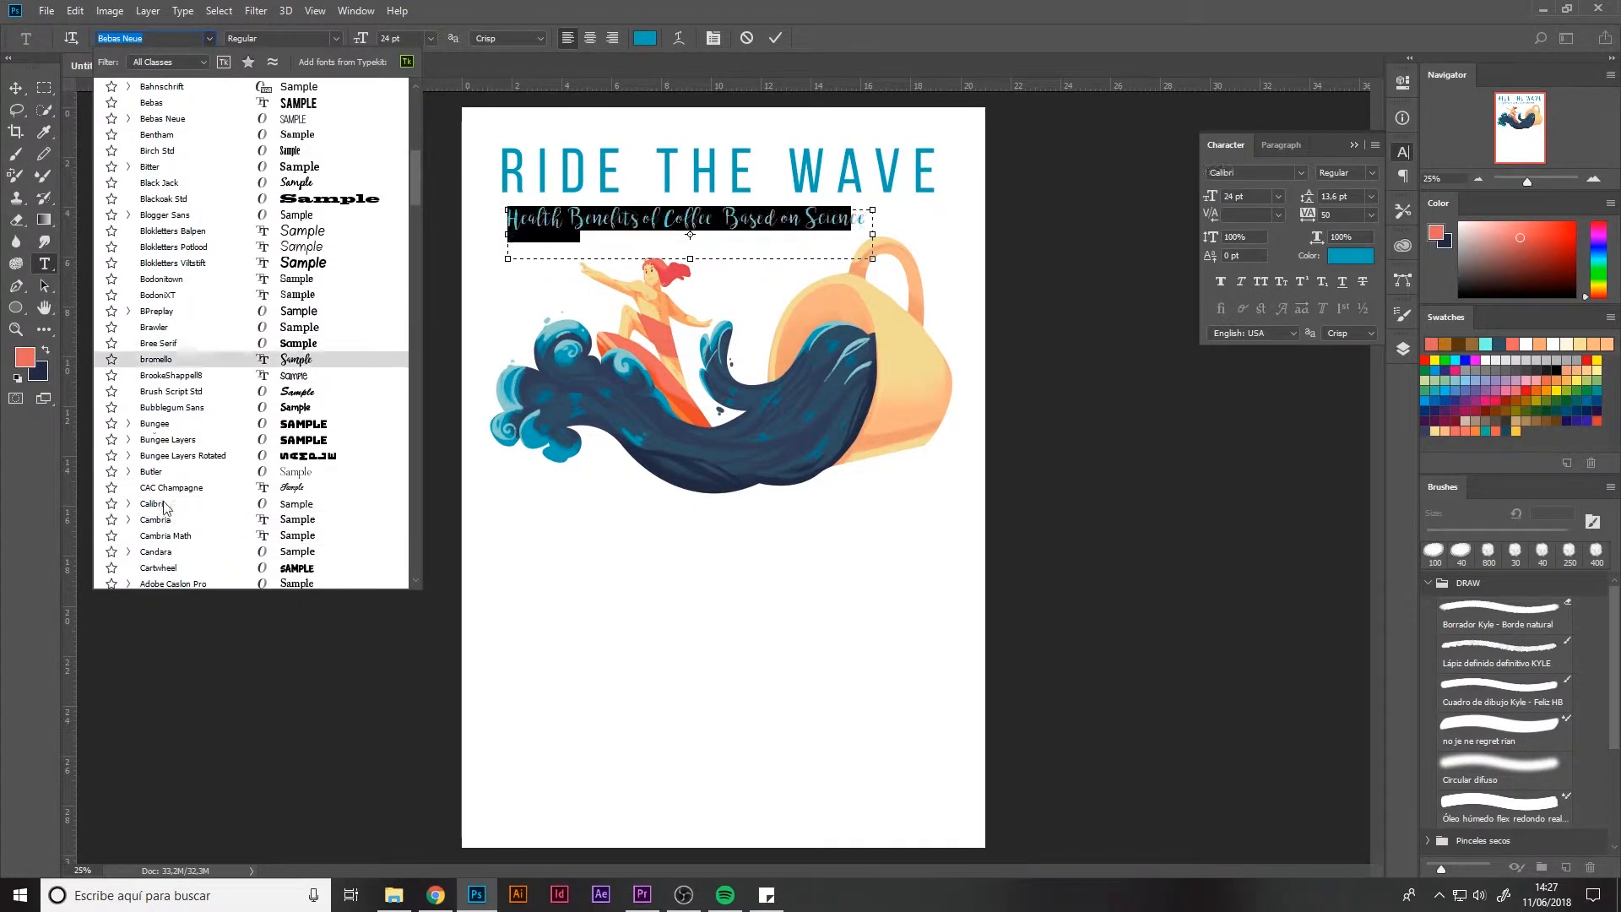
click(1348, 255)
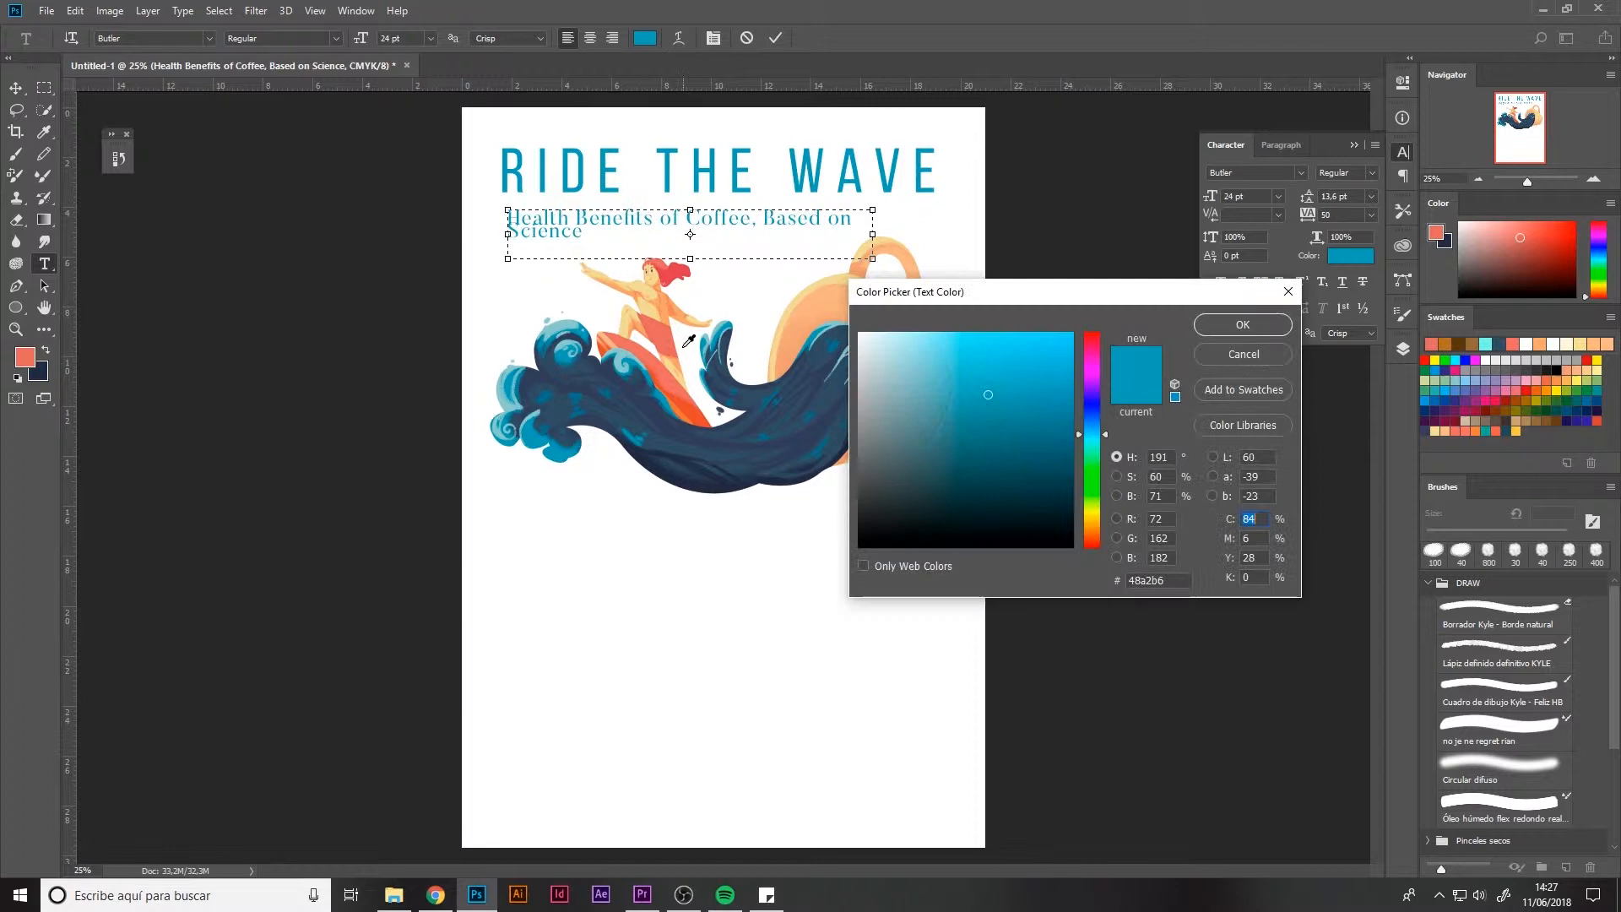
click(972, 372)
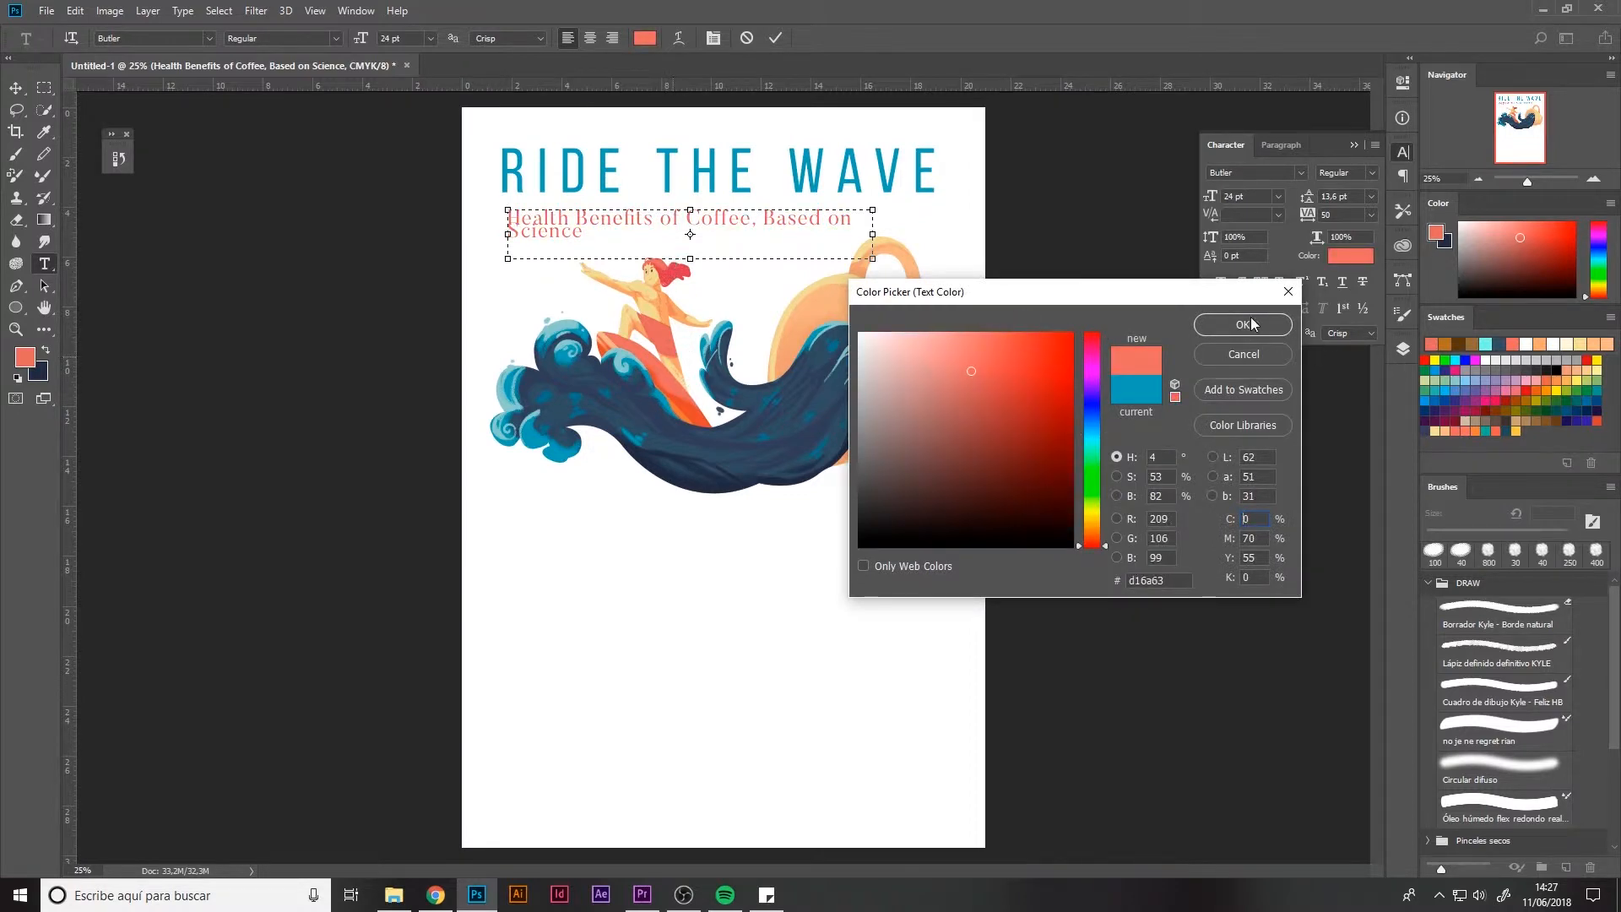
click(1240, 323)
text(mont)
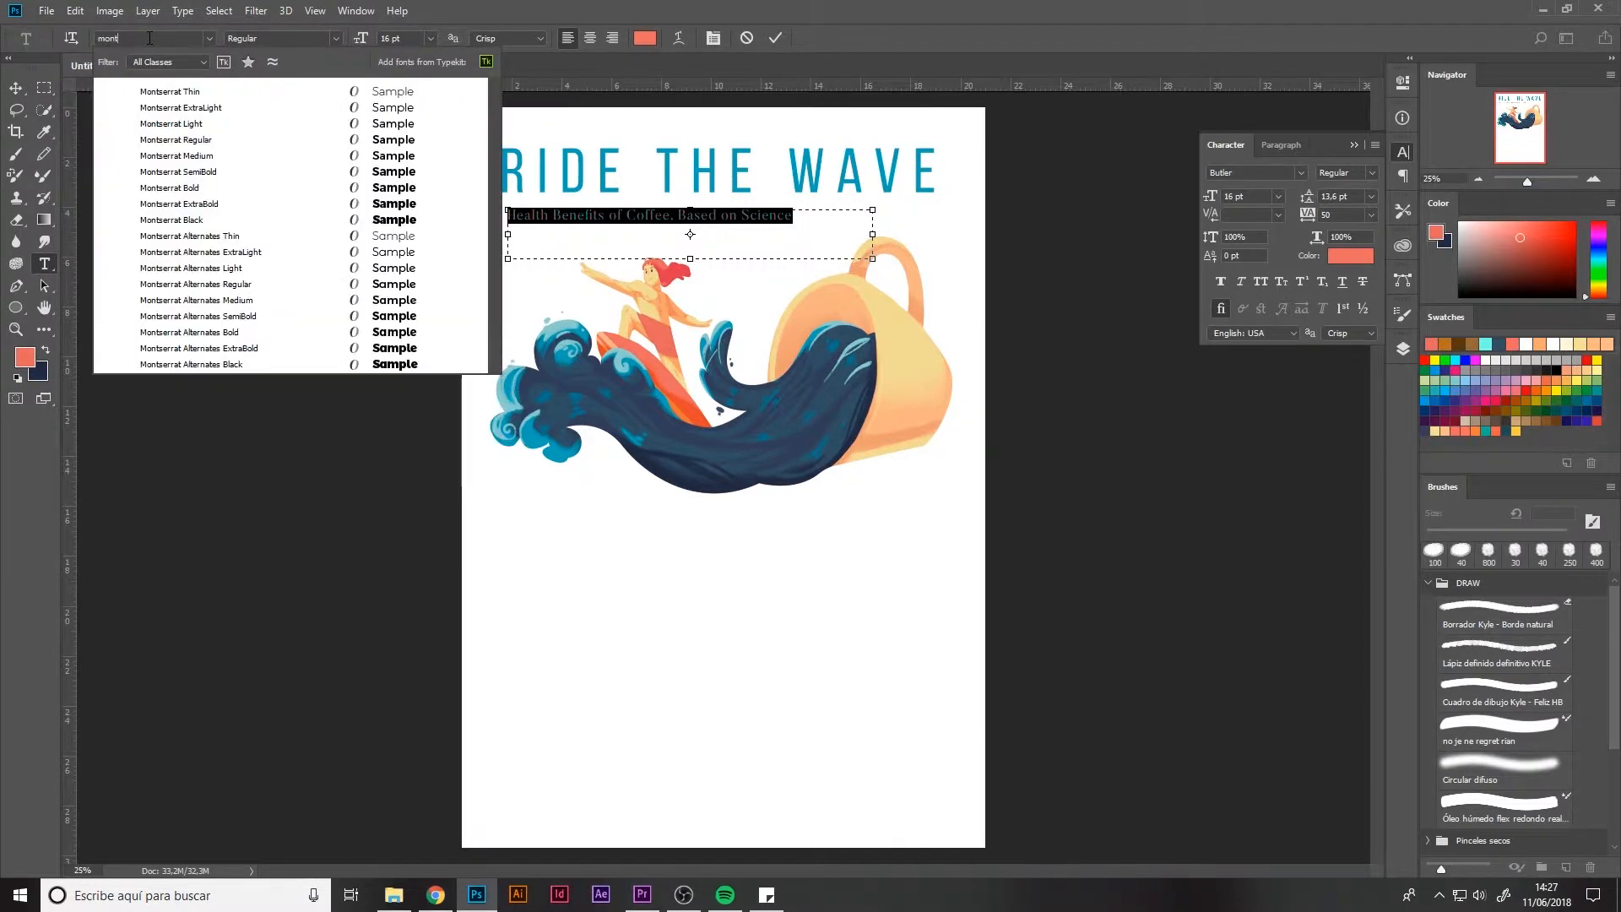
click(176, 139)
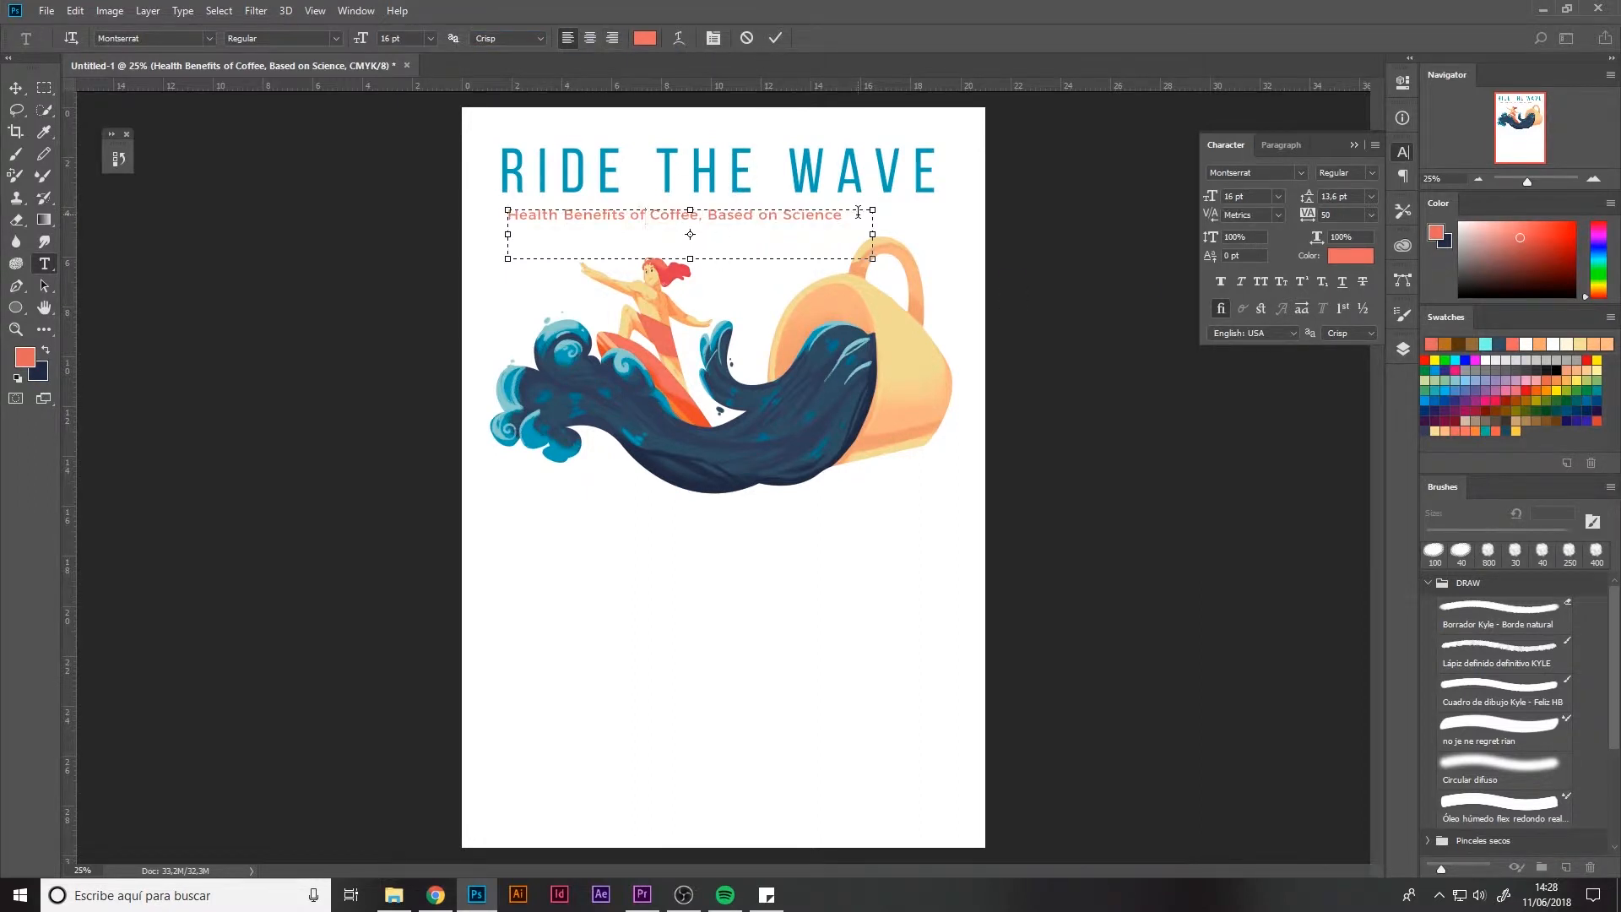
text(HEALTH BENEFITS OF COFFEE, BASED ON SCIENCE)
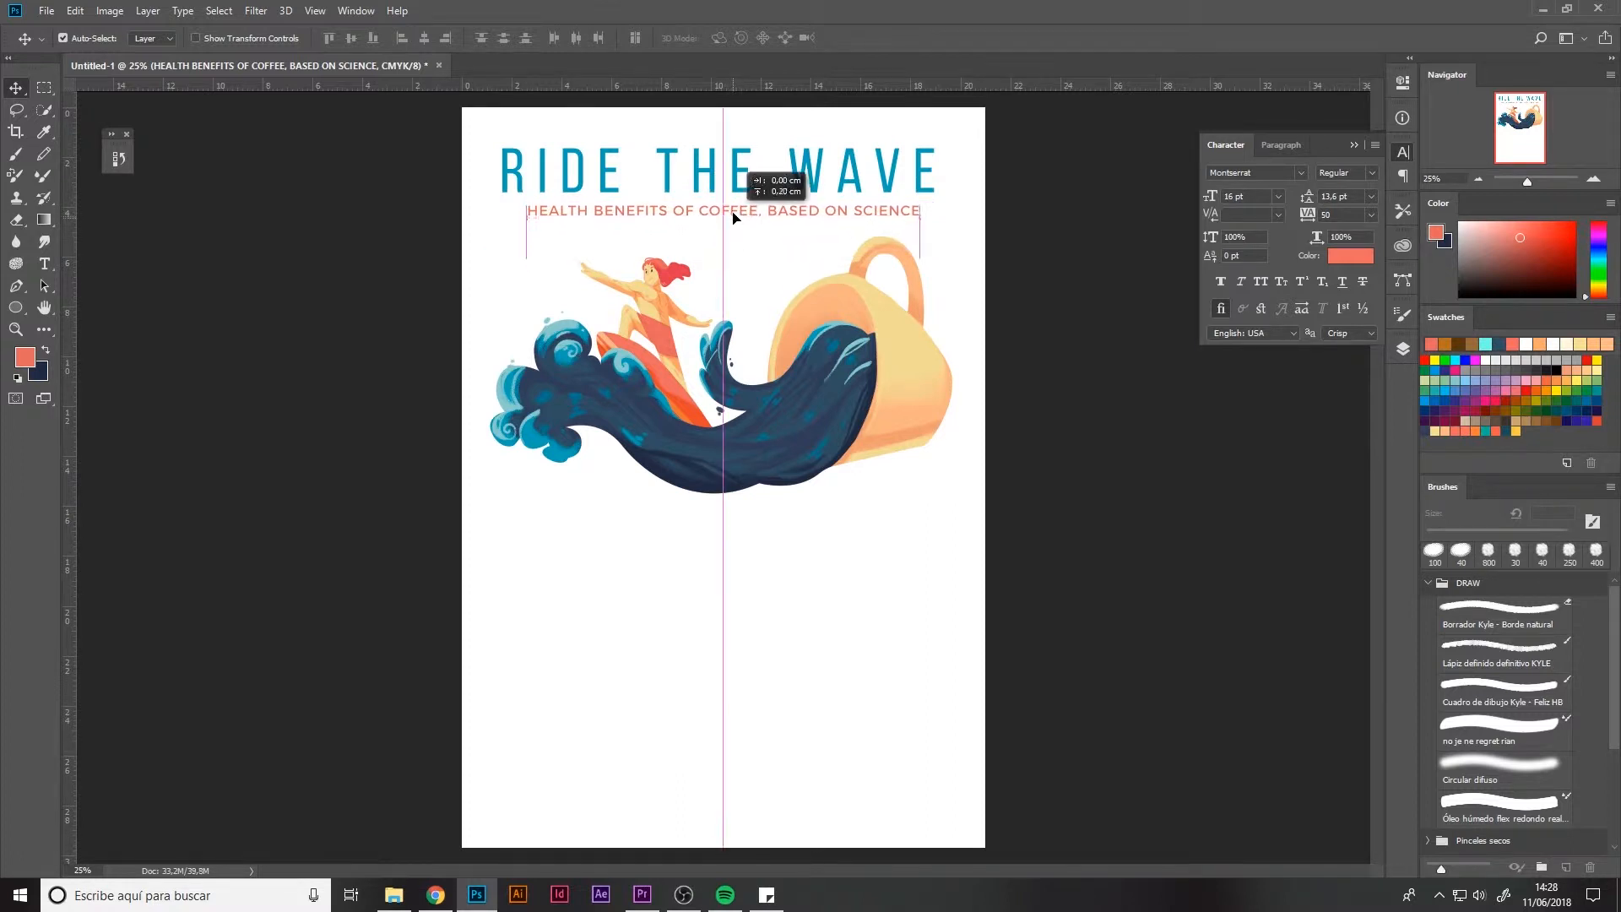
Adjust the title's font size and tracking so it matches the subtitle's width.
click(722, 171)
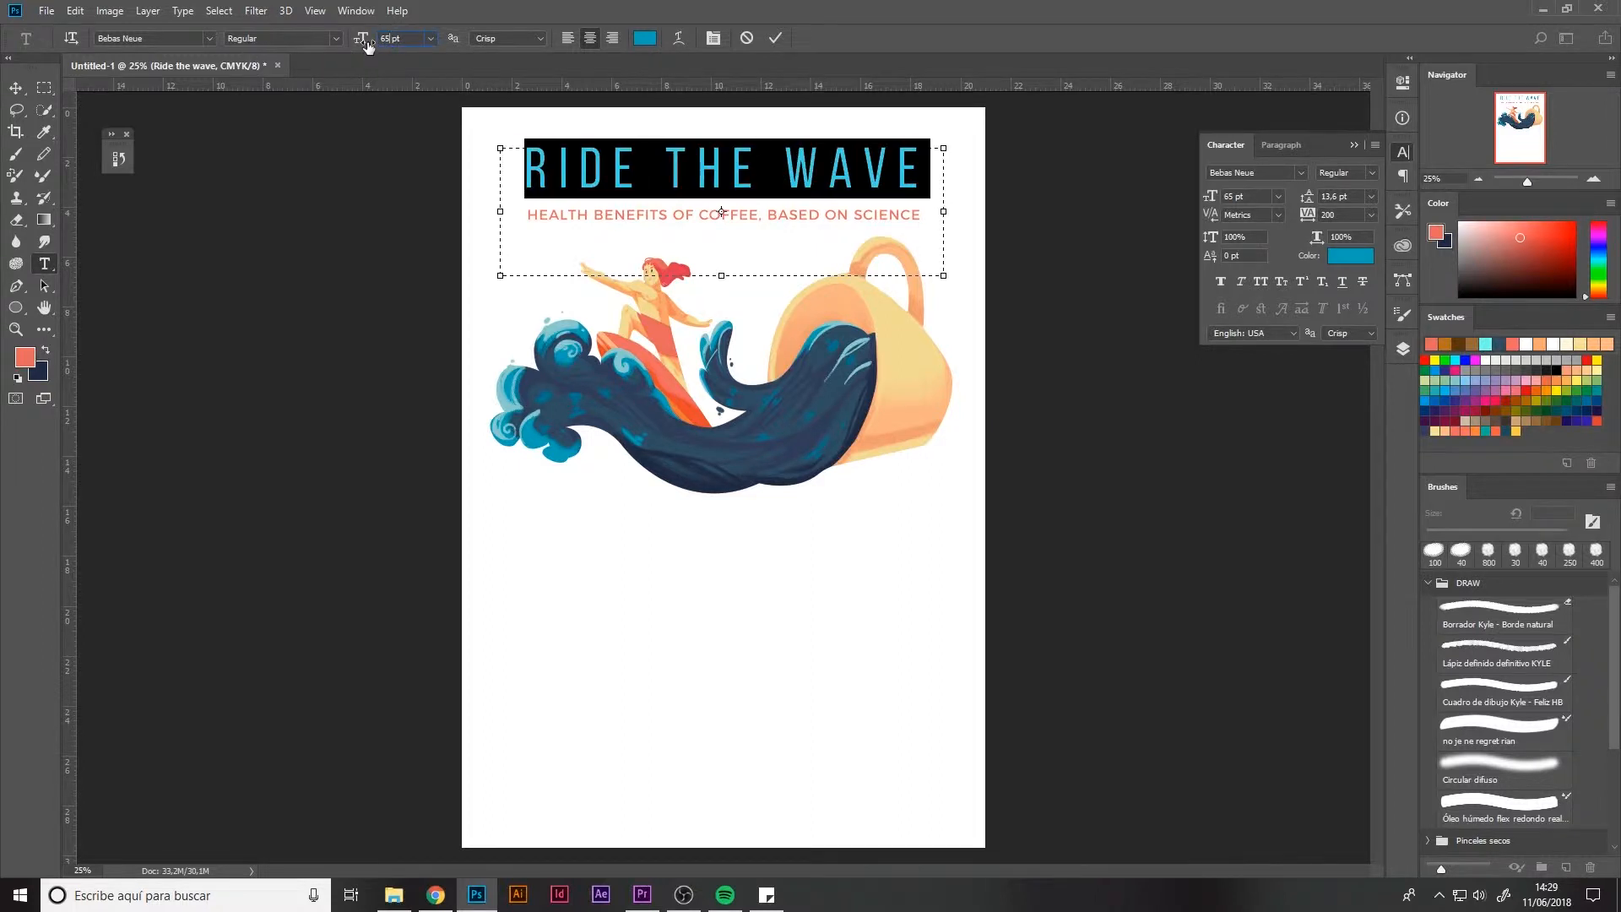
click(15, 88)
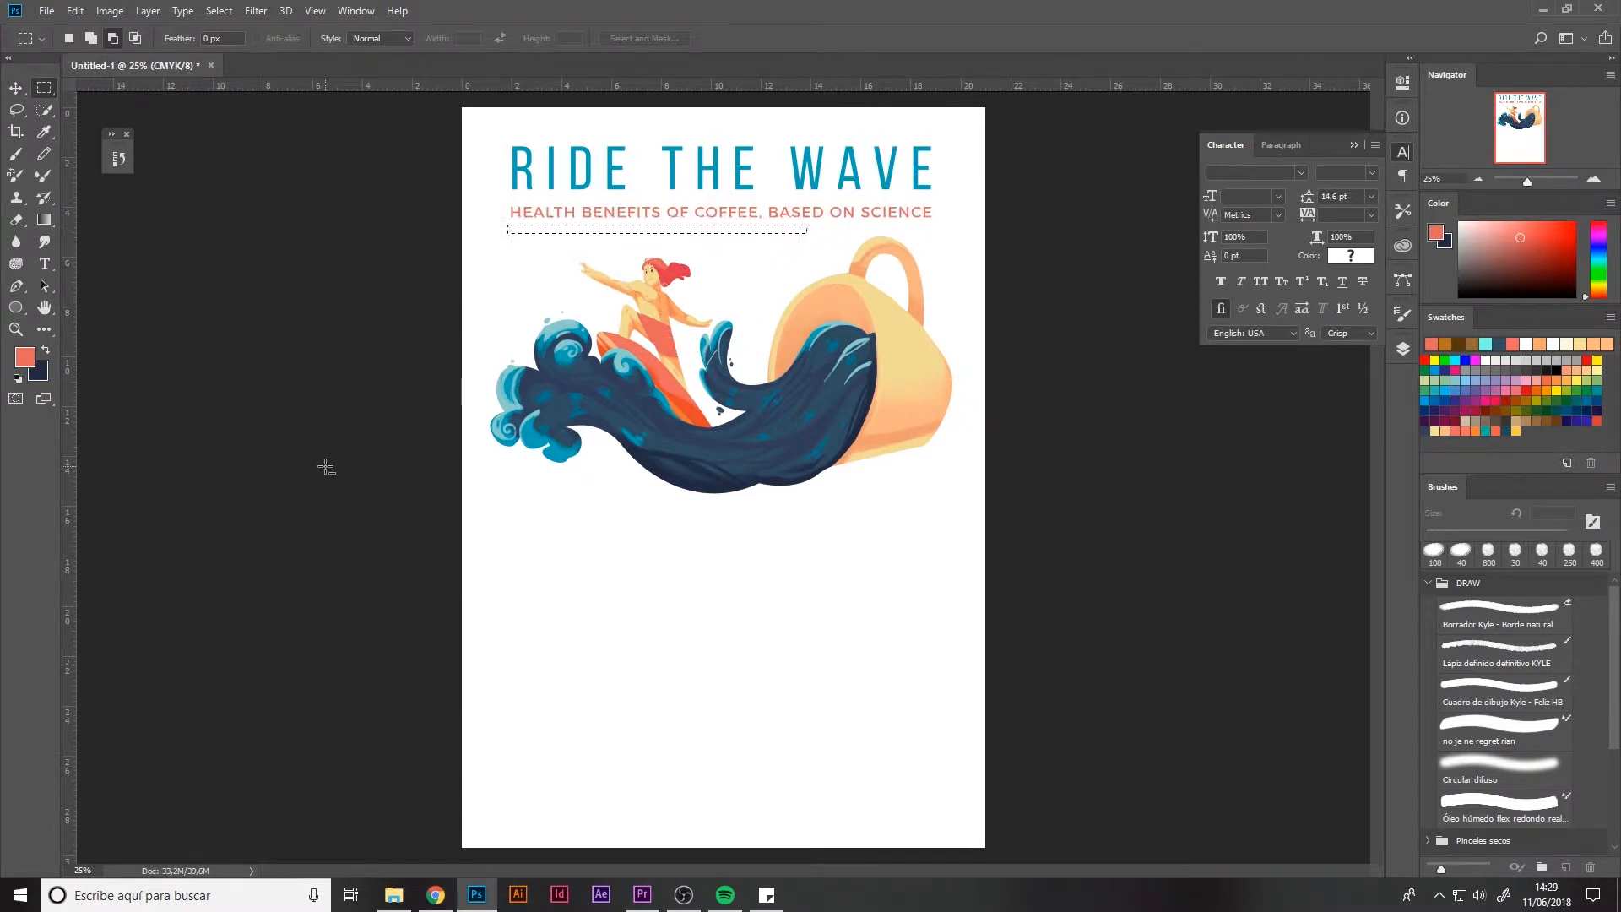
Mark out a thin rectangular marquee for the coral rule above the title.
click(1401, 348)
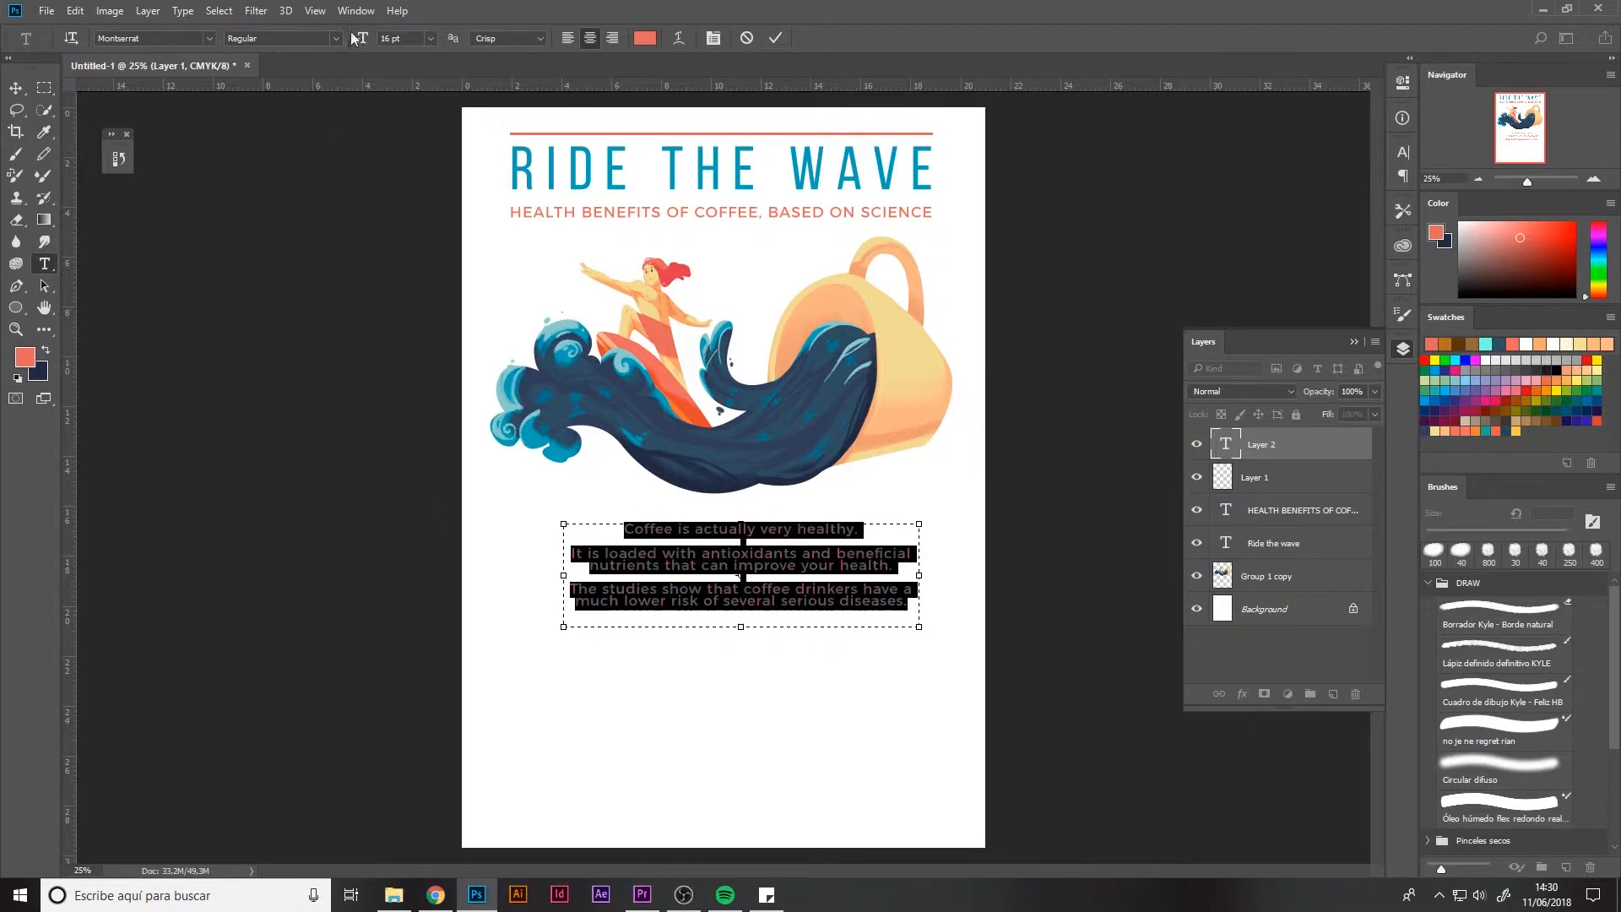
Set the quote text to a lighter Montserrat weight at 12 pt.
click(280, 38)
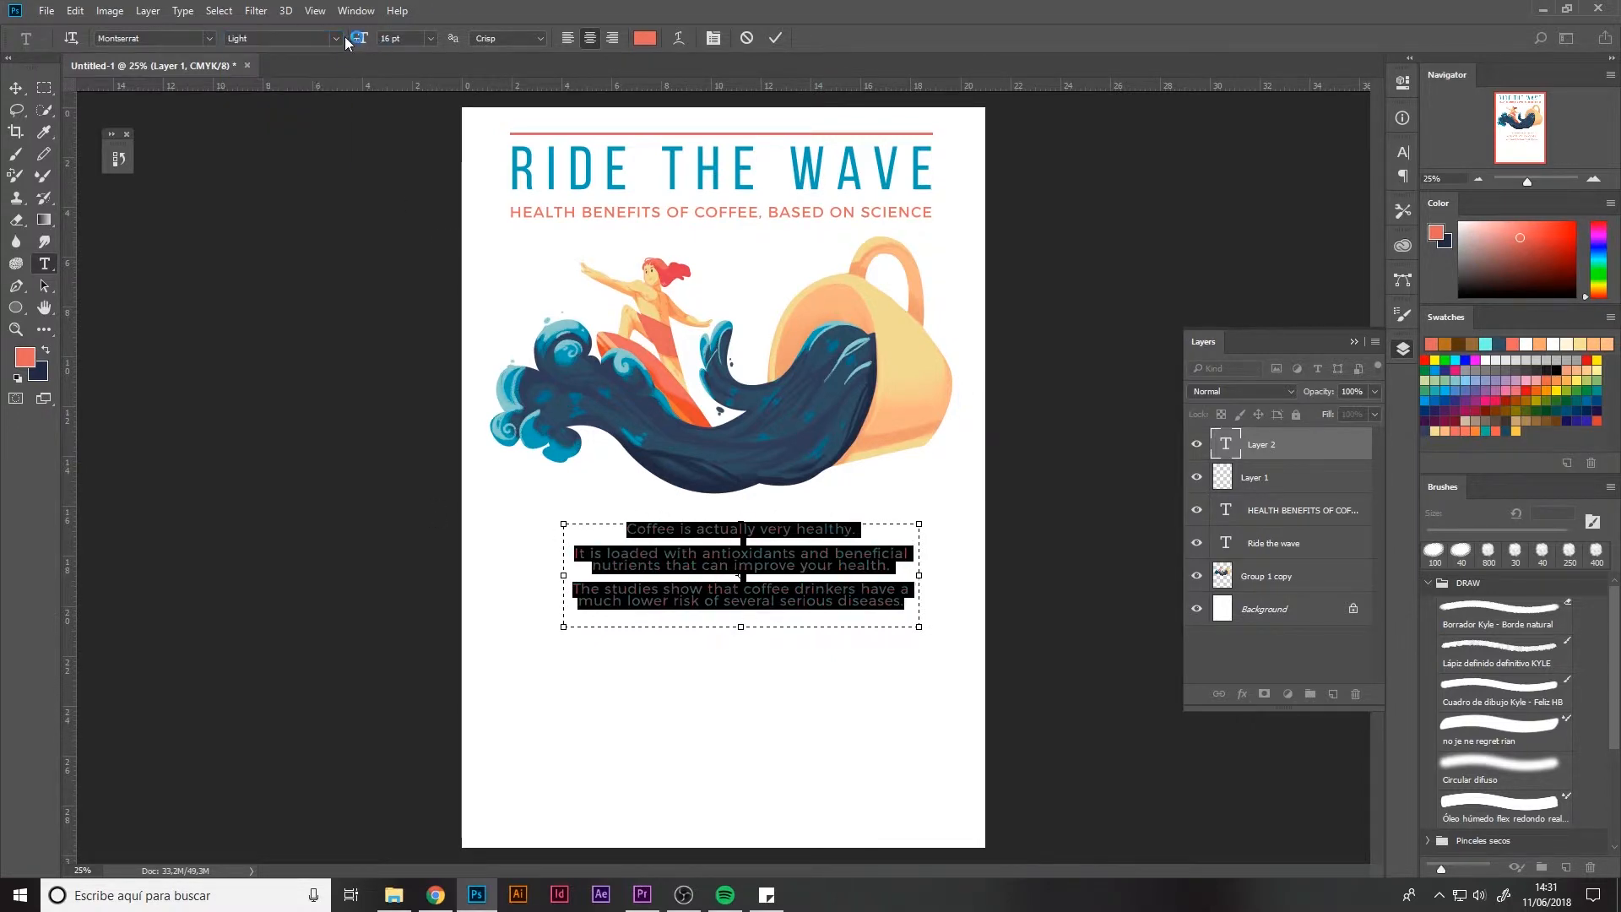
click(280, 38)
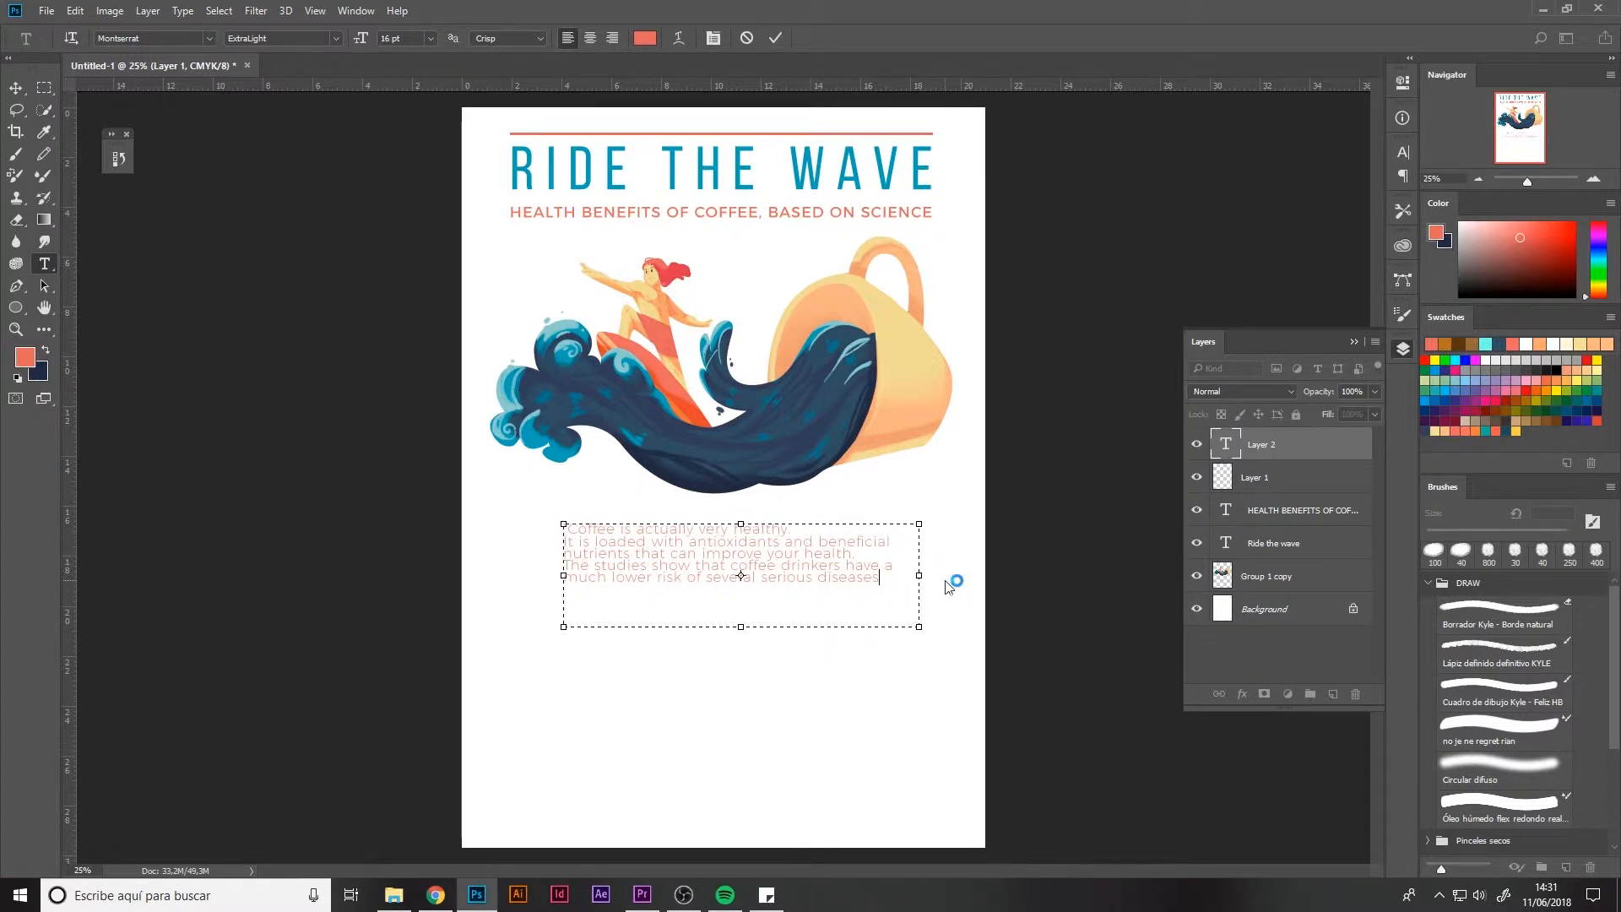
click(429, 38)
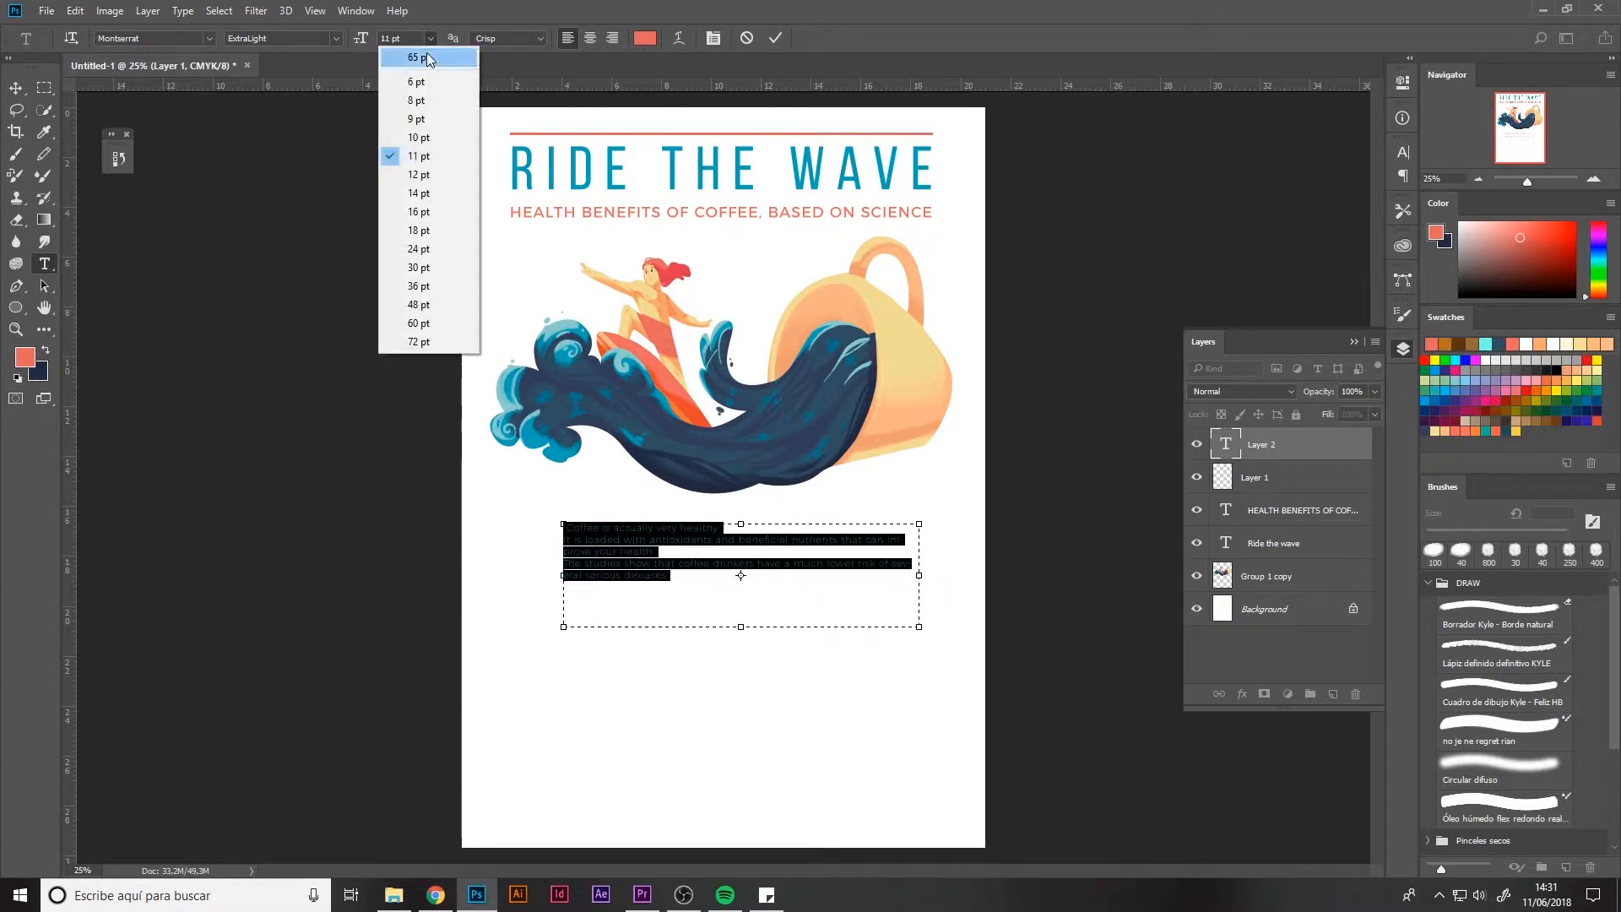
click(419, 175)
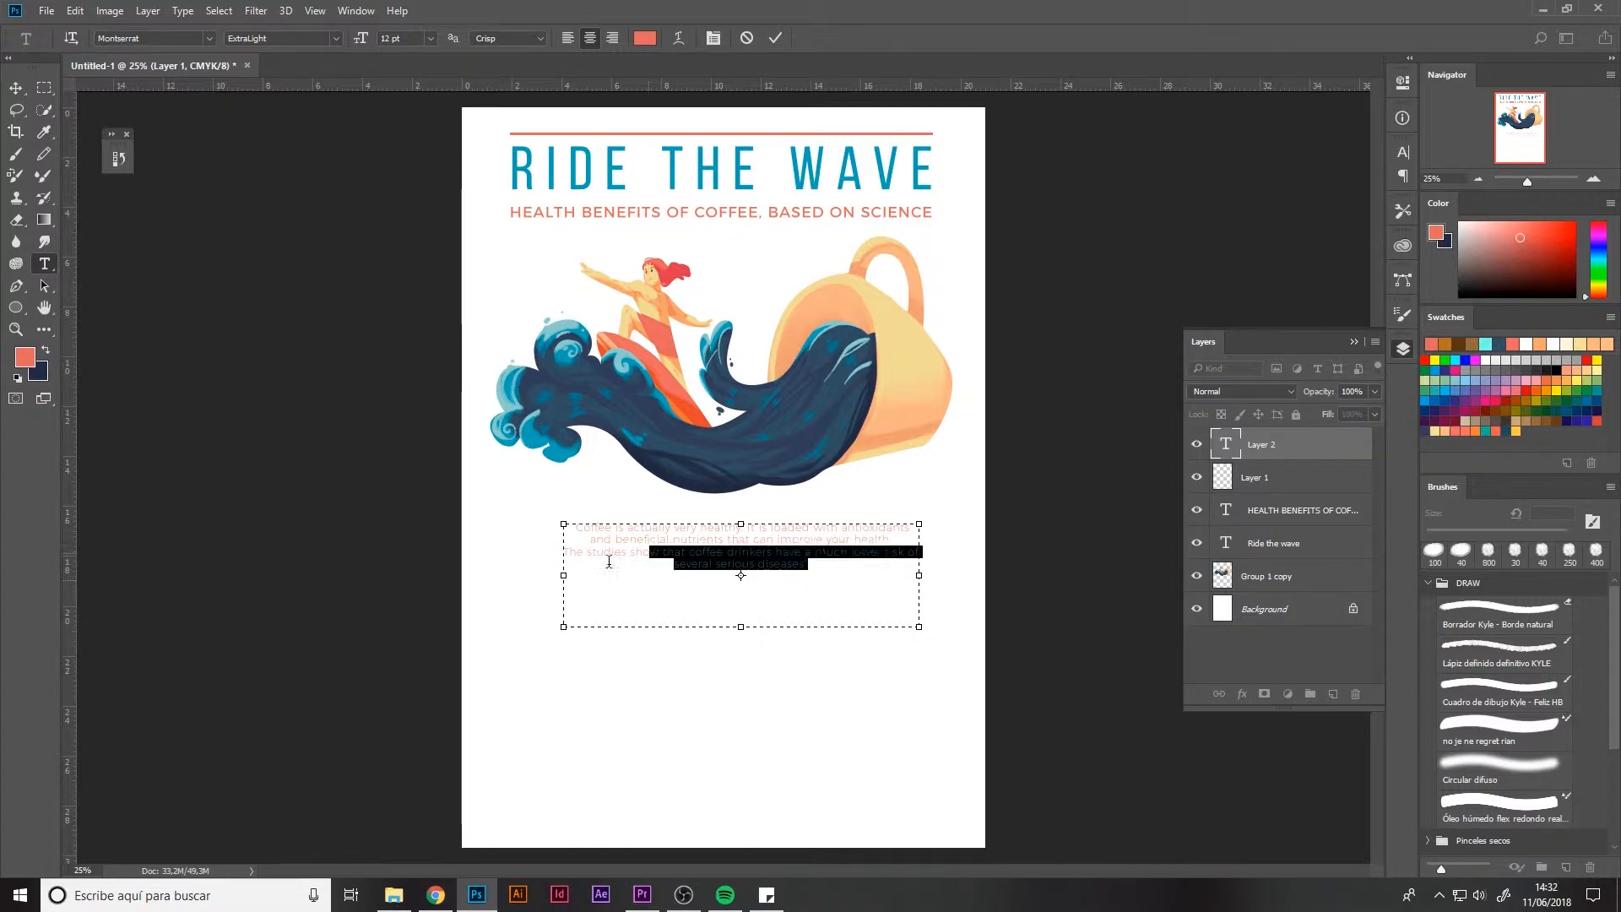
Rejoin the quote's broken lines and reposition it under the illustration.
key(Delete)
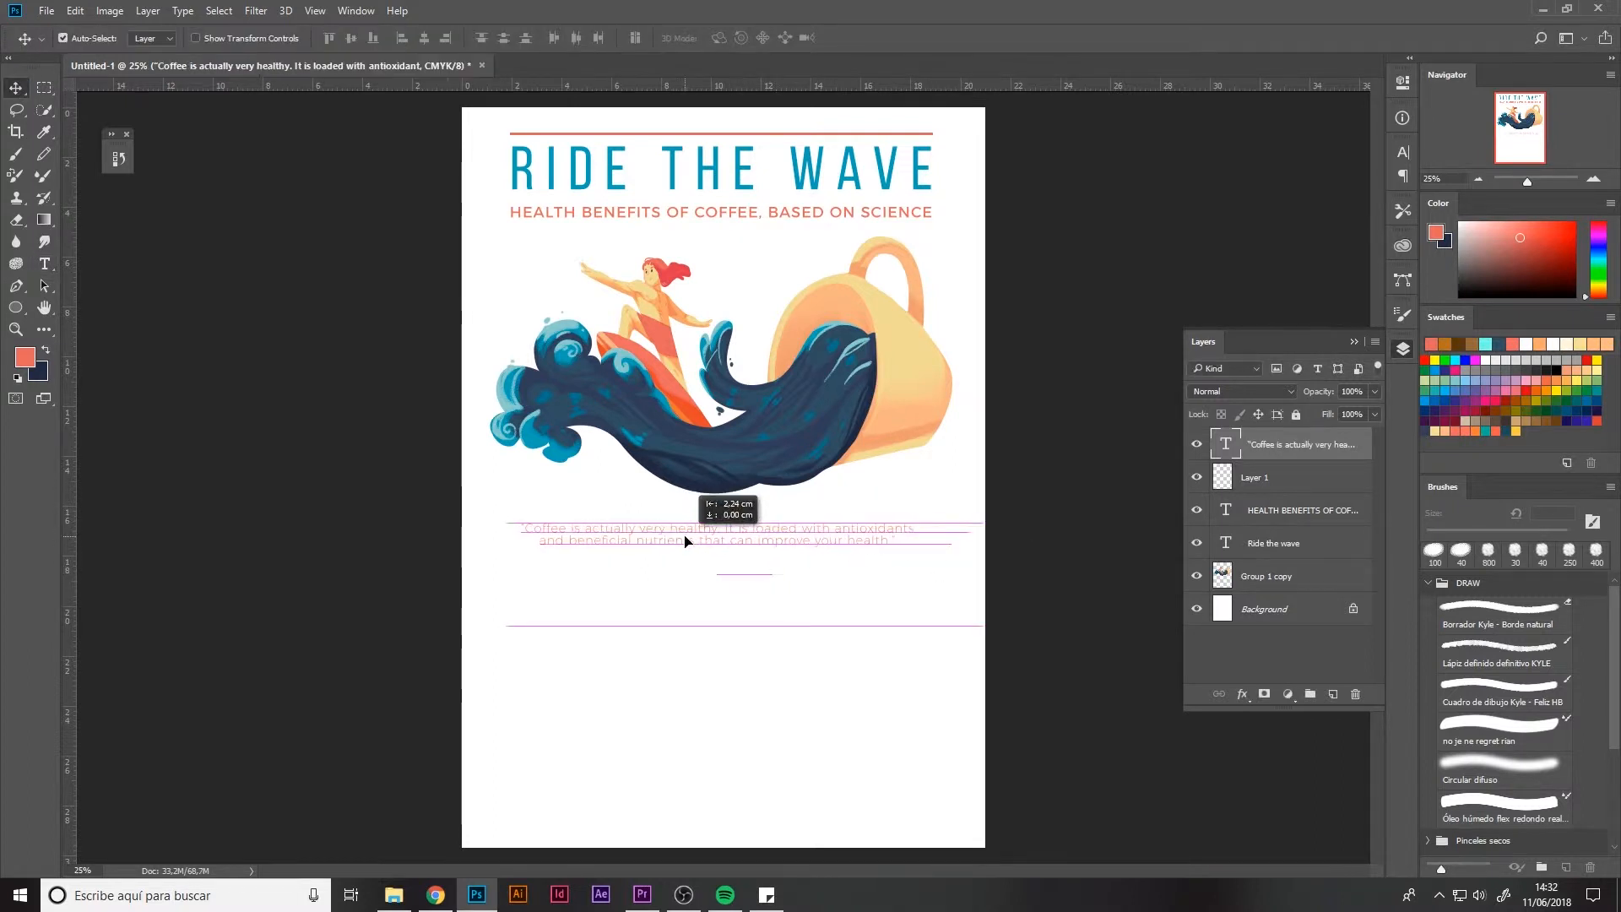
click(718, 533)
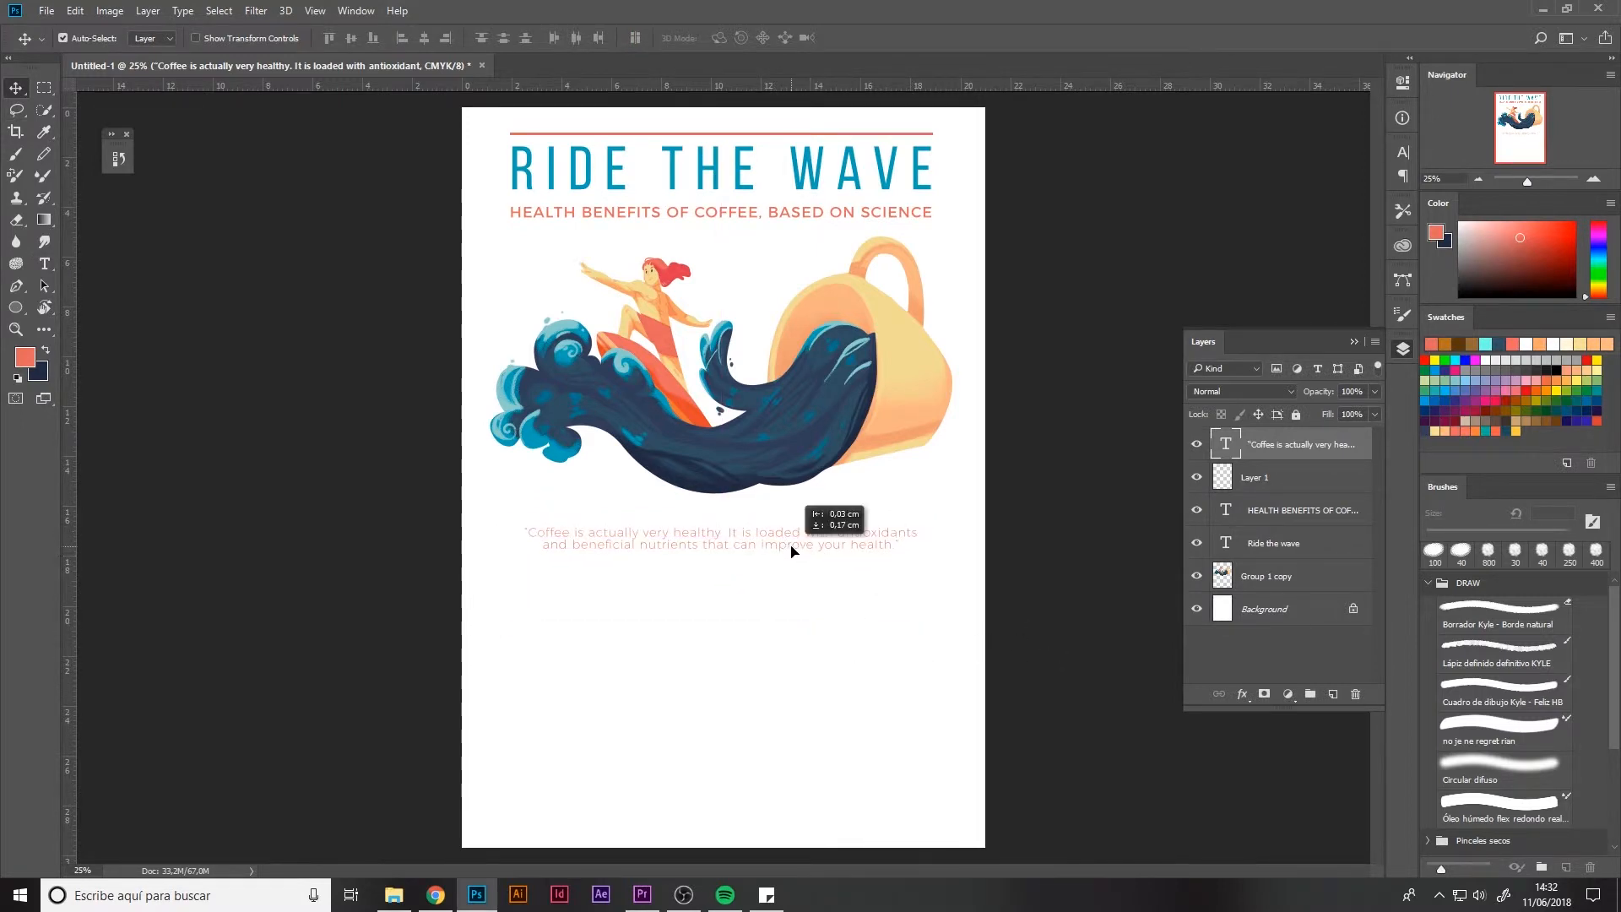
double_click(721, 533)
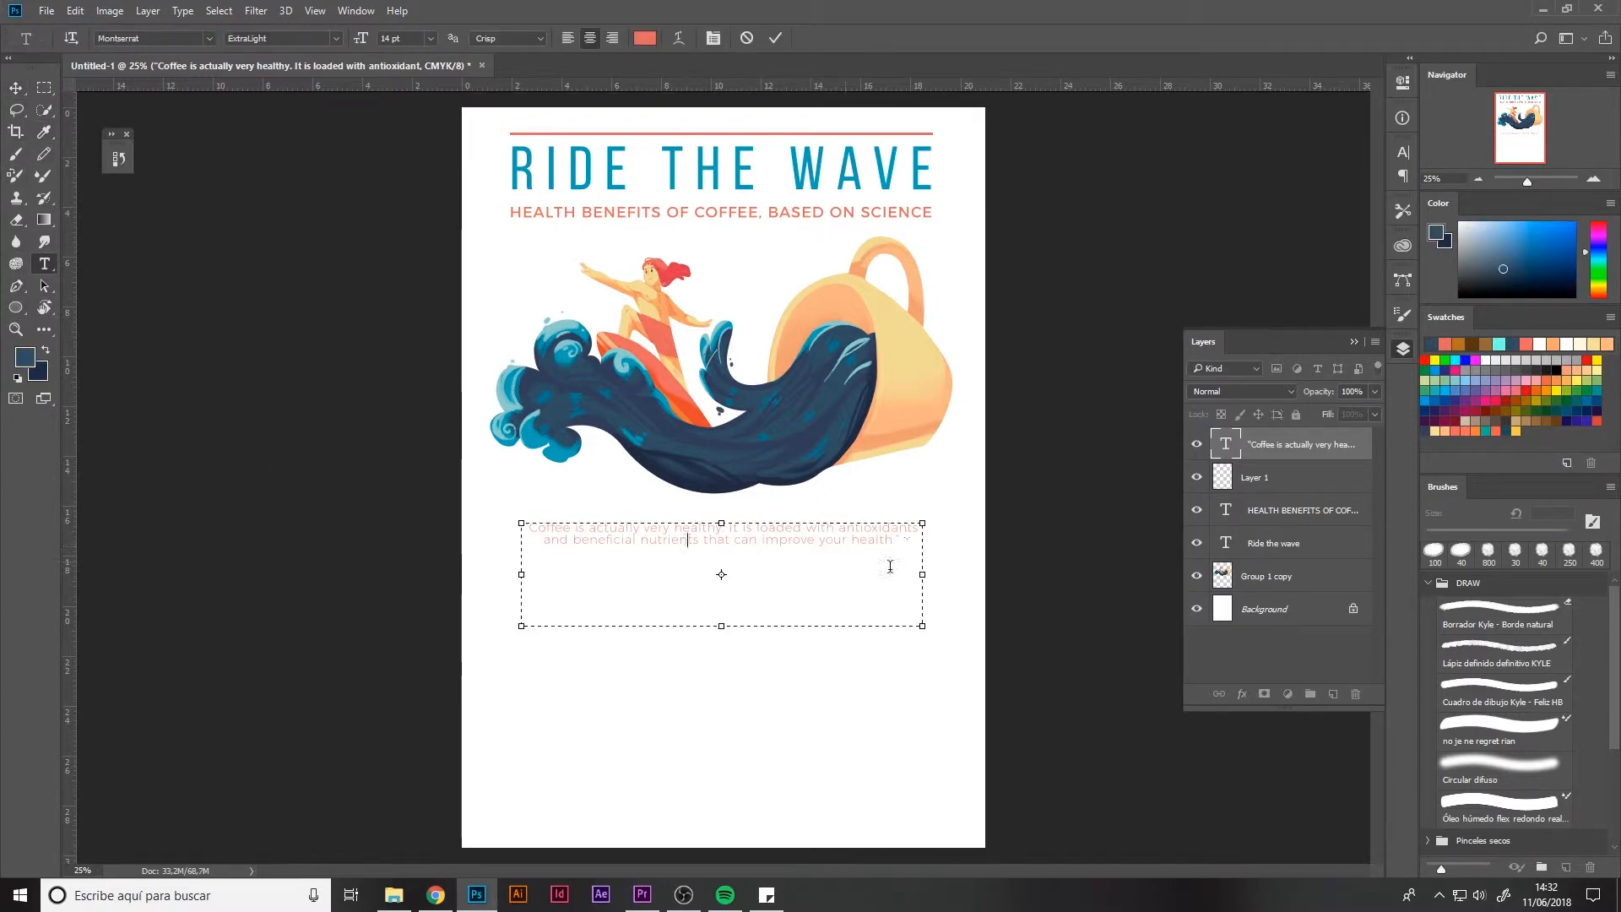
Recolour the quote with a coral sampled from the illustration.
click(645, 38)
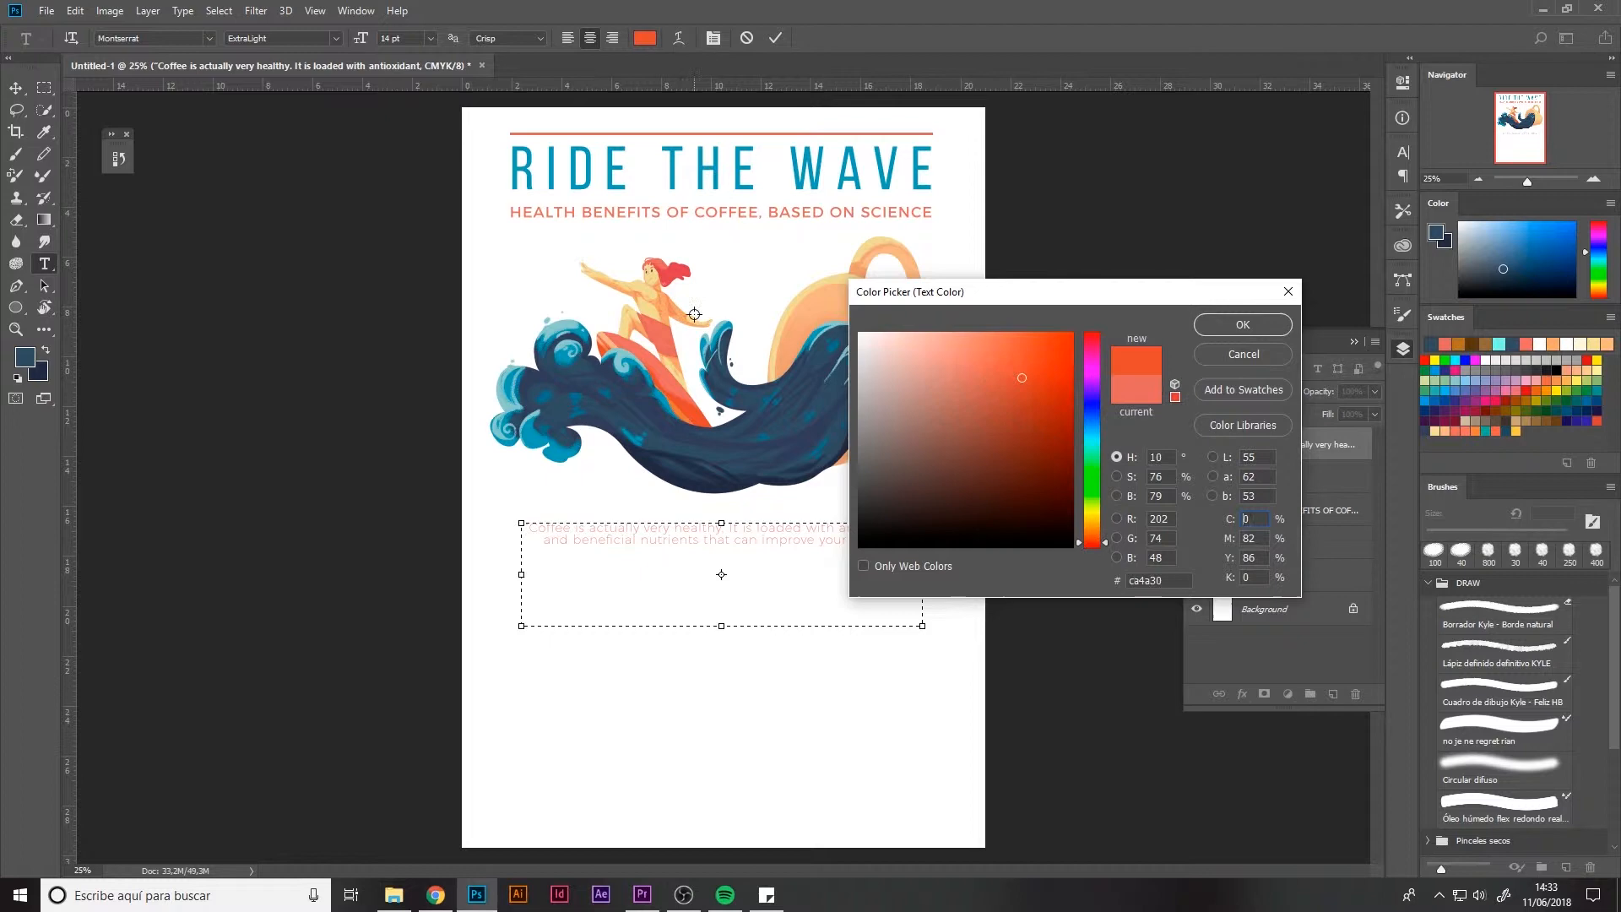
click(939, 350)
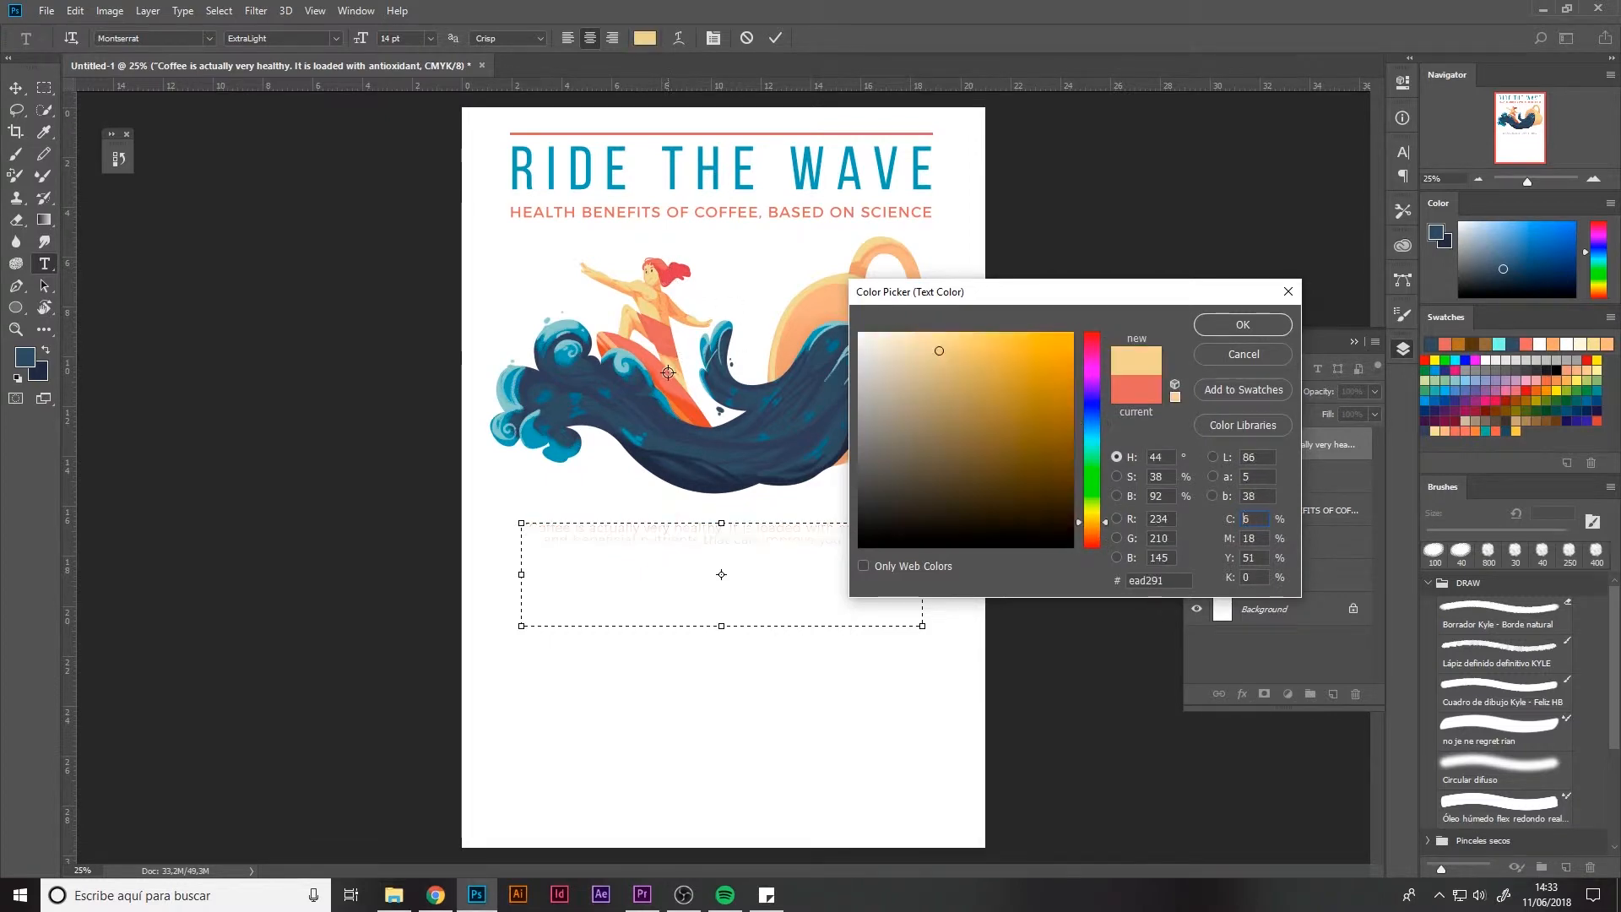
click(1242, 323)
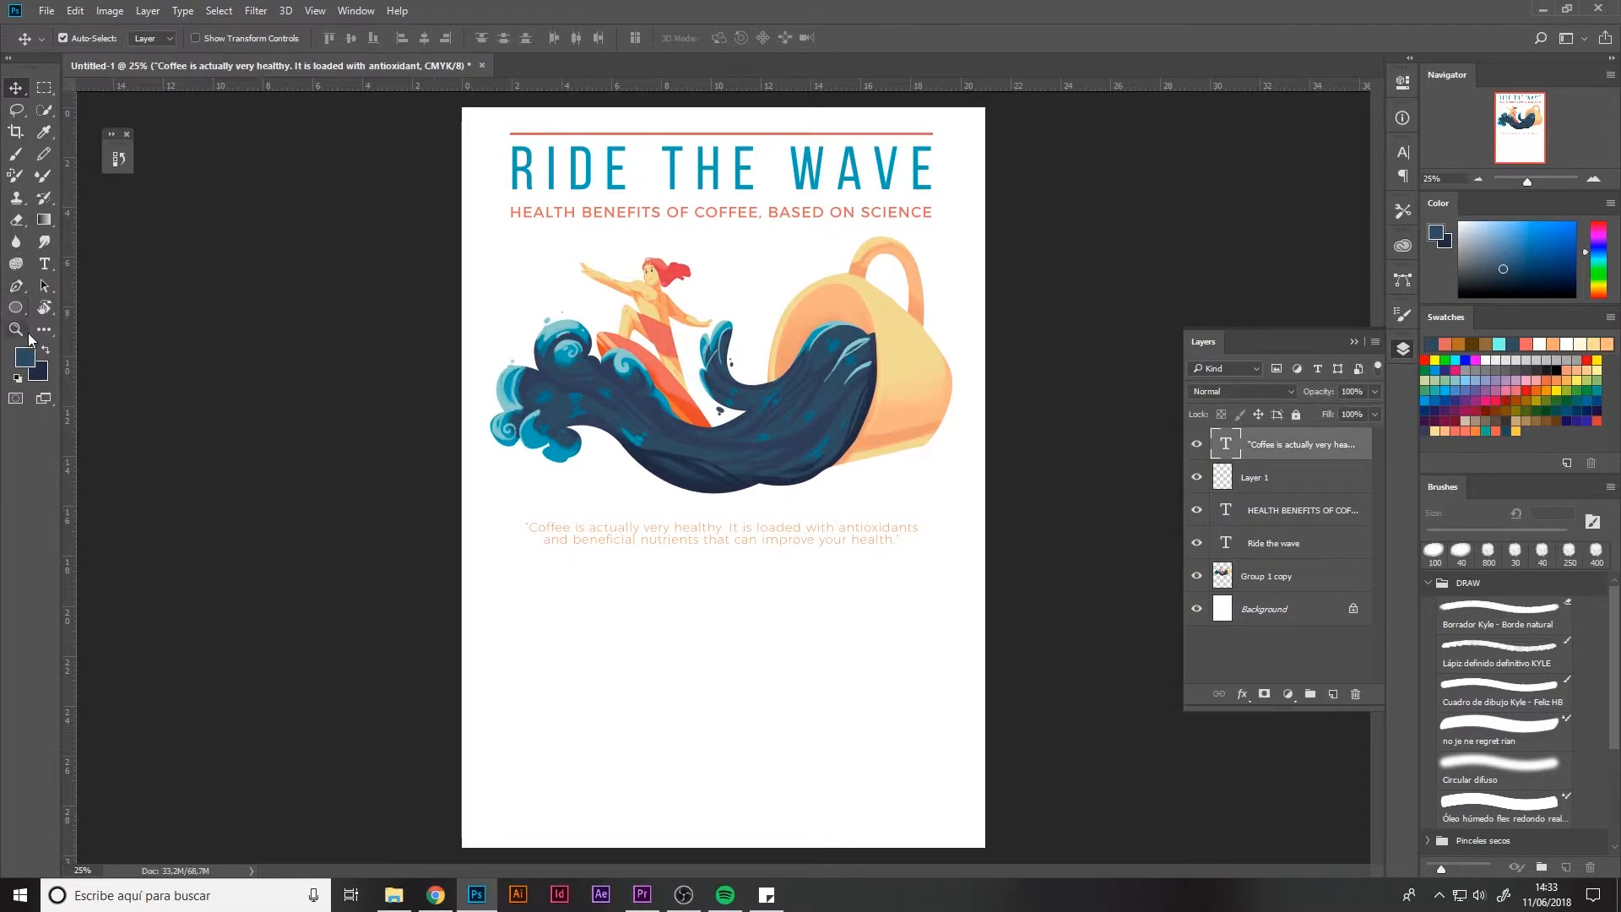
click(645, 38)
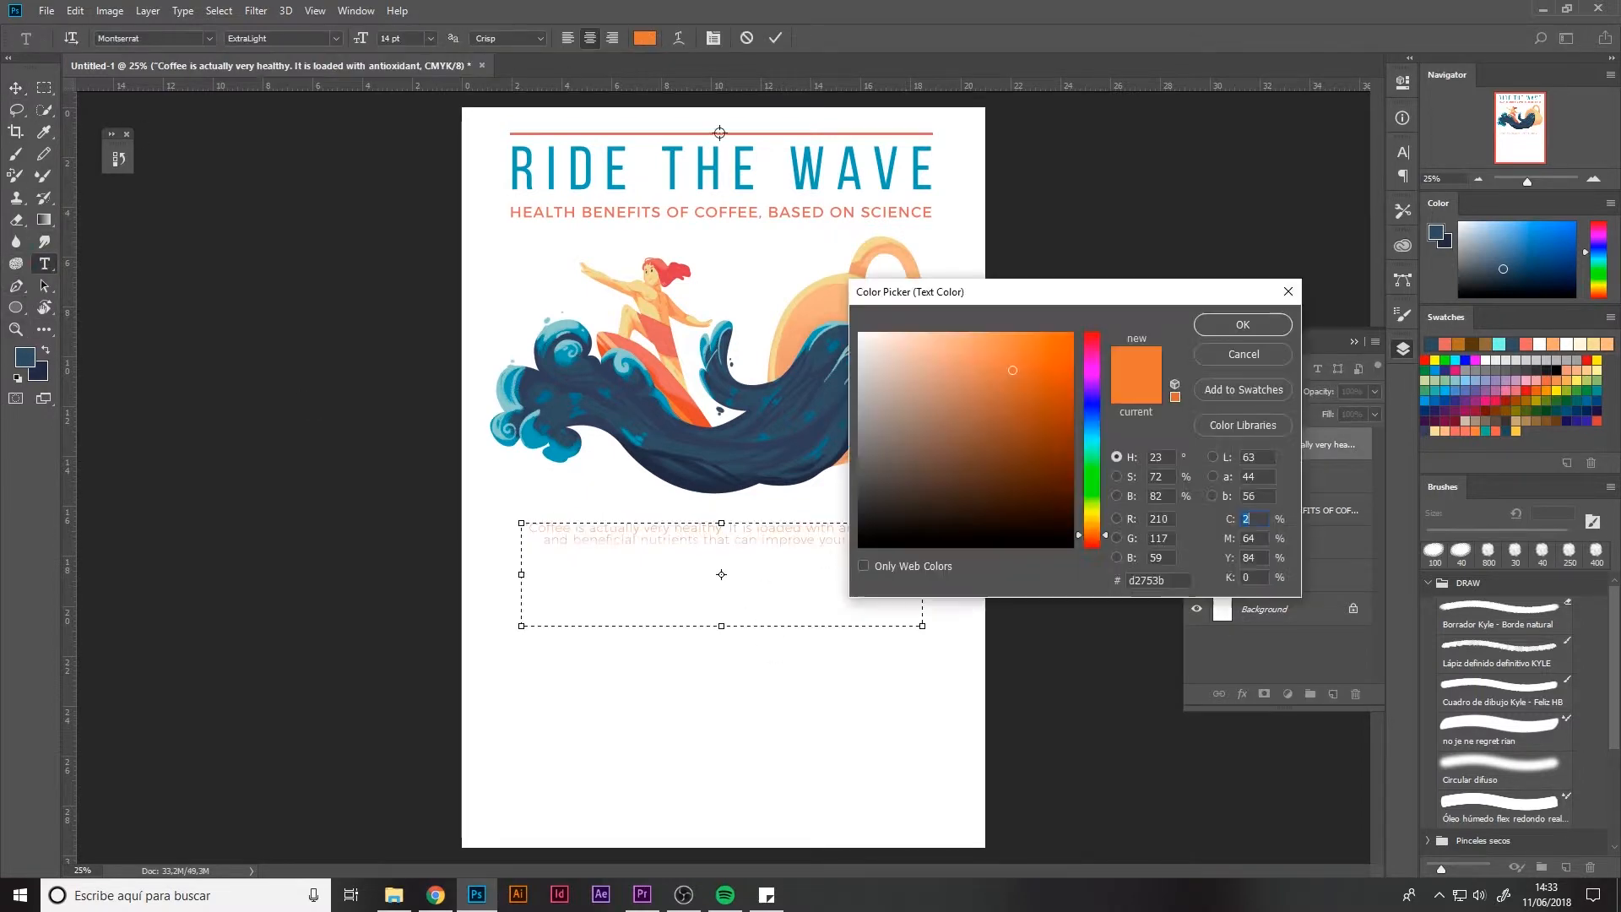
click(1242, 324)
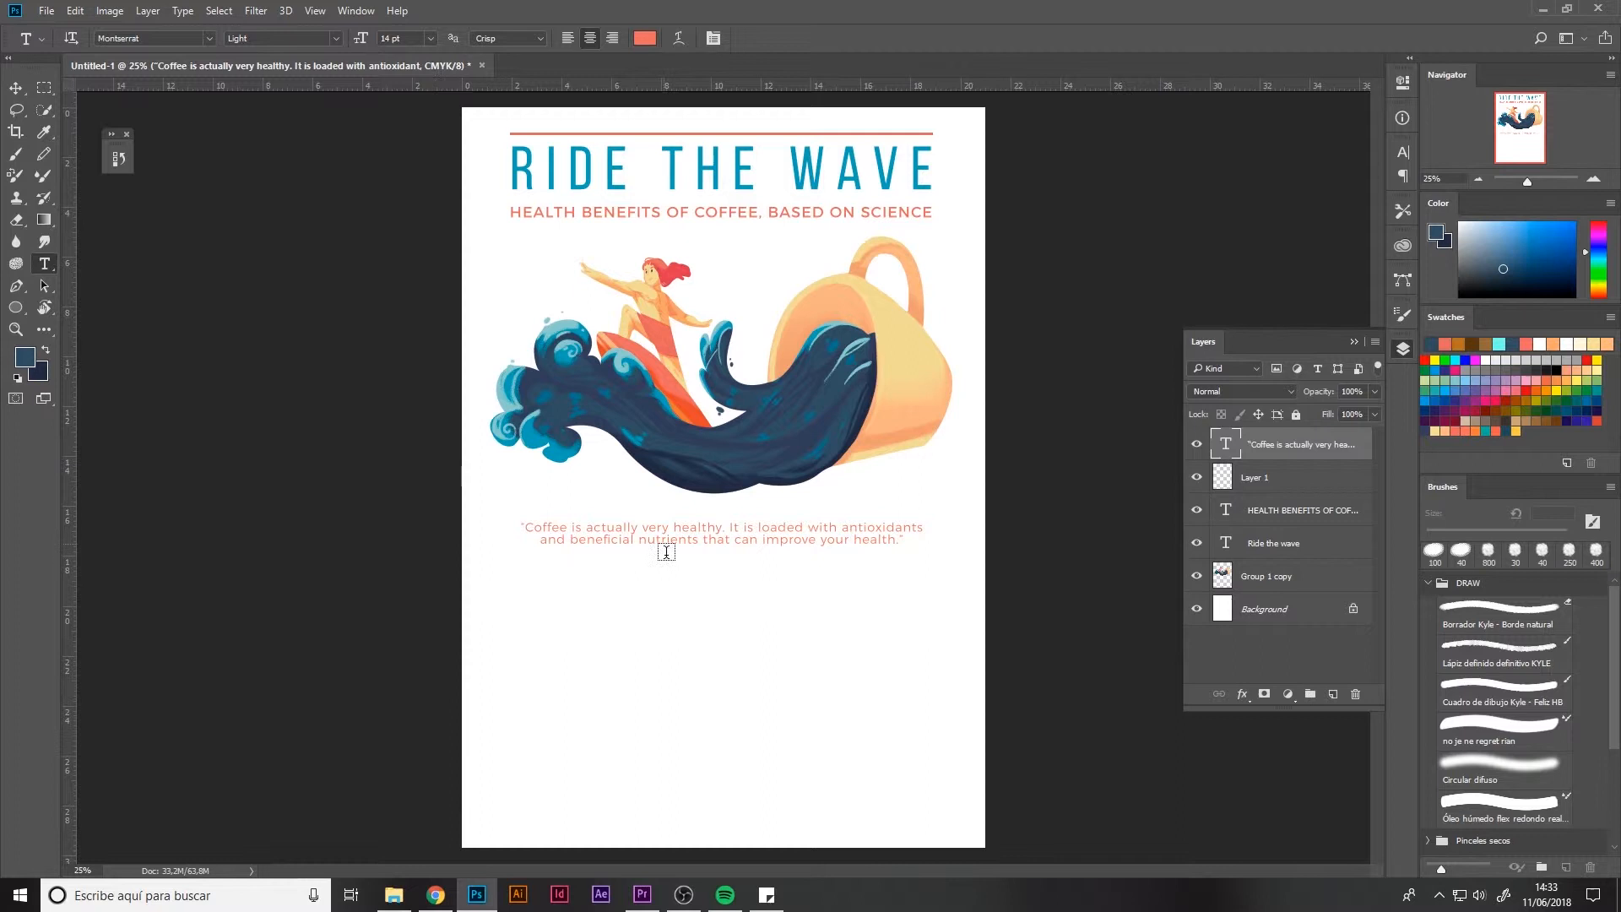
click(16, 88)
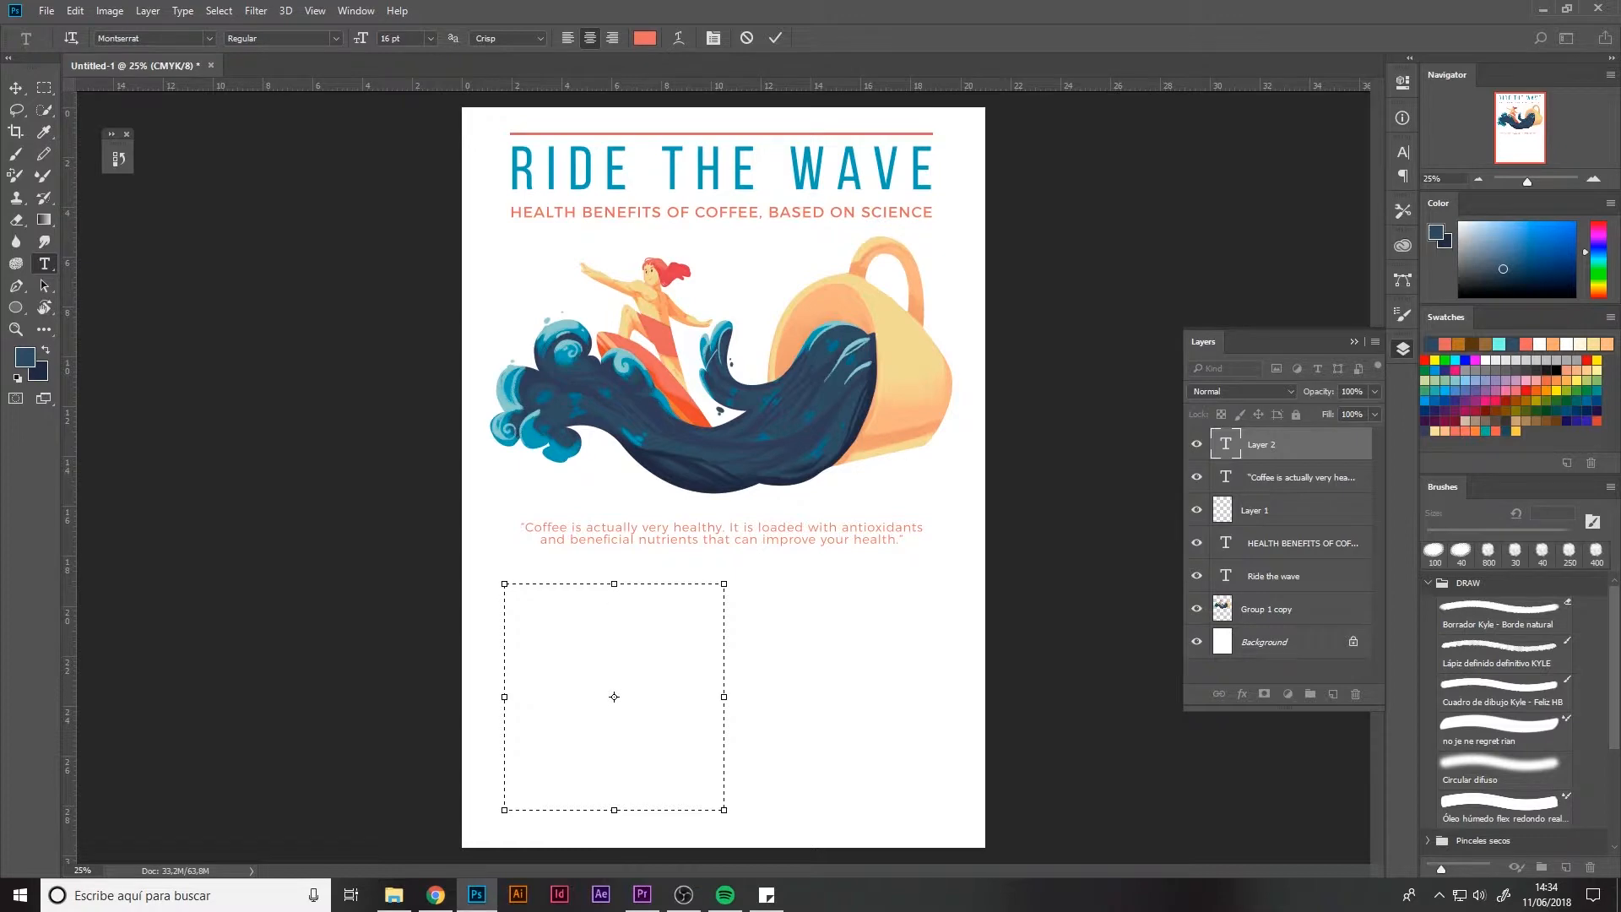
Paste the caffeine text into the column box as left-aligned black 11 pt text.
click(614, 588)
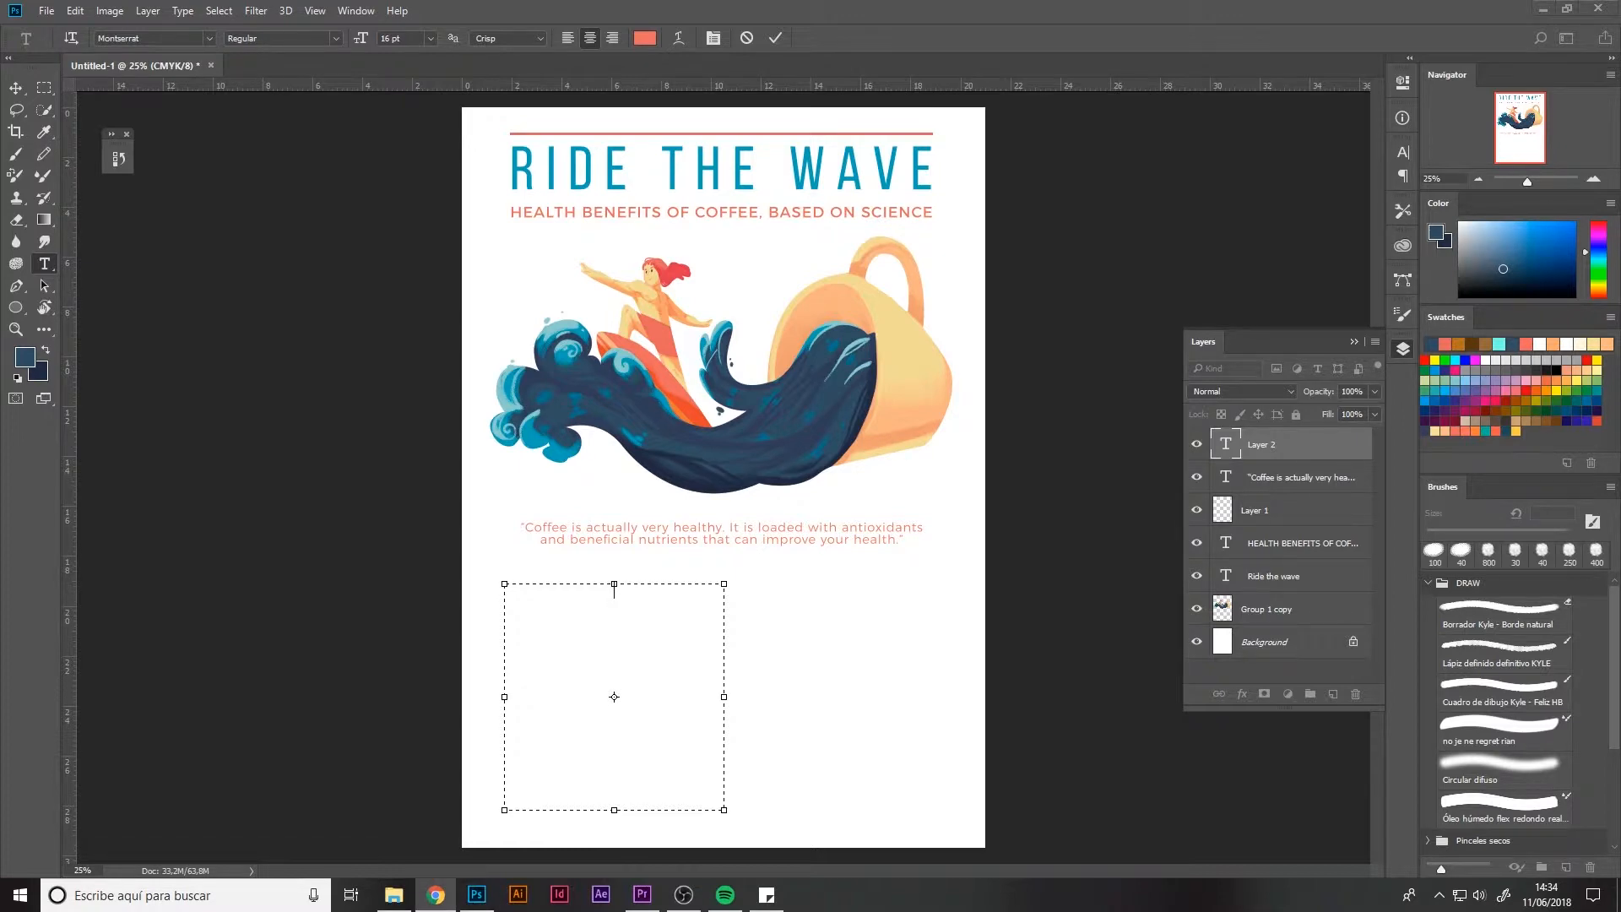
mouse_move(116, 865)
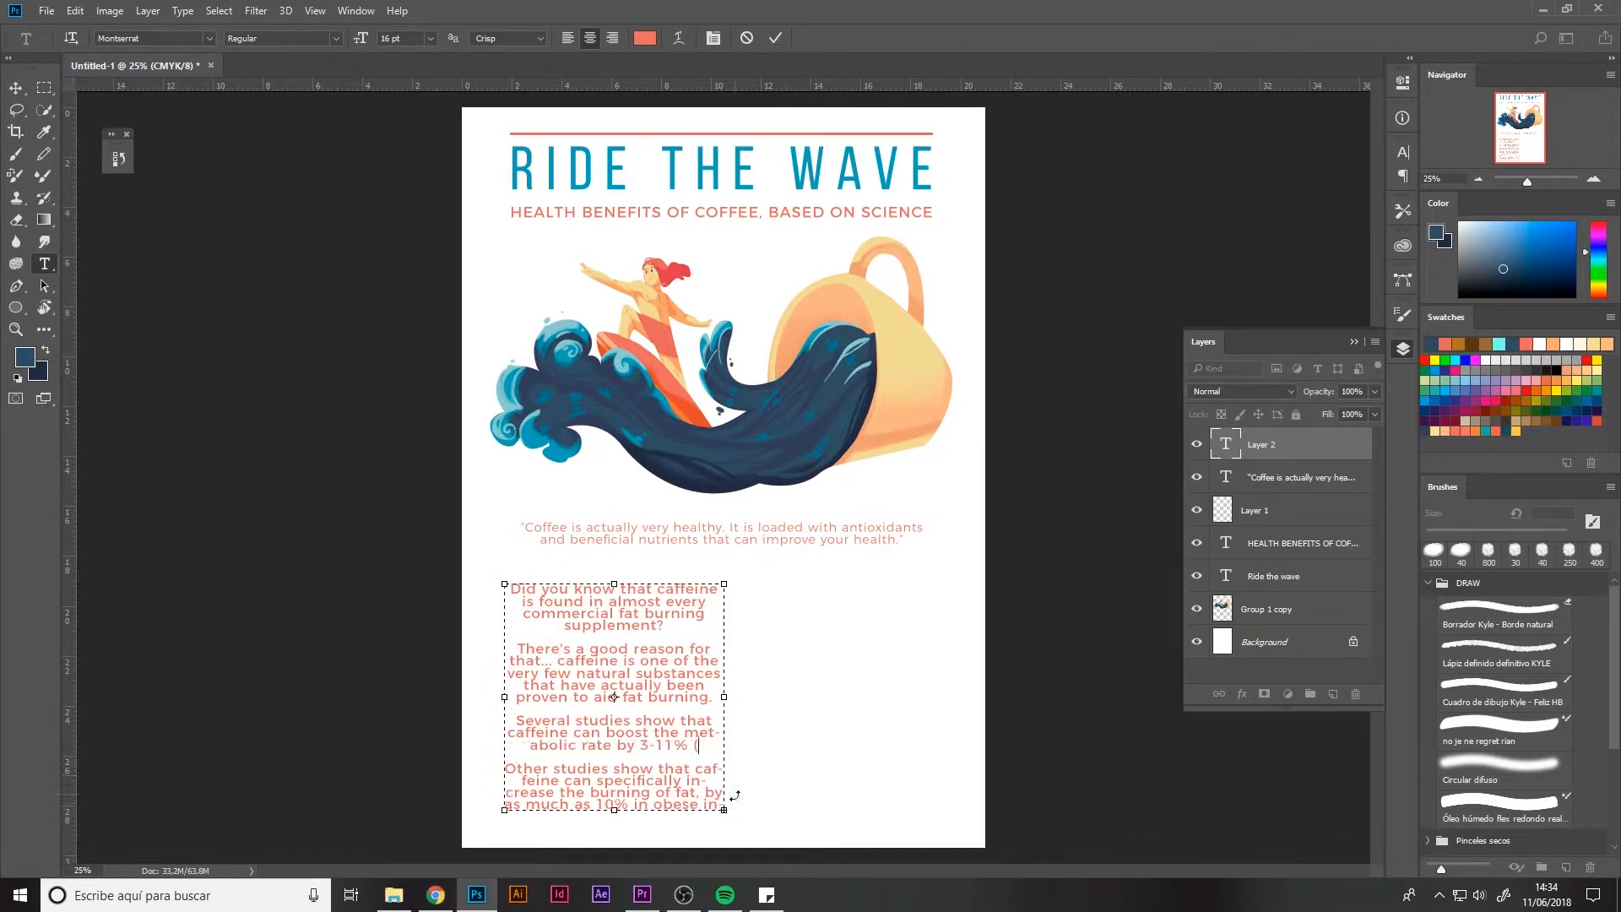
key(ctrl+a)
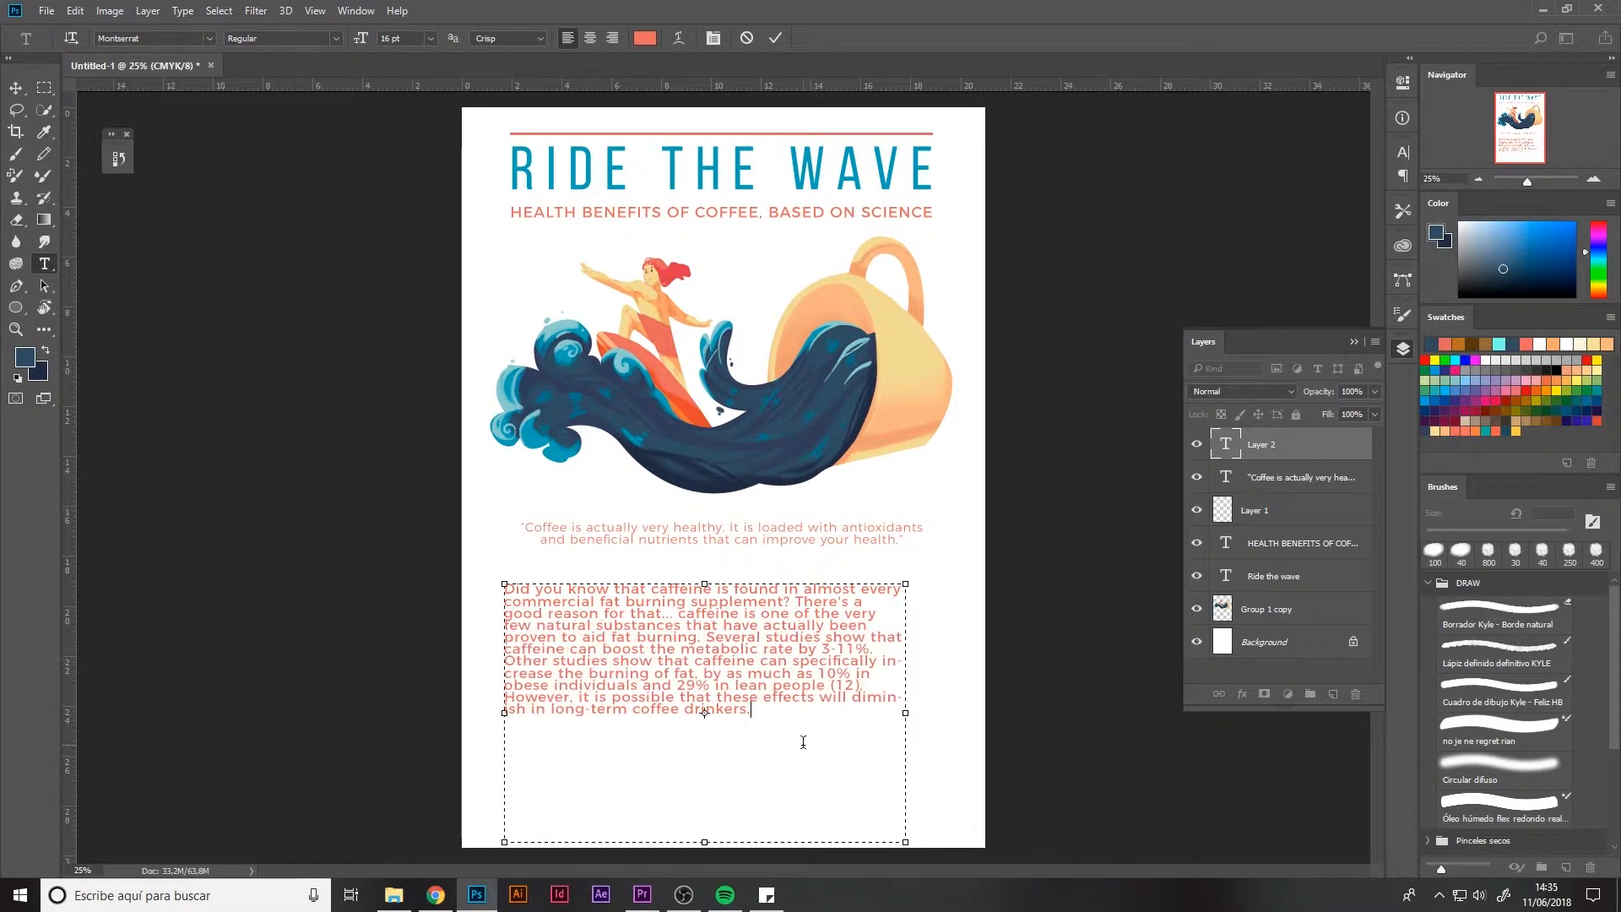
key(ctrl+a)
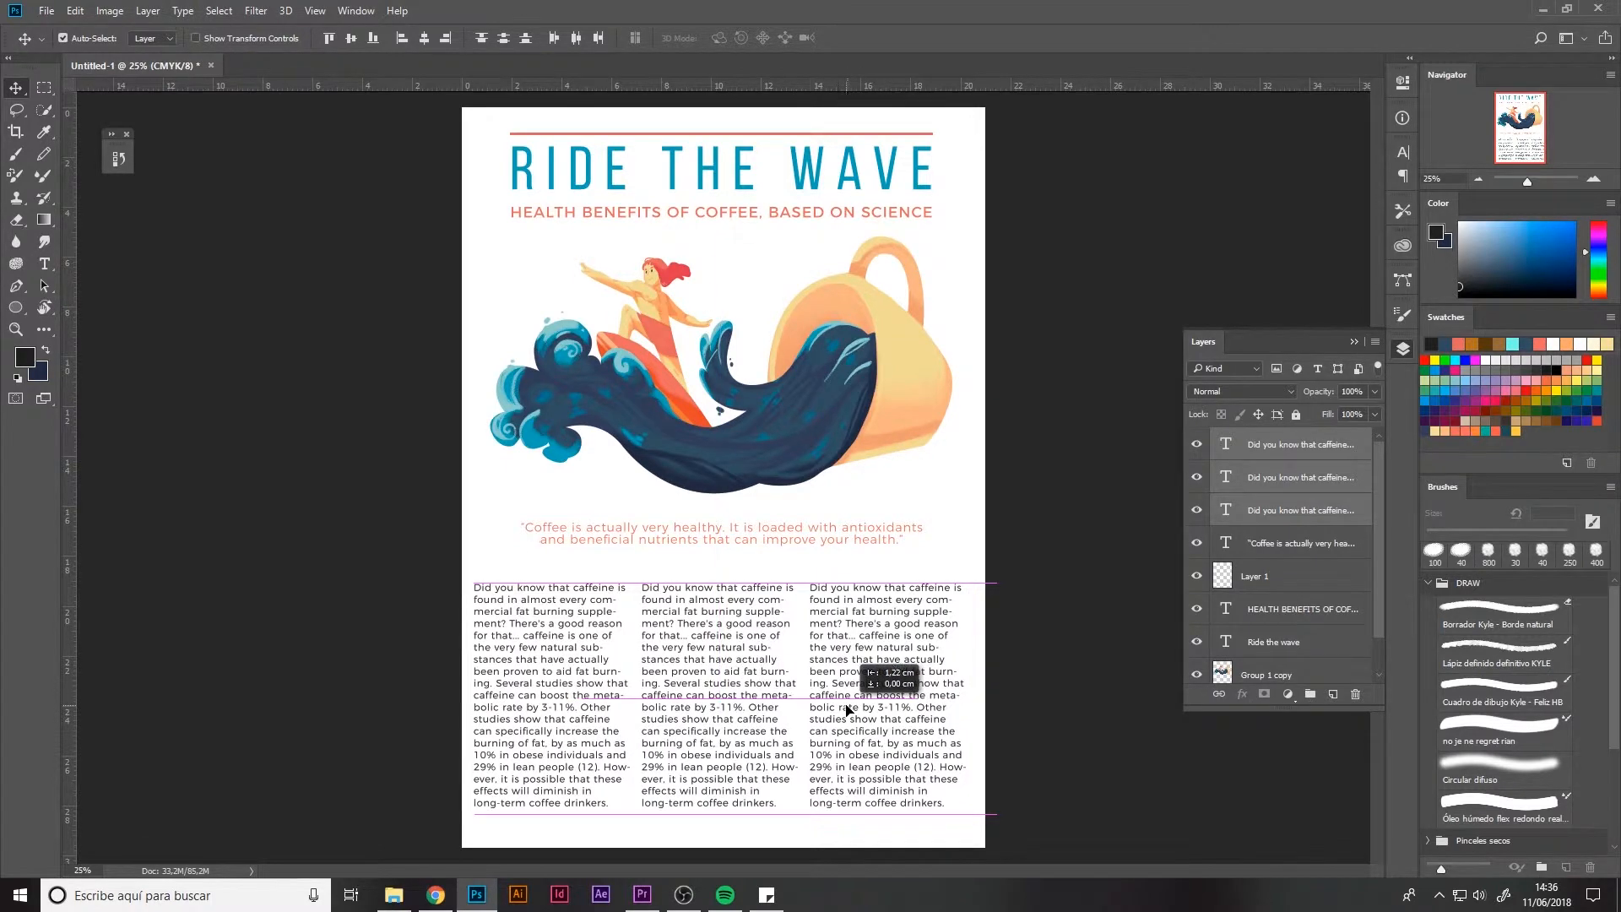
Write the Parkinson's disease column text ending with 'Drink coffee, ride the wave!'.
click(718, 693)
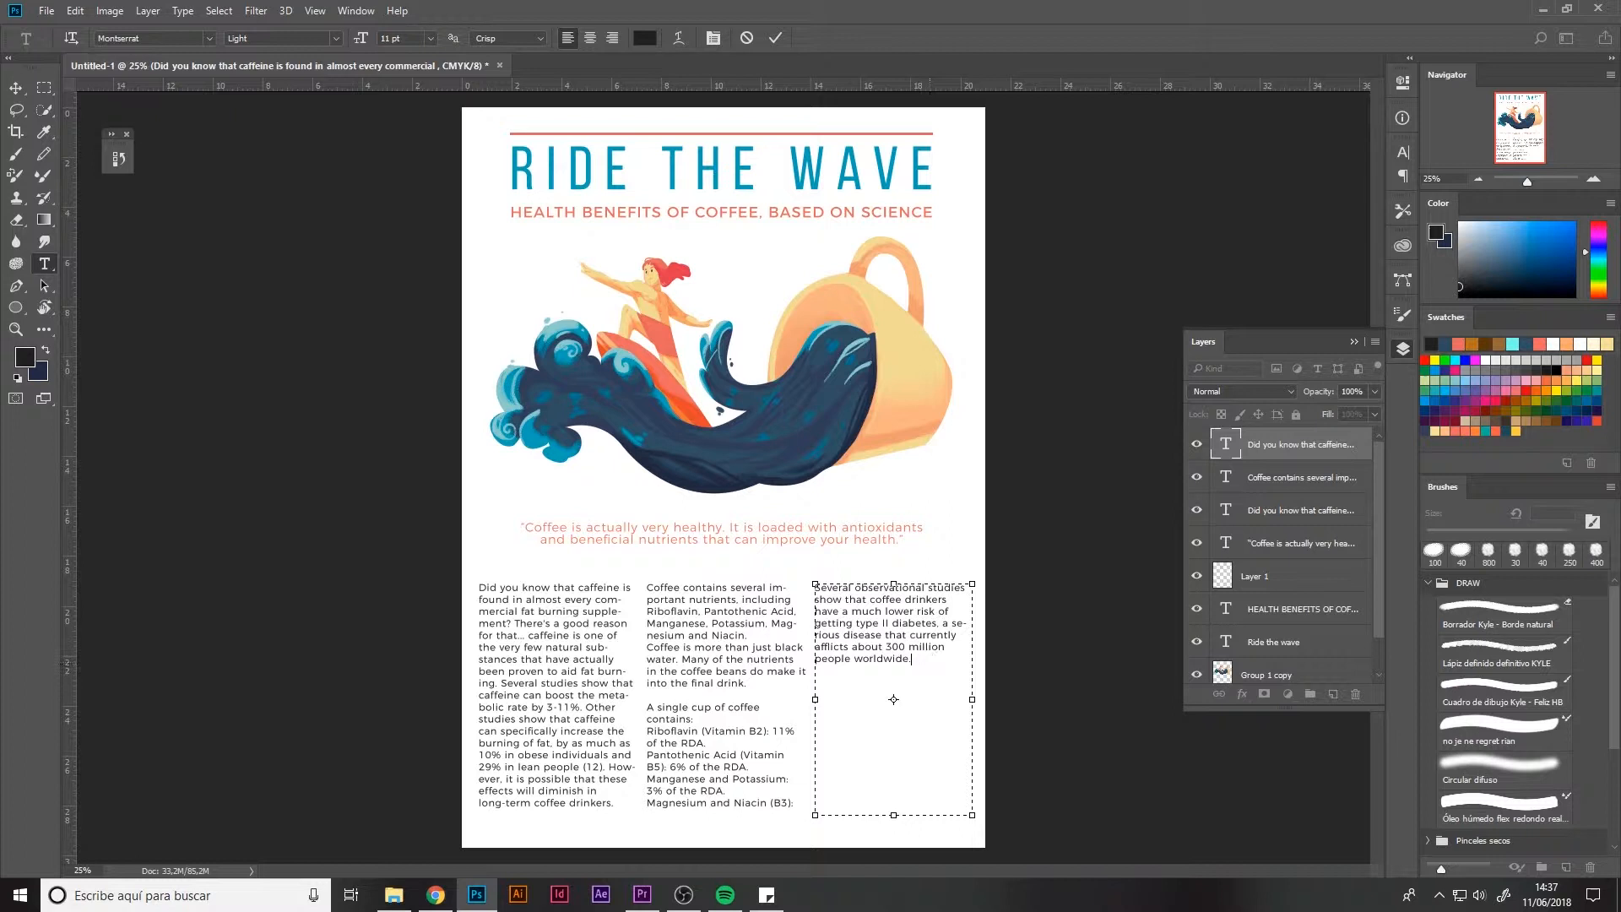
text(Coffee drinkers have up to a 60% lower risk of getting Parkinson's disease, the second most common neurodegenerative disorder.)
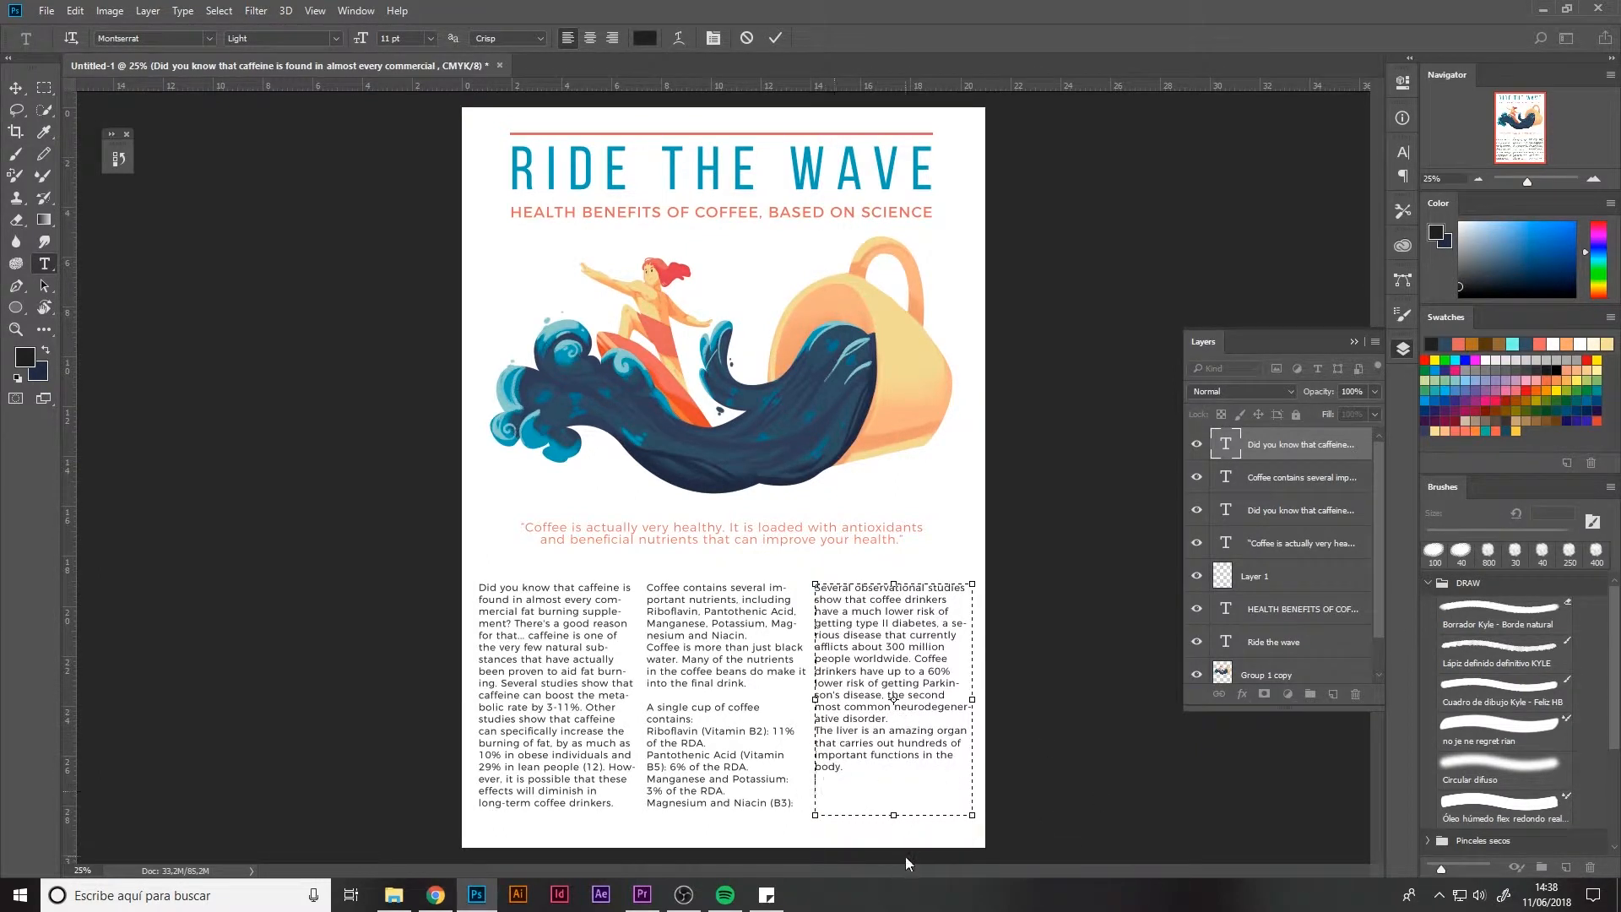
text(Drink coffee)
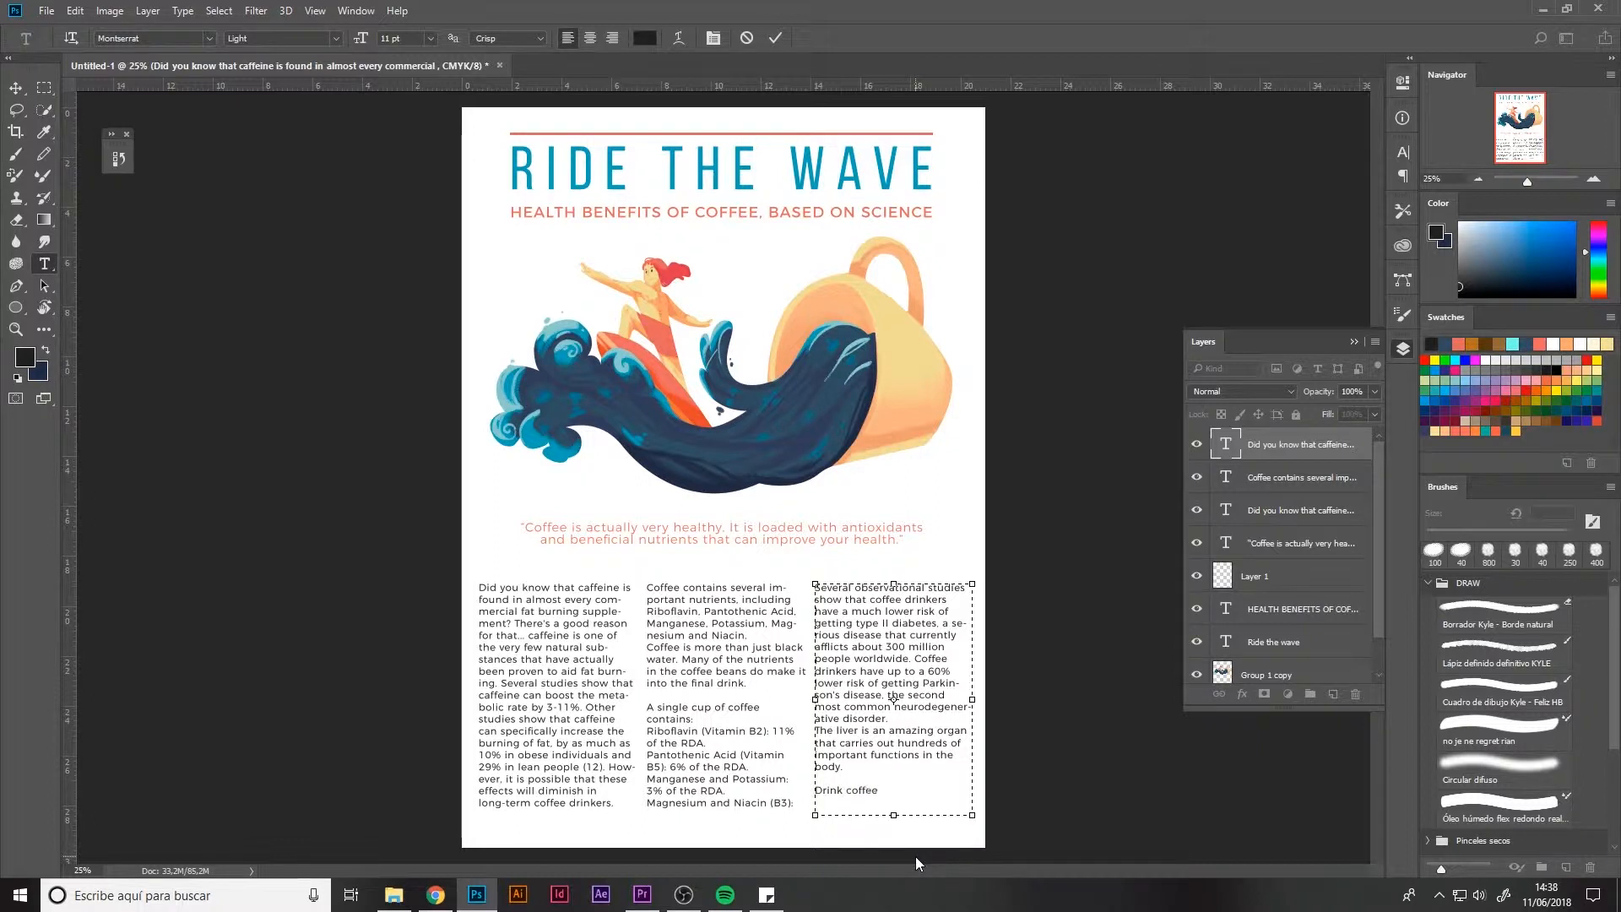
text(, ride the wave!)
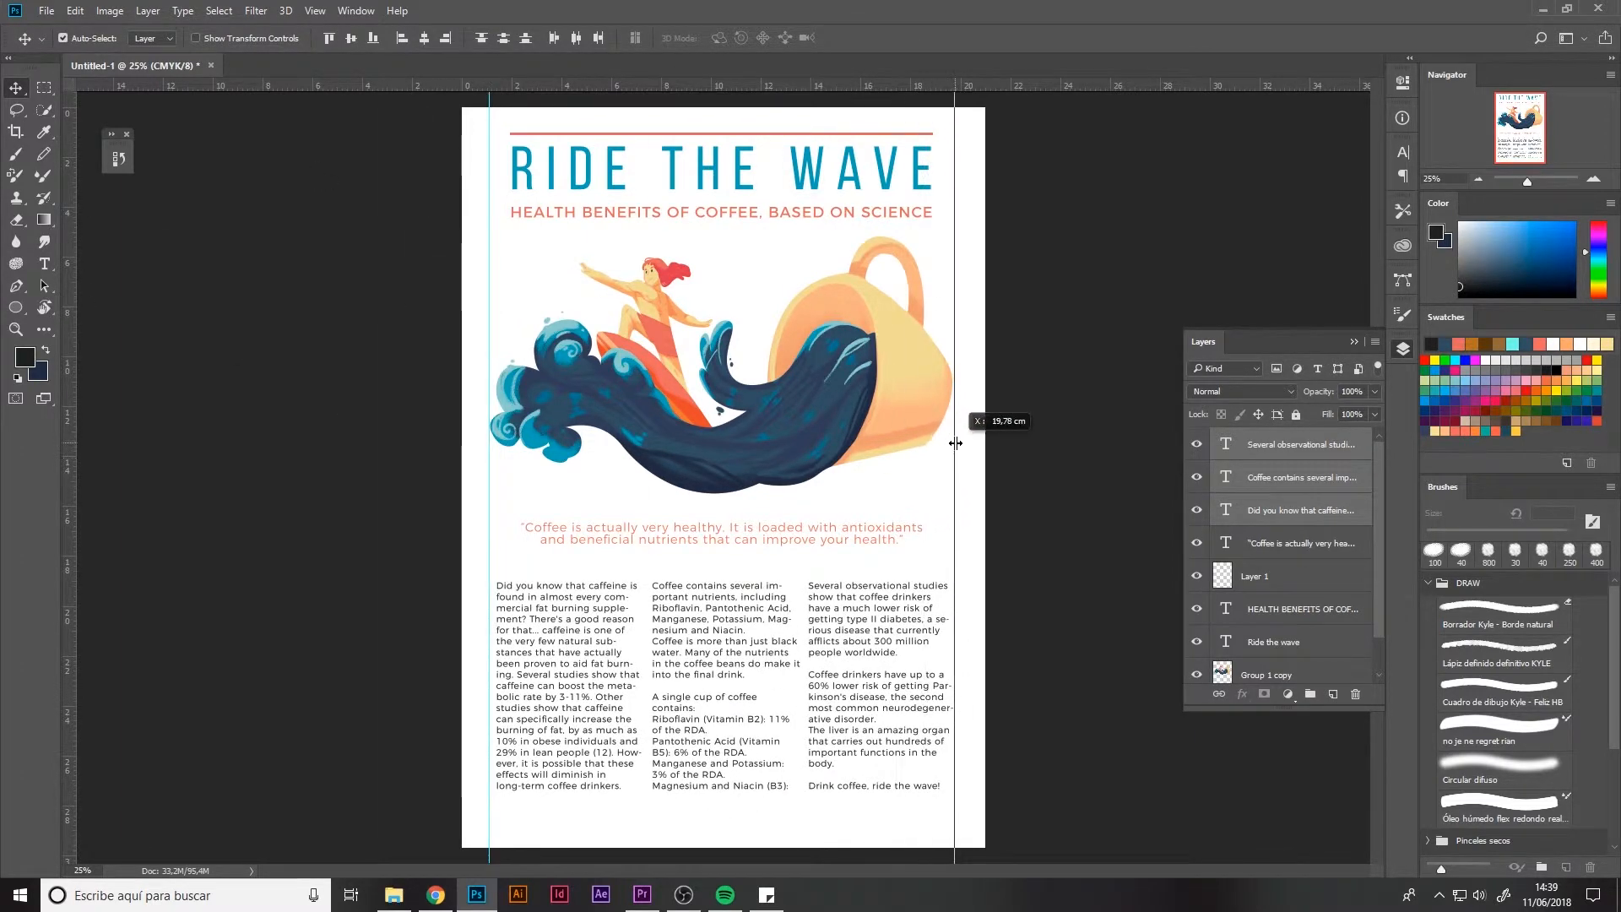
Add page number '1' in Bebas Neue Bold at the poster's bottom centre.
click(15, 88)
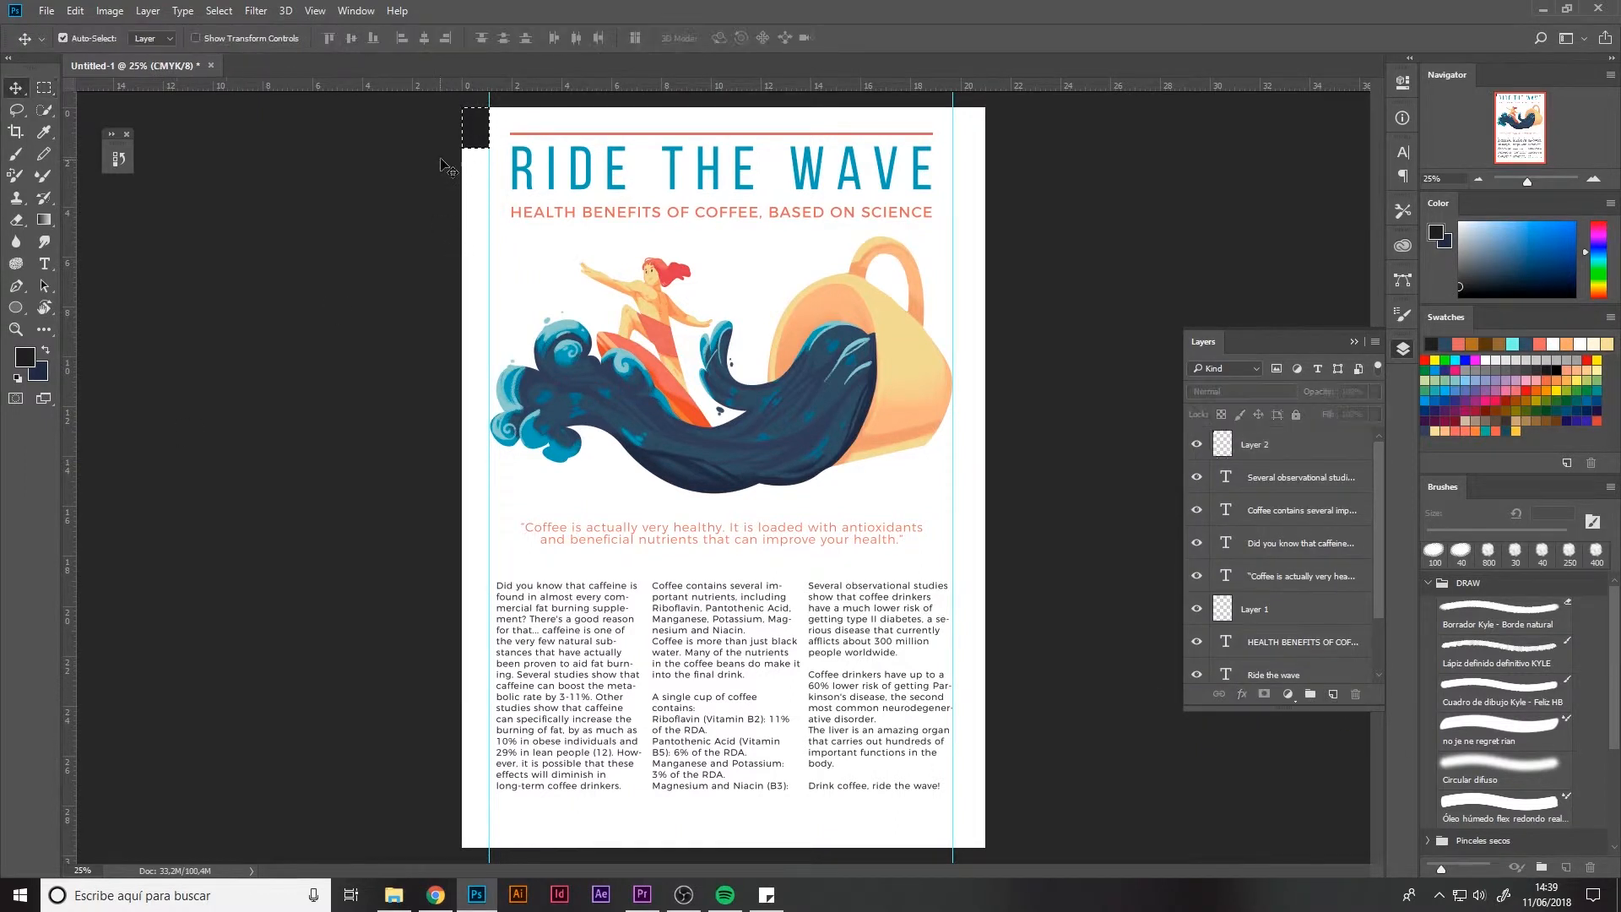
click(1256, 443)
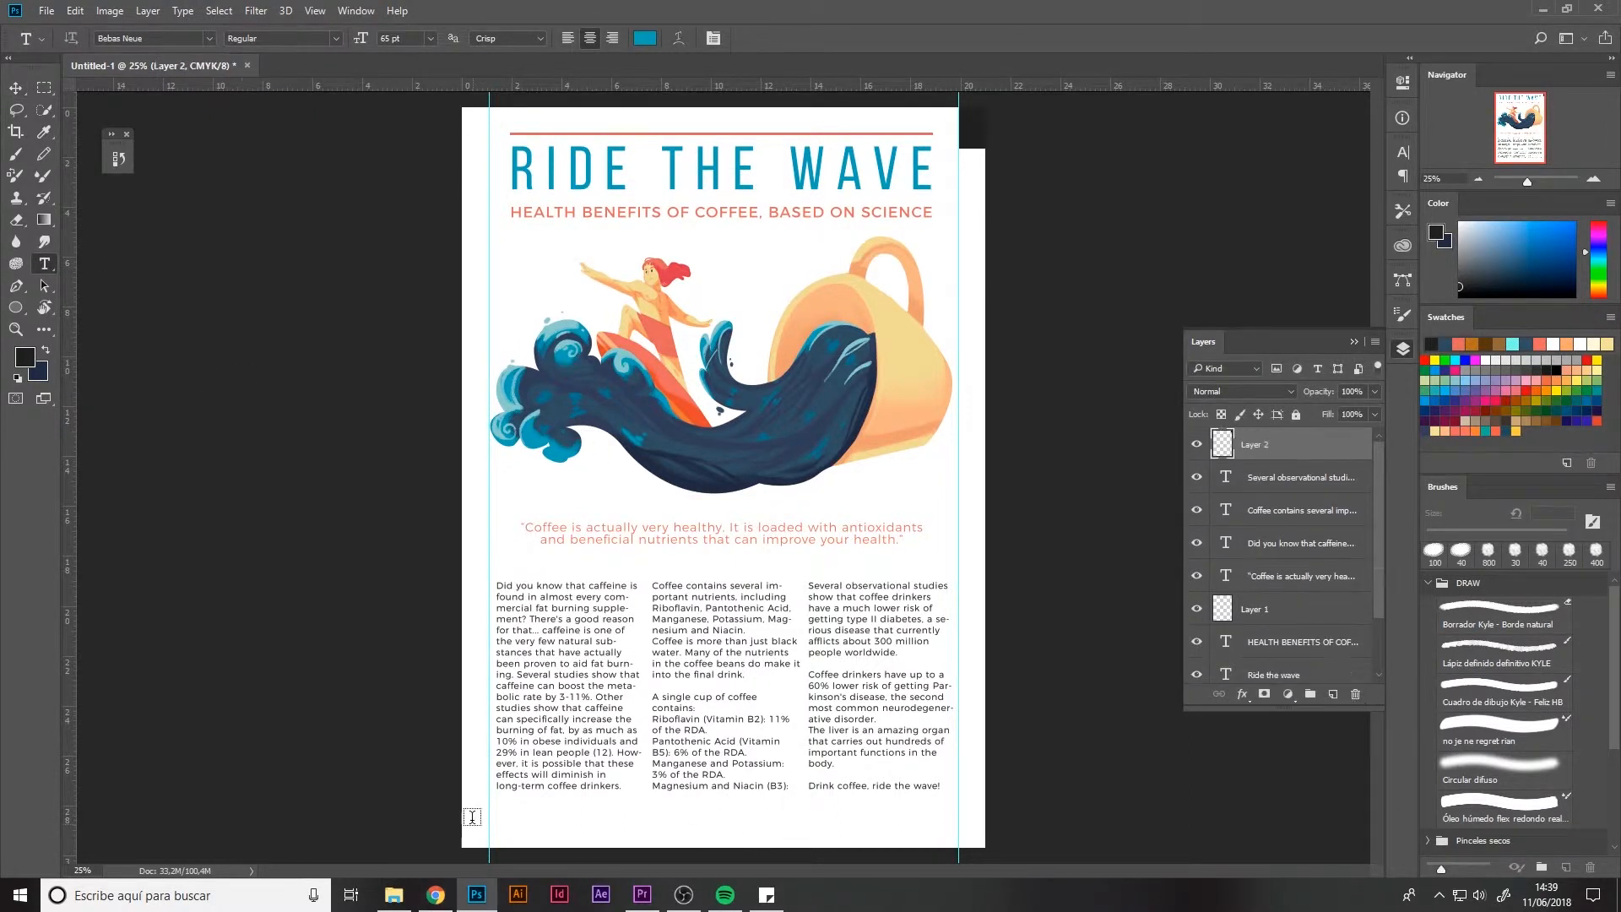
click(428, 38)
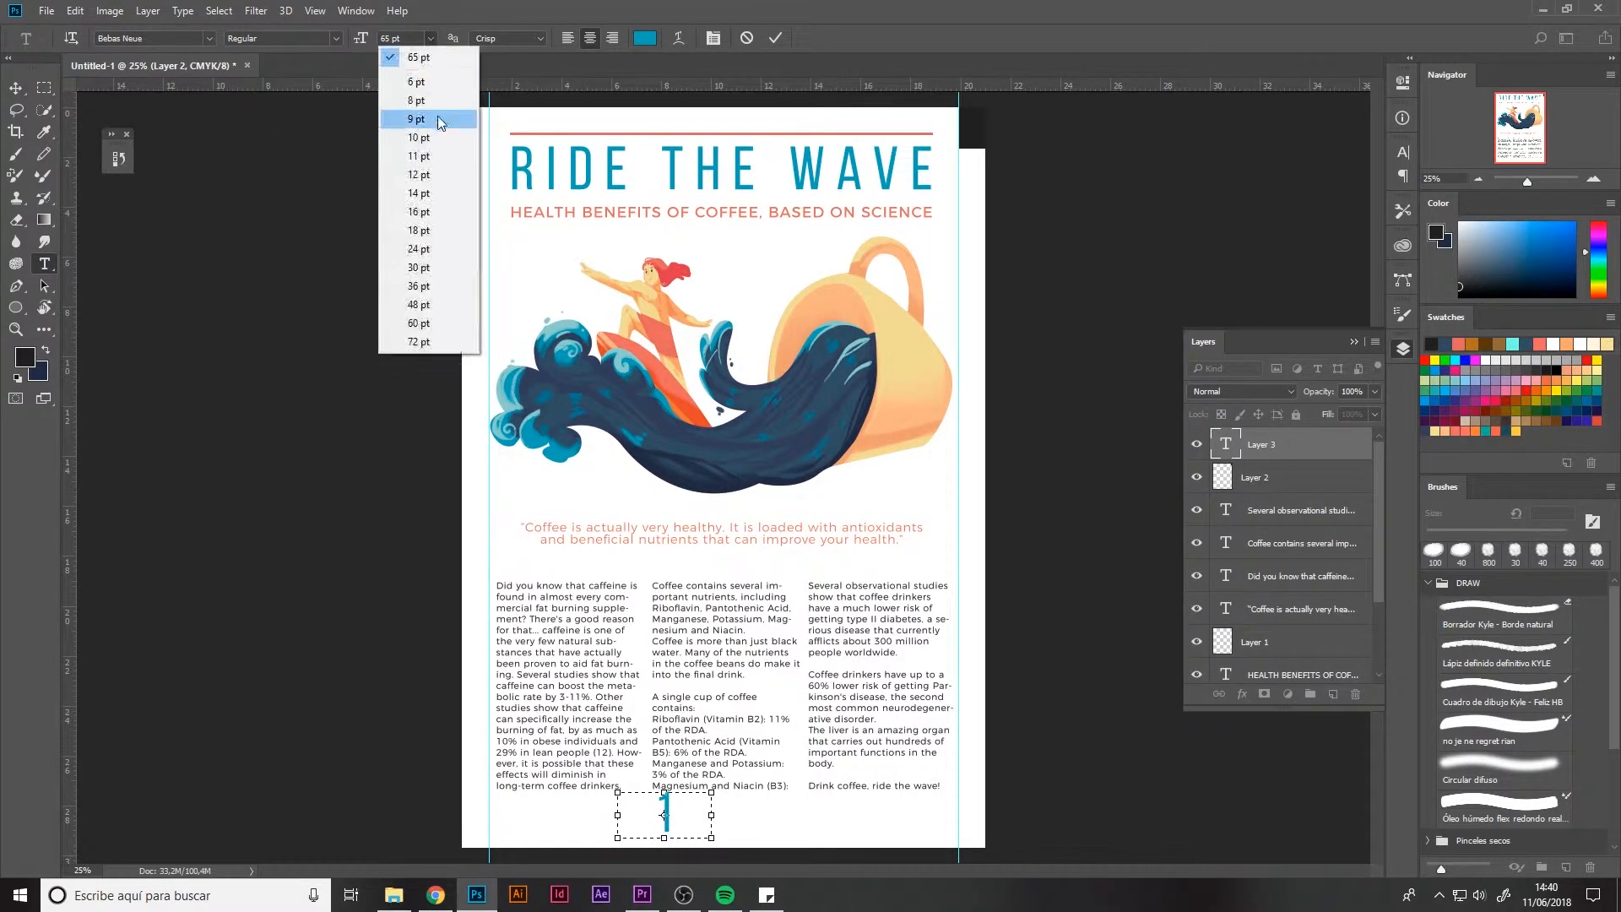
click(416, 101)
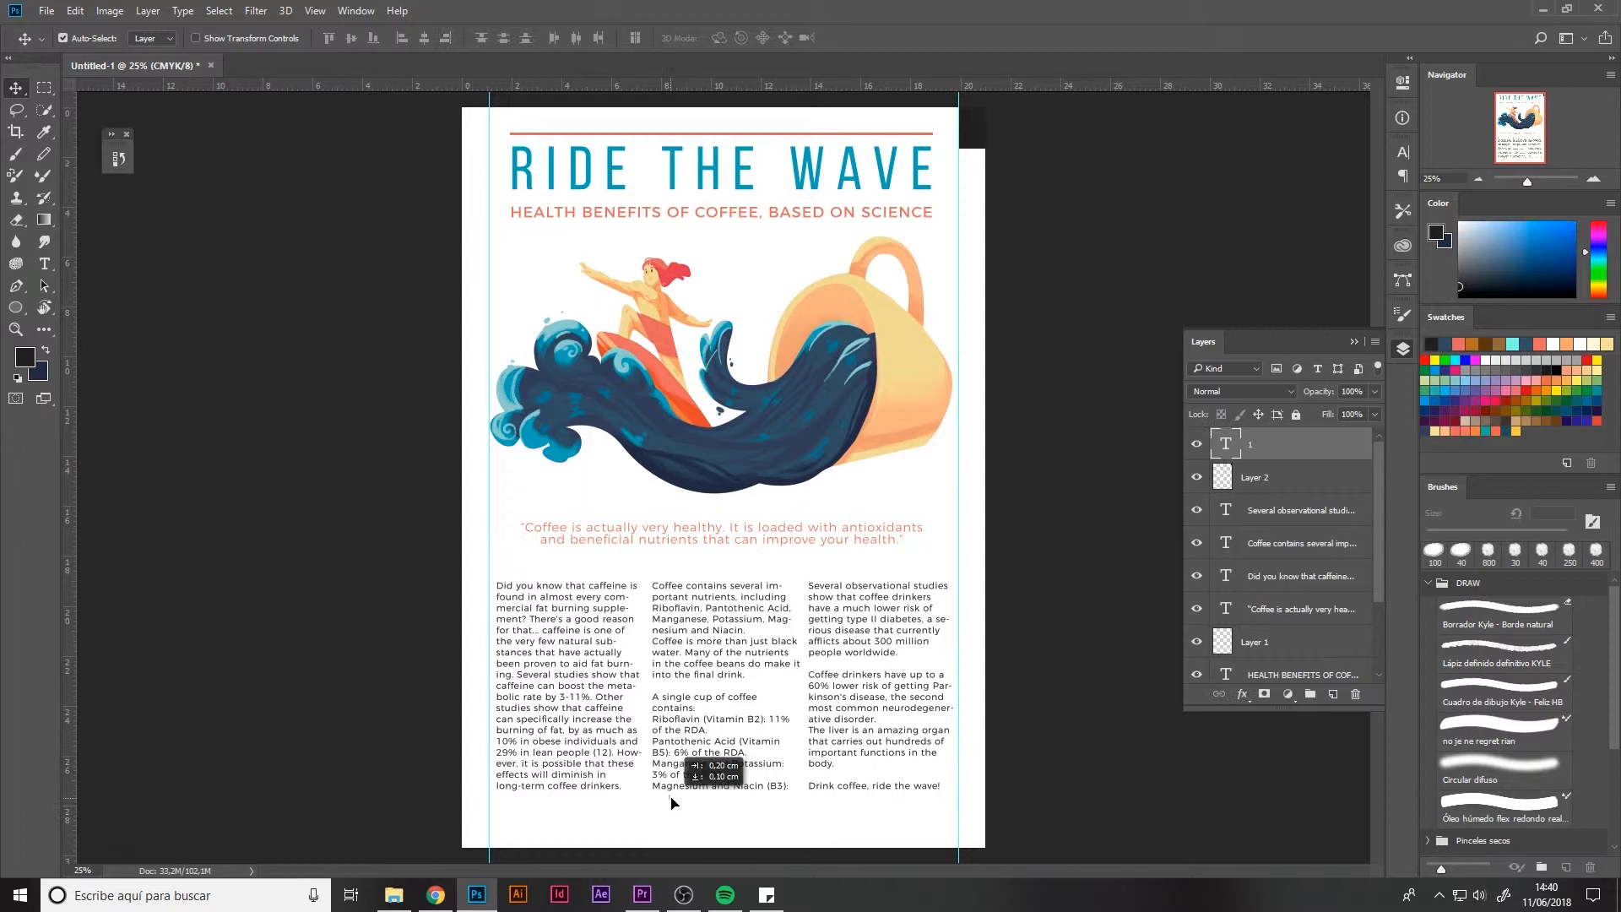
click(45, 263)
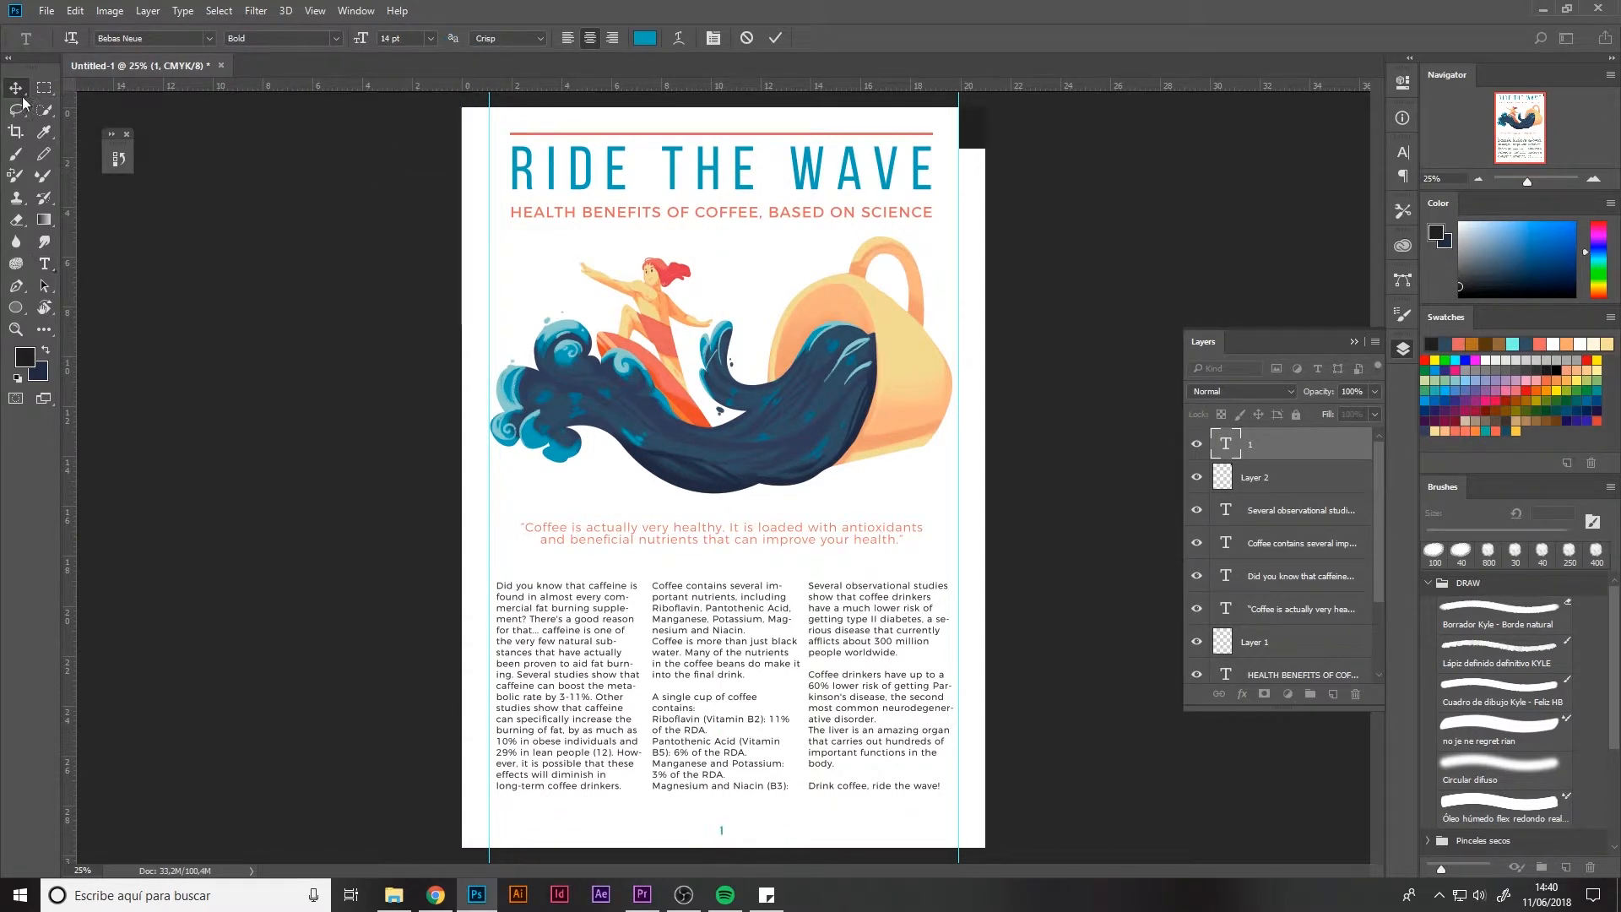
click(17, 88)
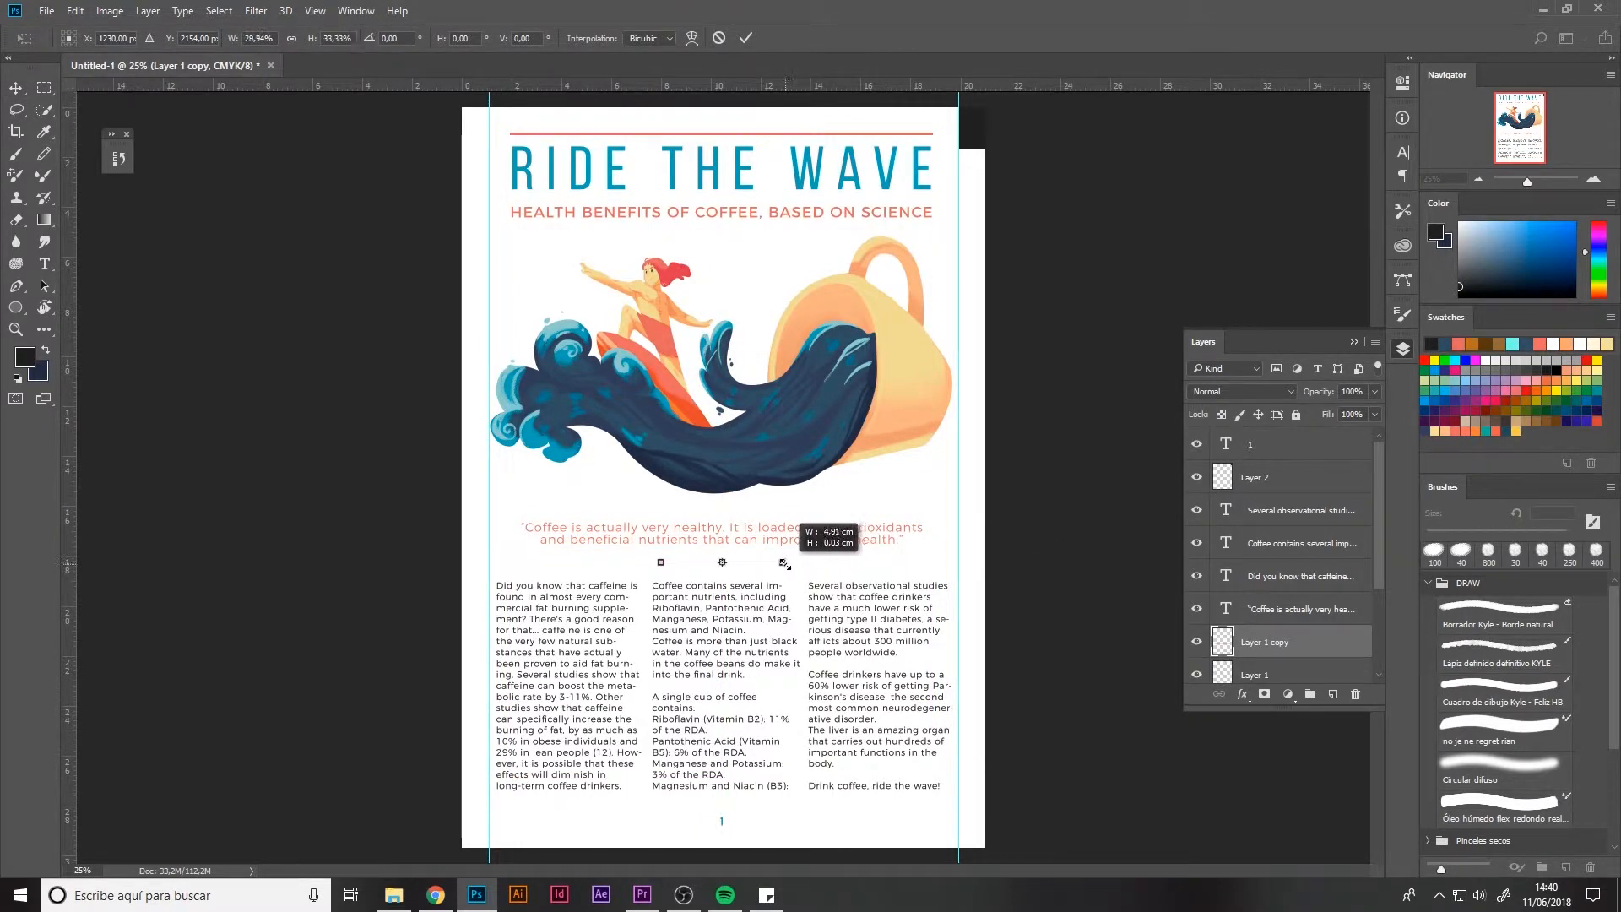
Confirm the thin divider line and sample the title's blue with the Eyedropper.
click(17, 88)
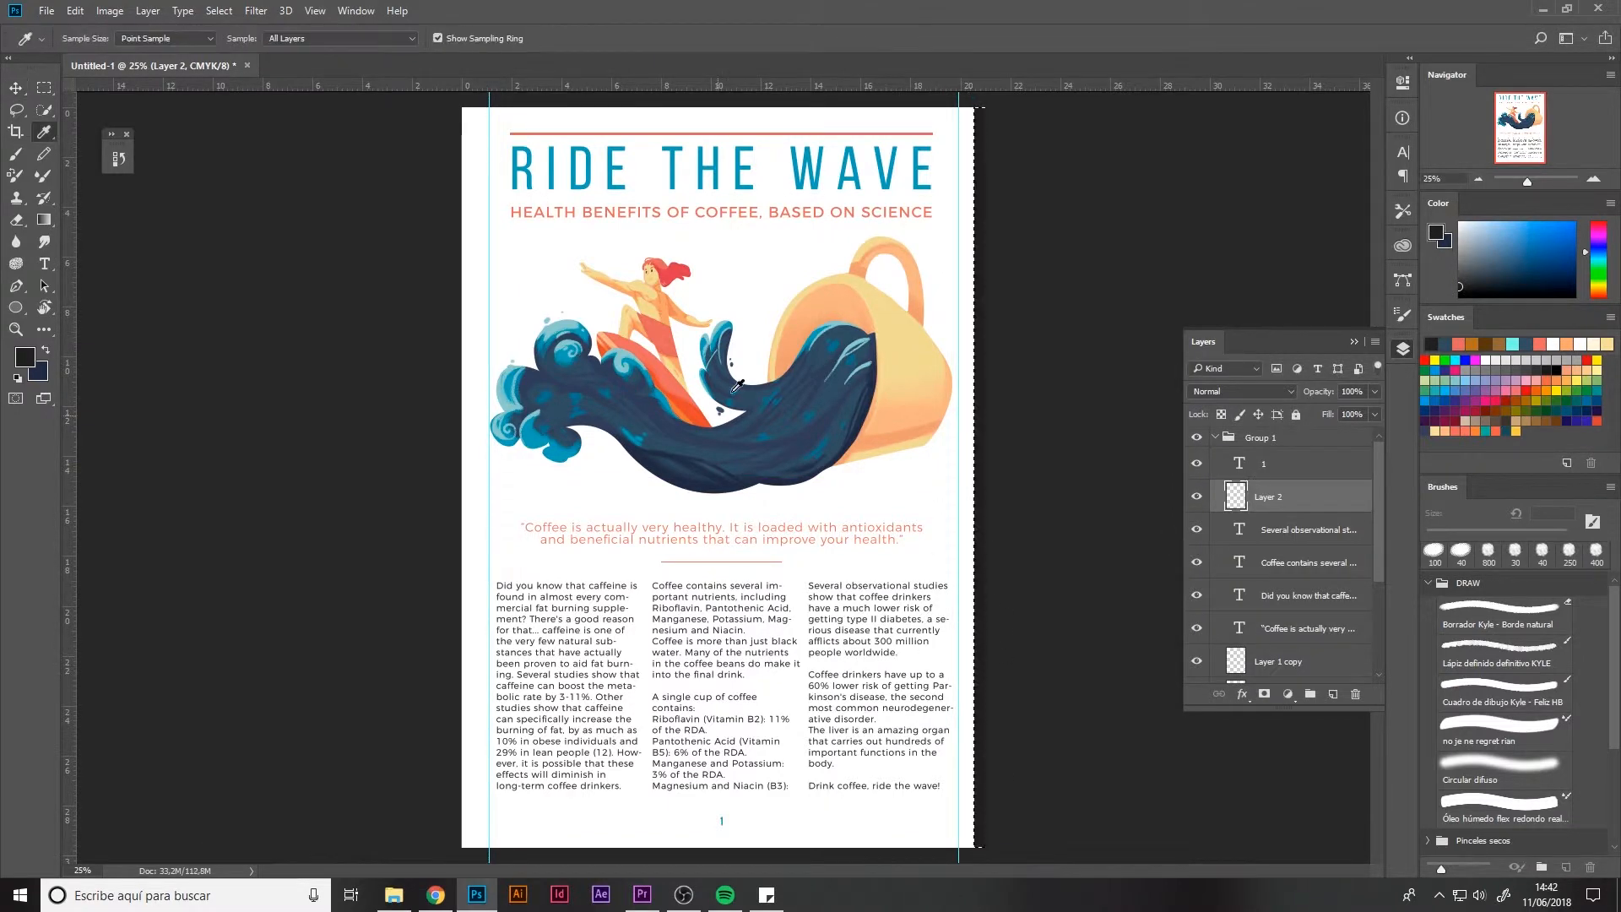
click(1196, 496)
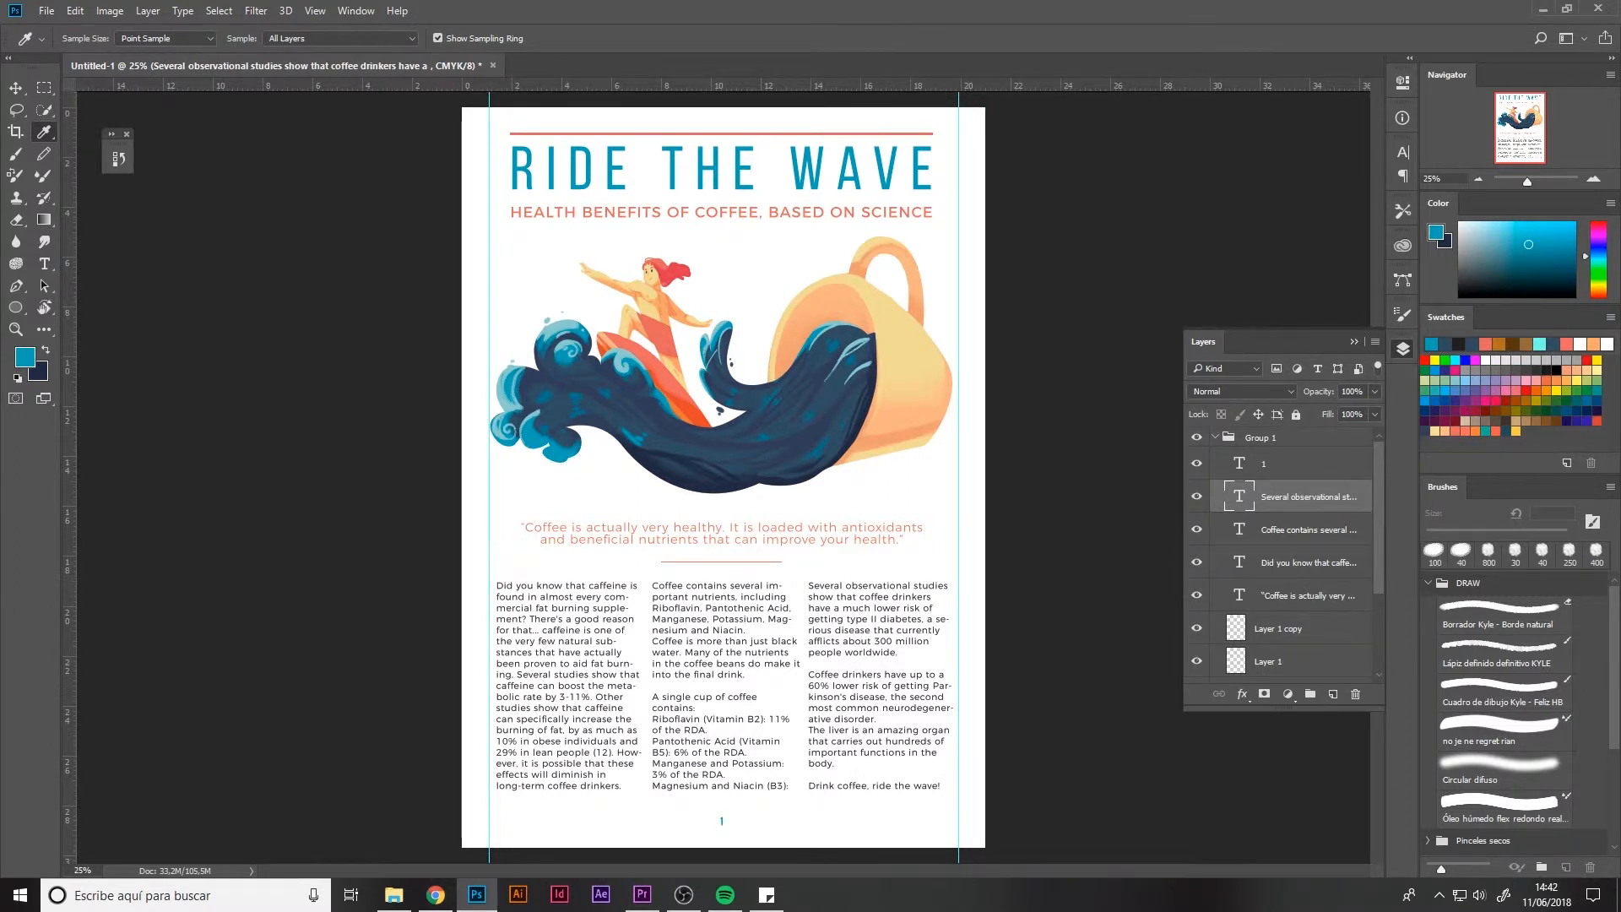
mouse_move(1086, 874)
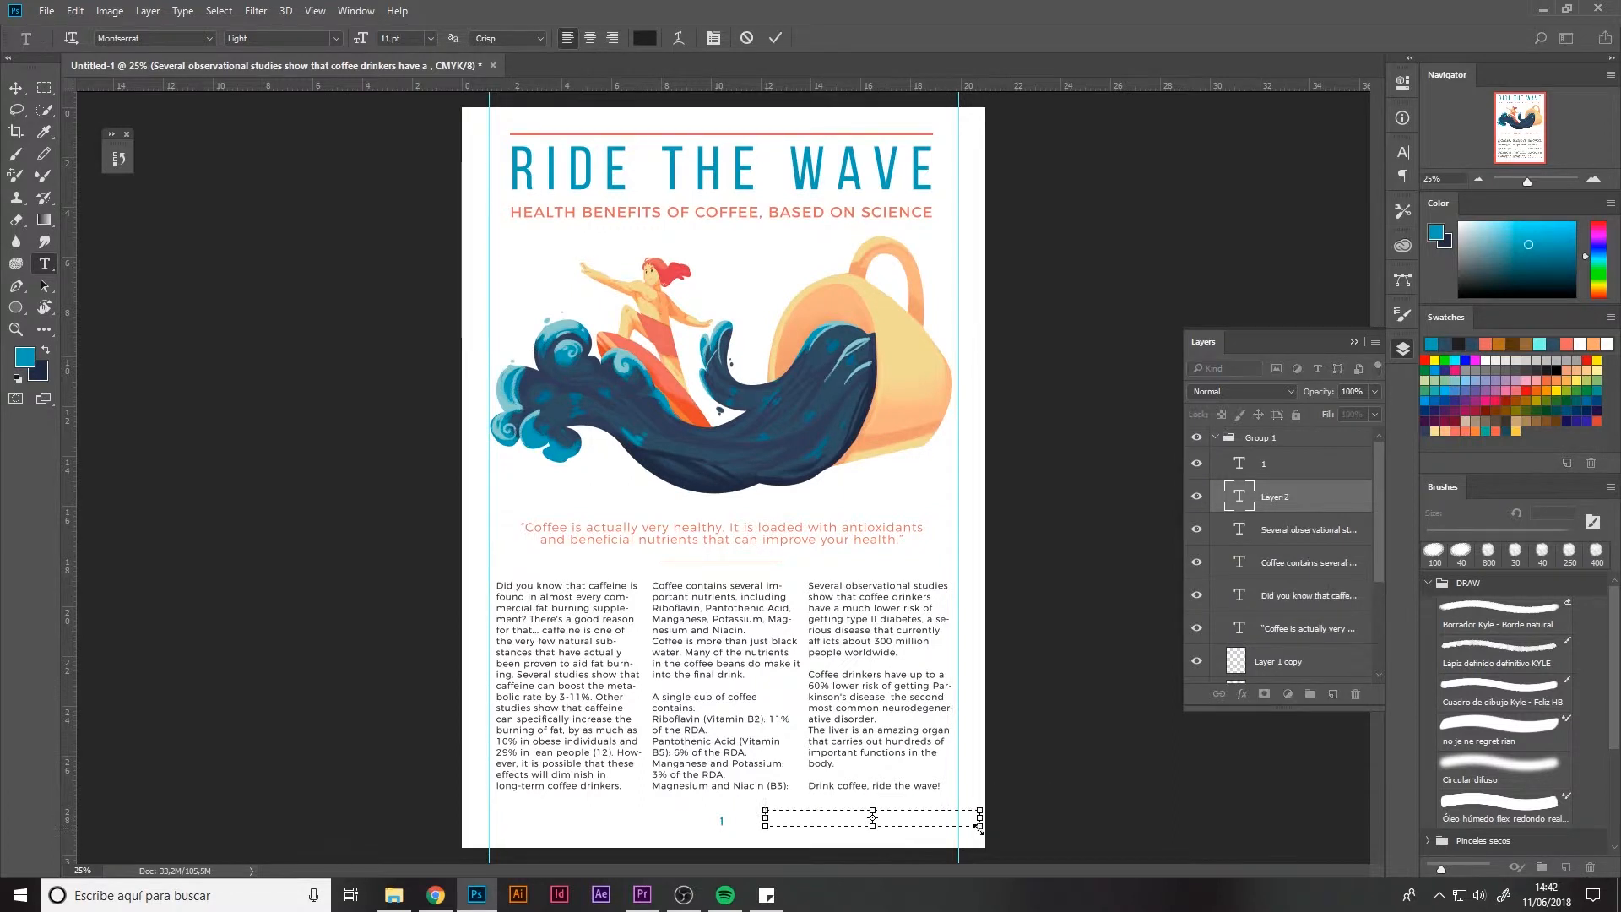
Type the HEALTHLINE.COM source credit at the bottom right and begin saving.
text(HEALTHU)
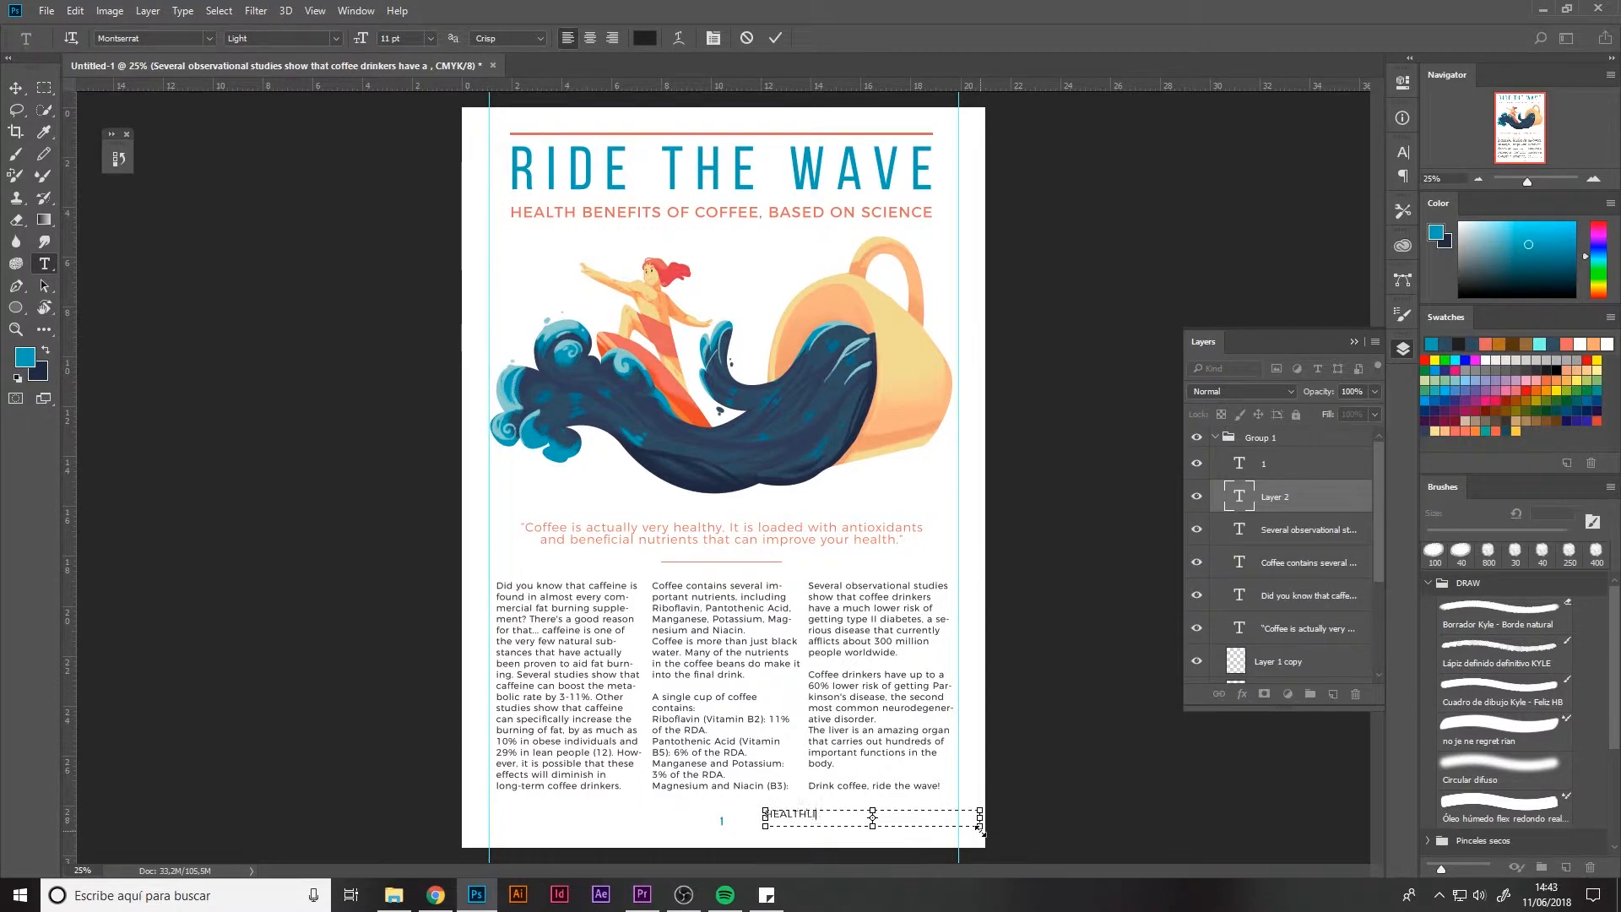
text(HEALTHLINE.COM)
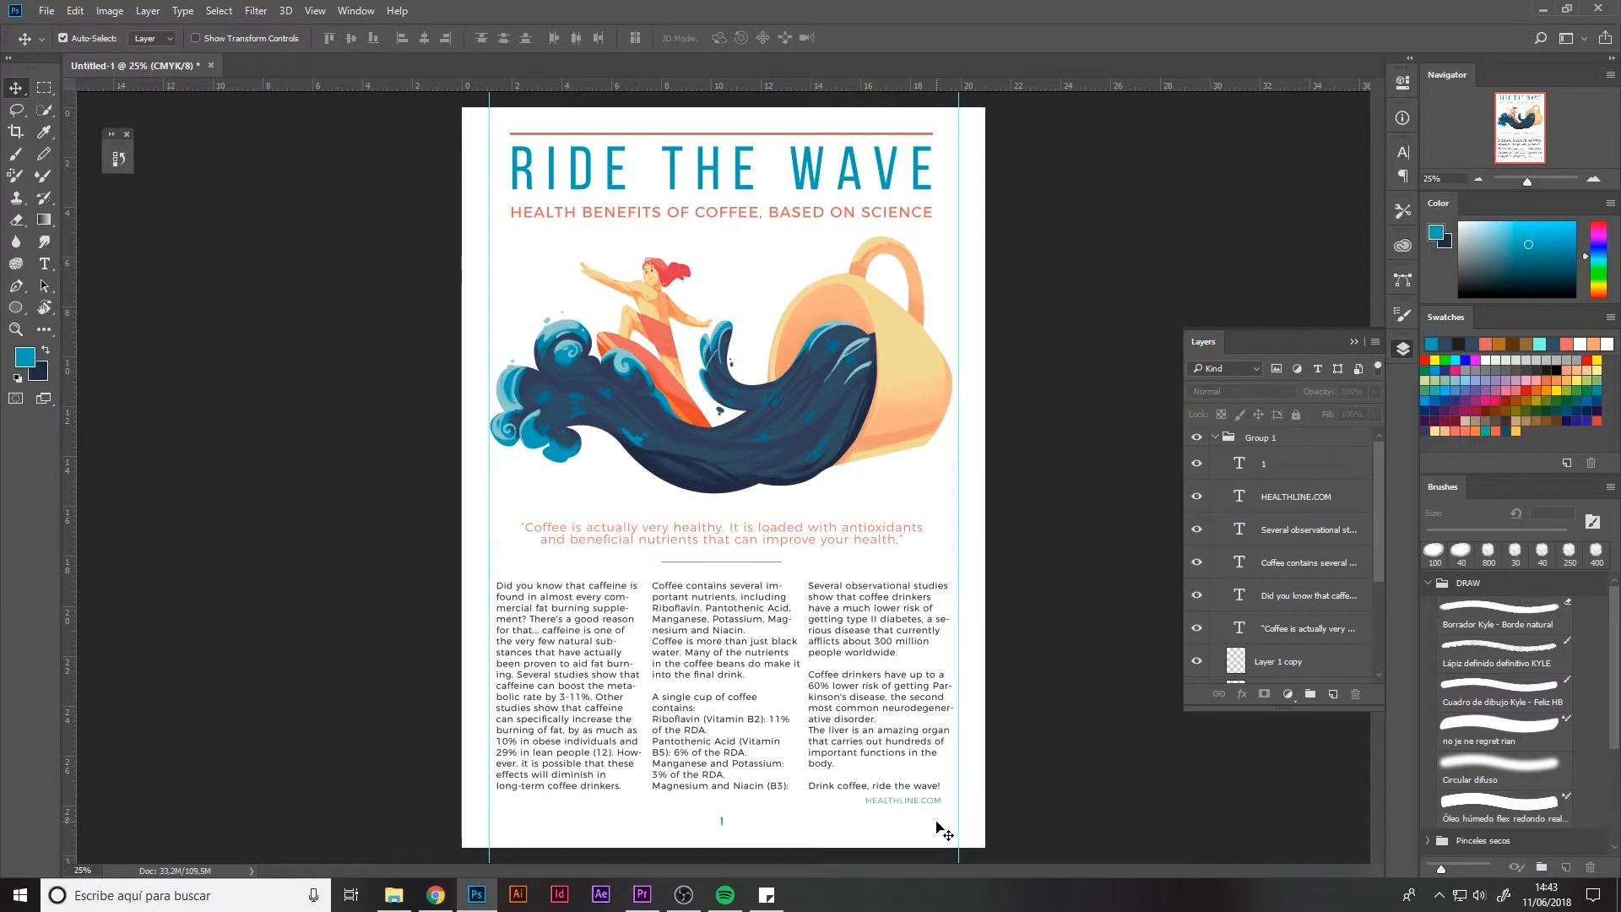
click(355, 10)
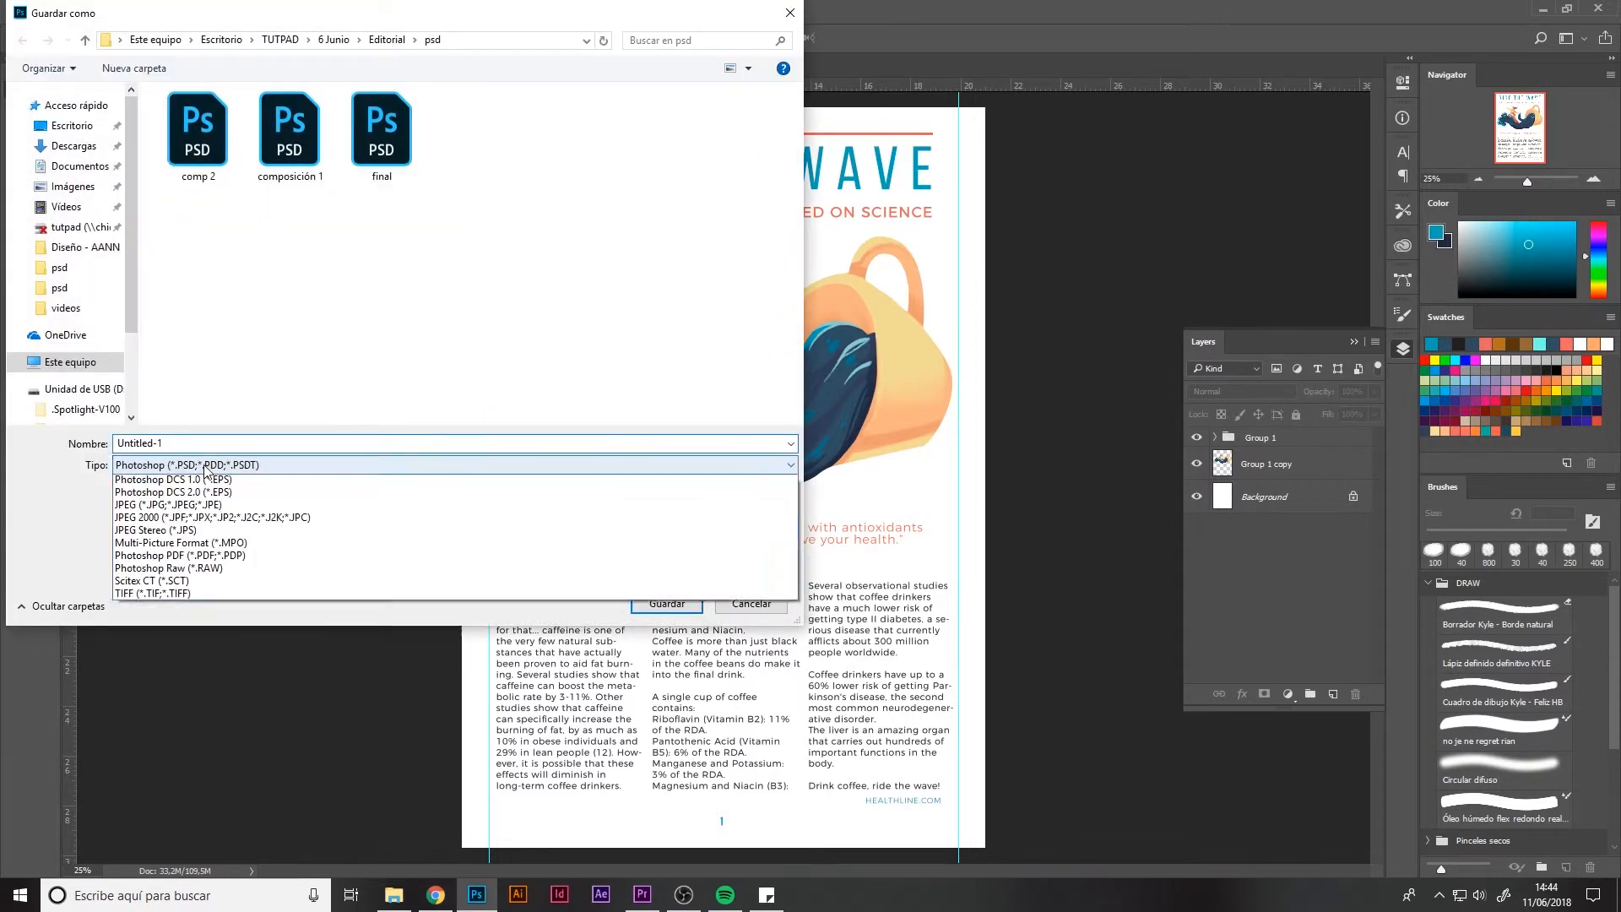
Save as Photoshop PDF named COFFEE PDF without Photoshop editing capabilities.
click(181, 556)
text(COFFEE PDF)
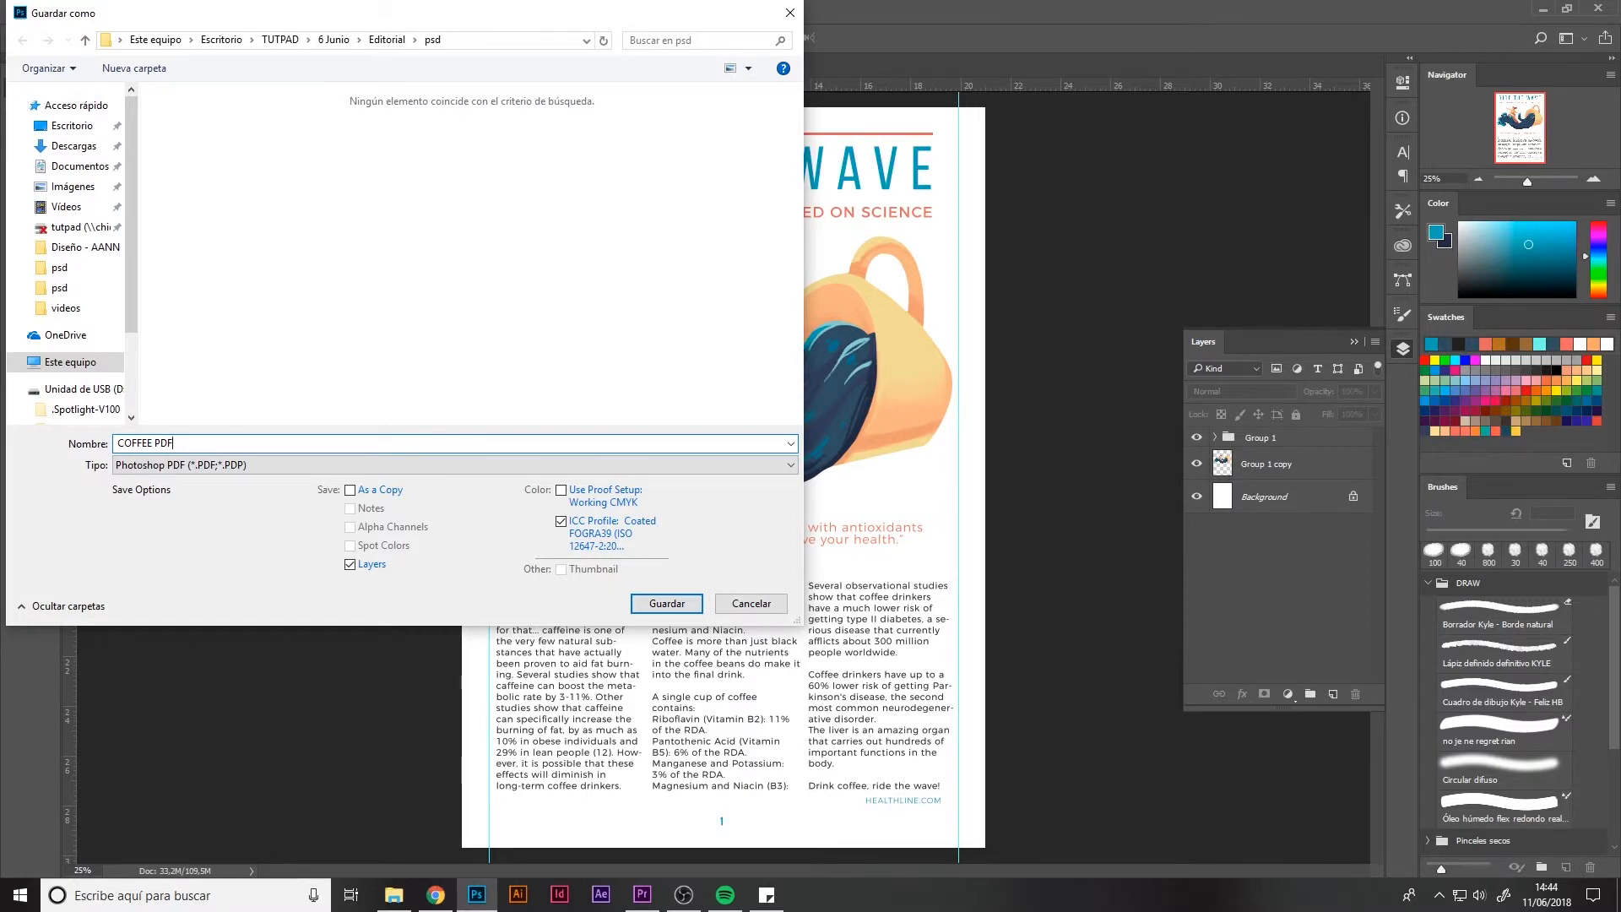
mouse_move(199, 399)
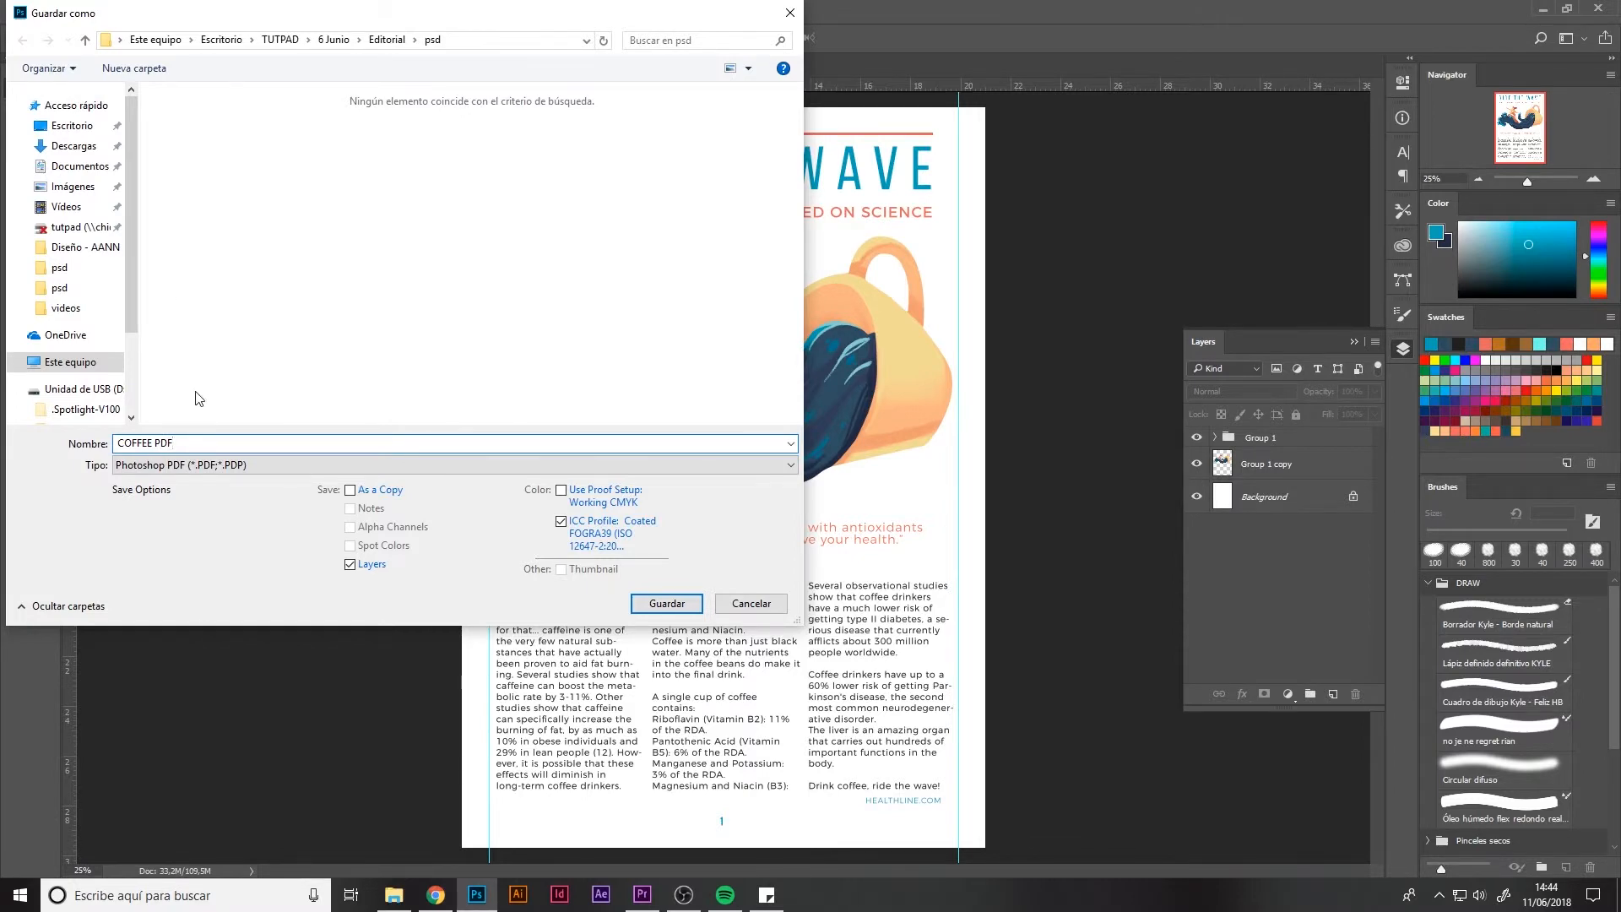
click(666, 603)
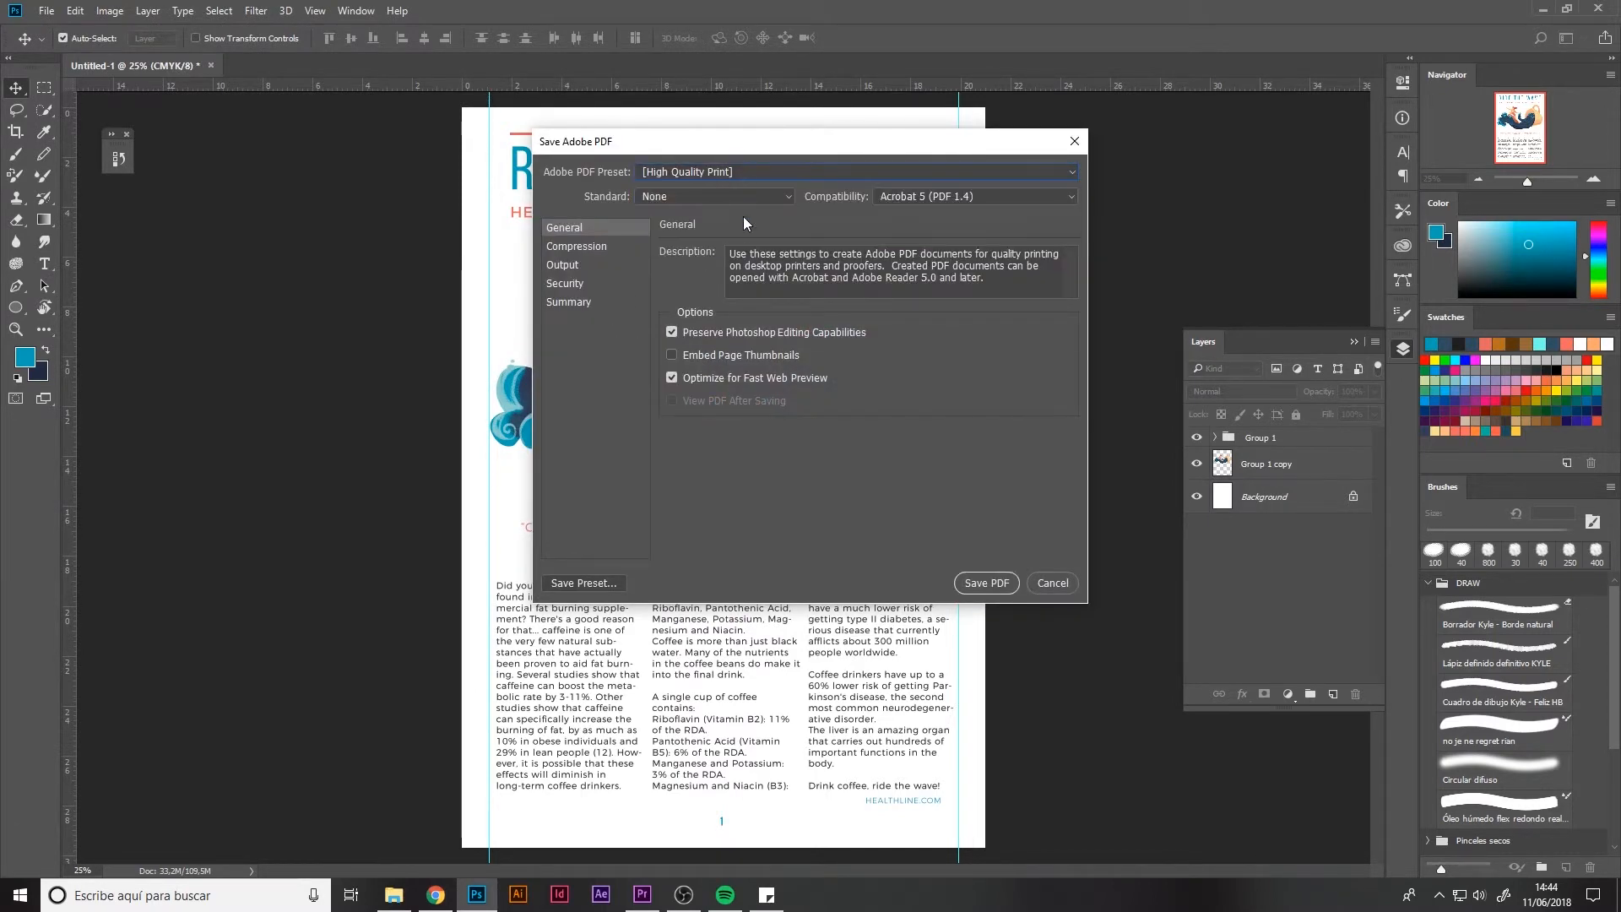
click(672, 332)
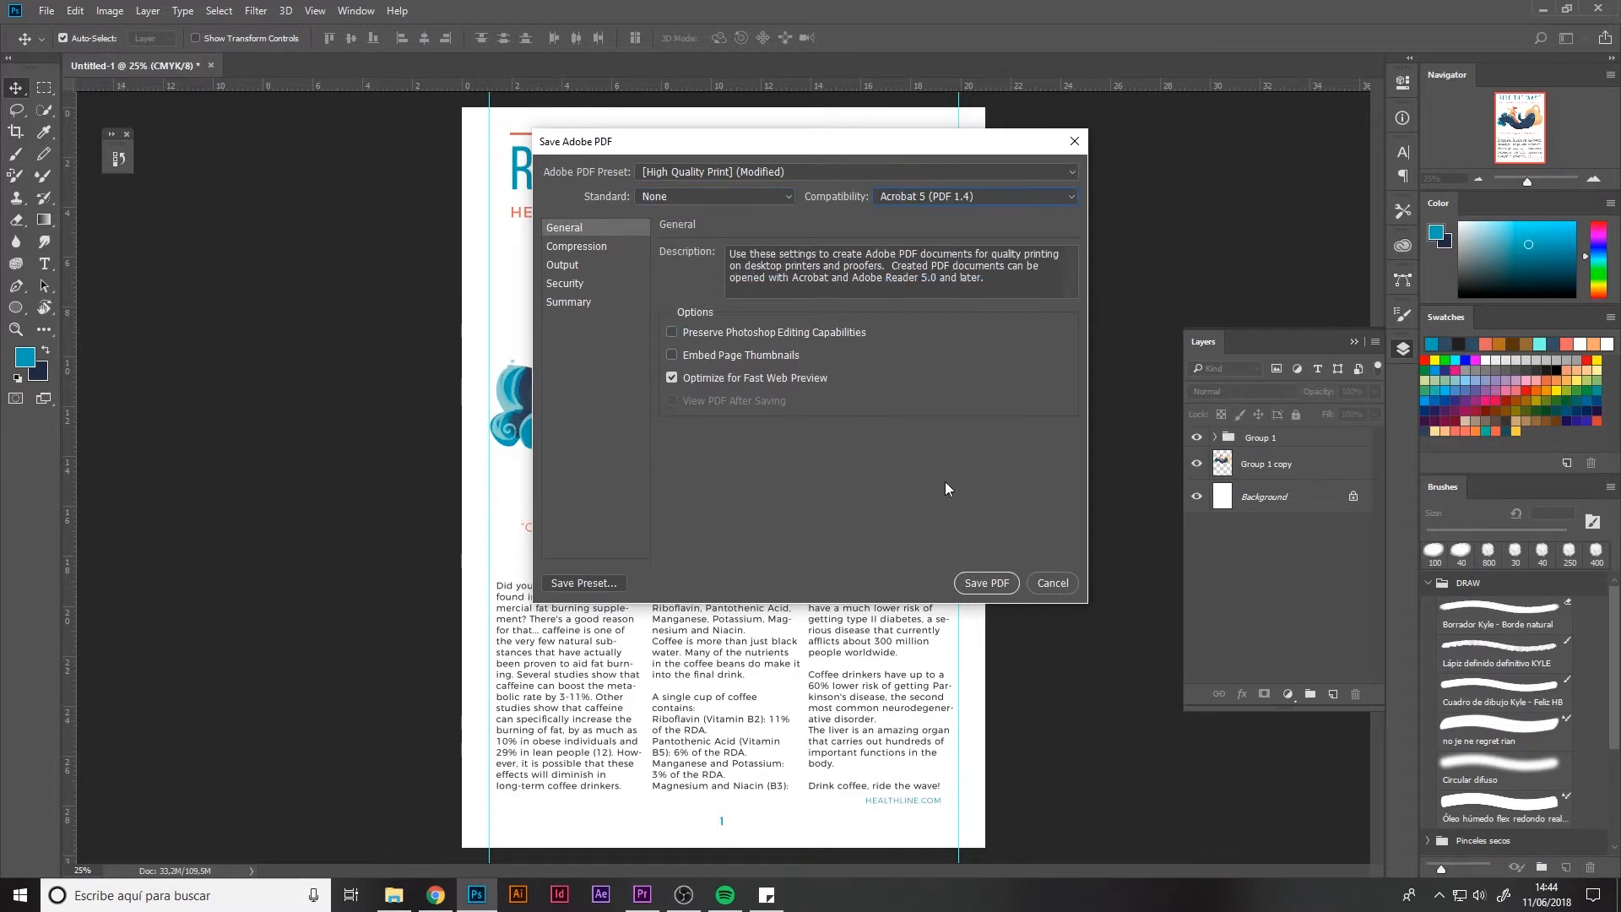
click(984, 582)
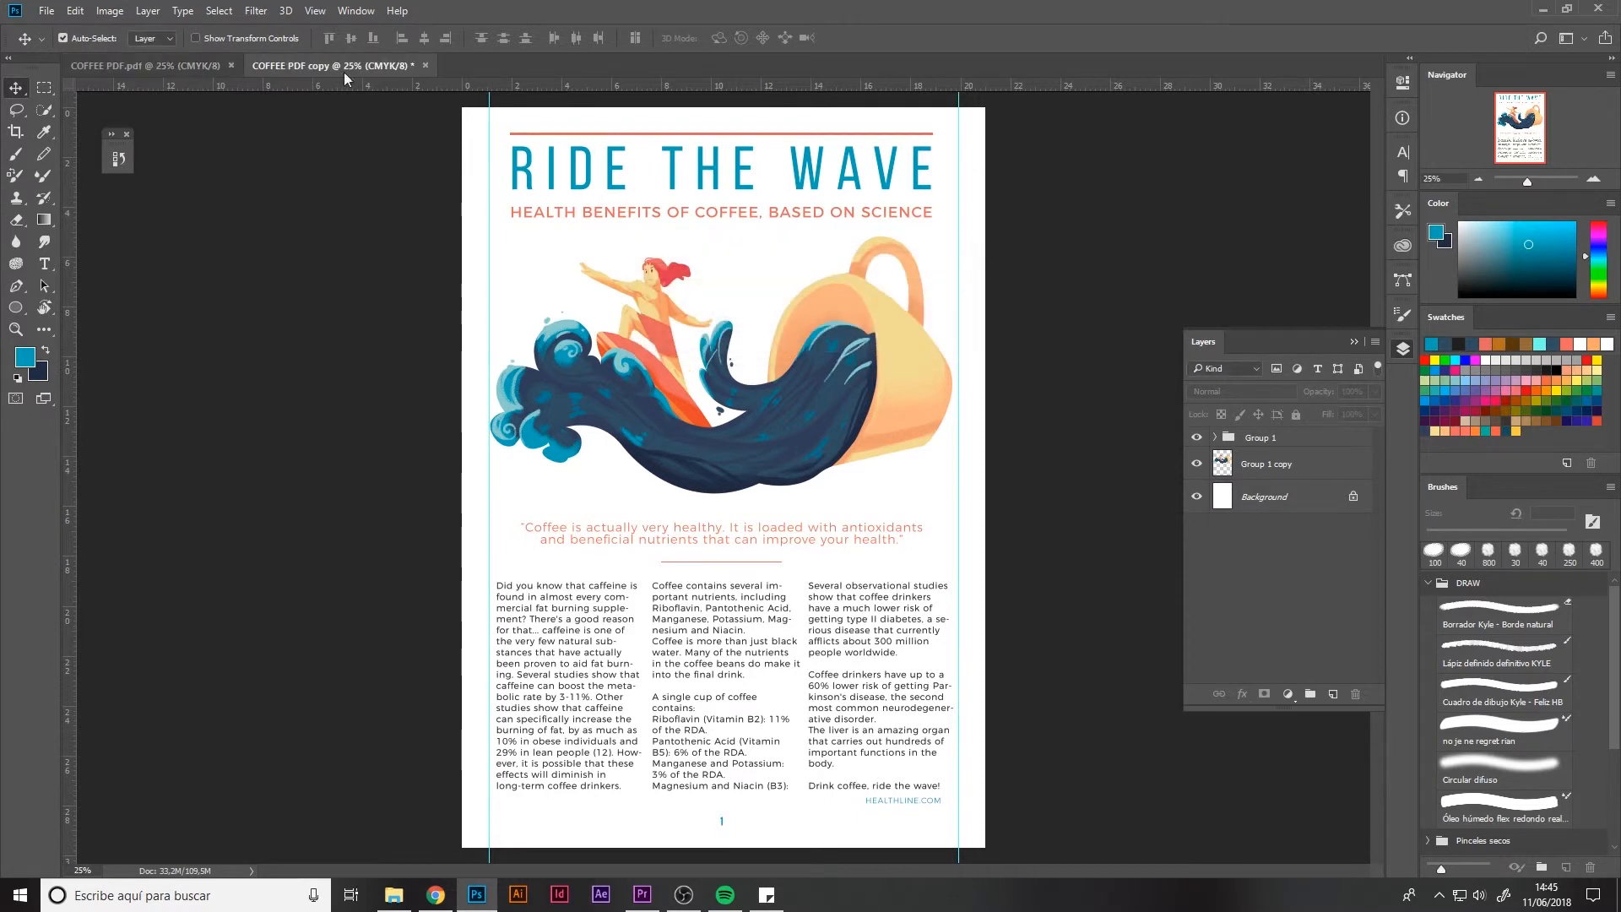
Save again over COFFEE PDF and accept the compatibility warning.
click(46, 11)
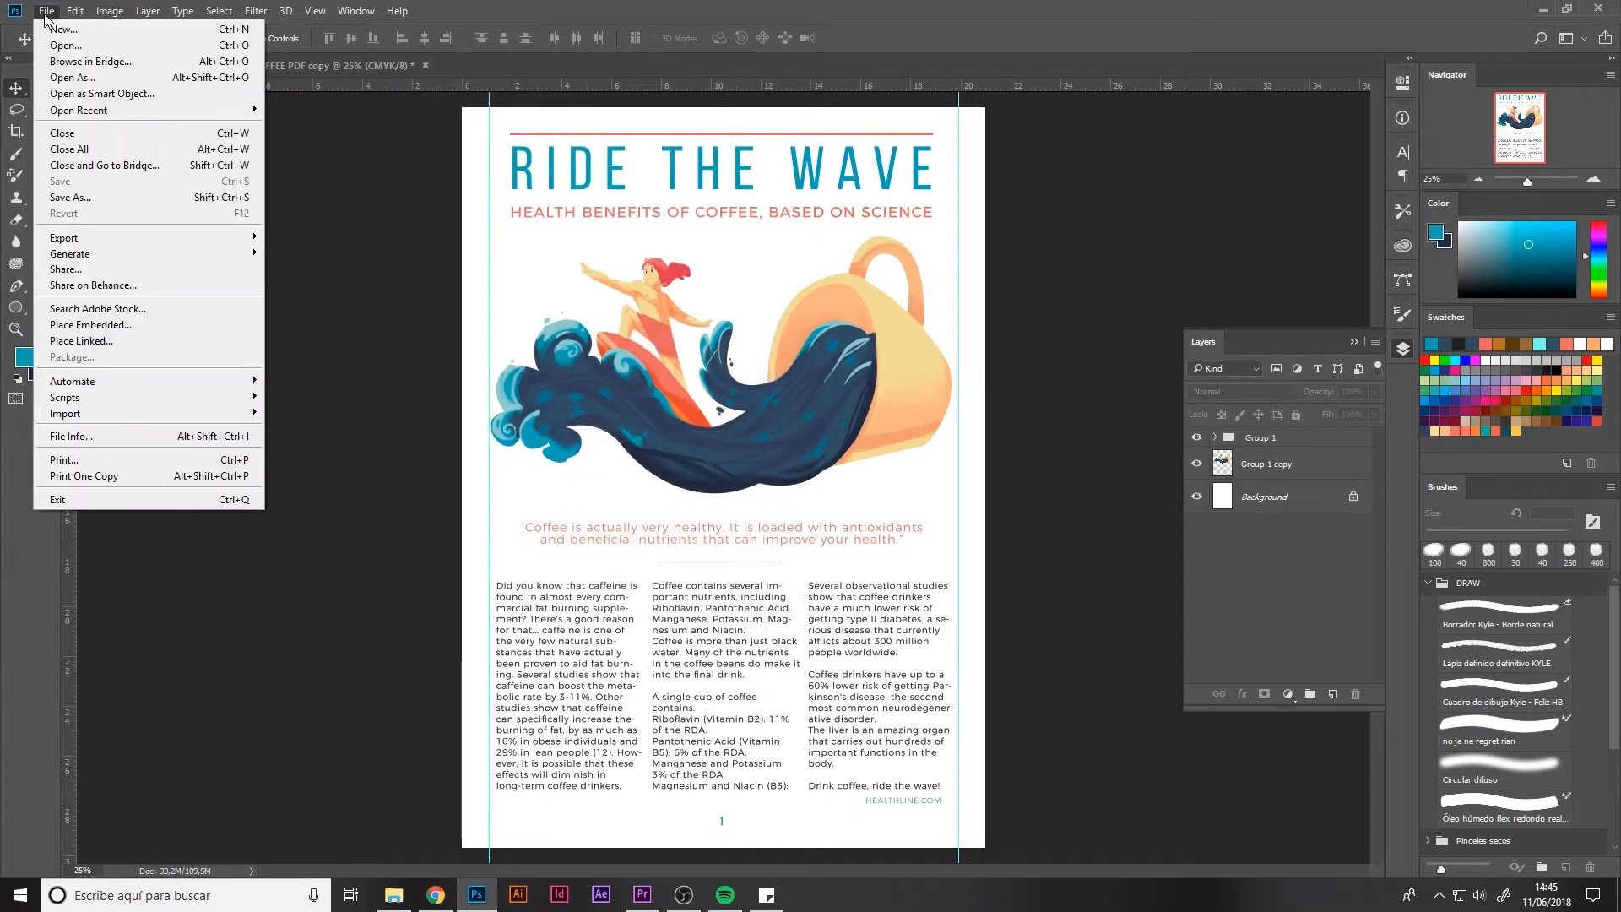
click(70, 198)
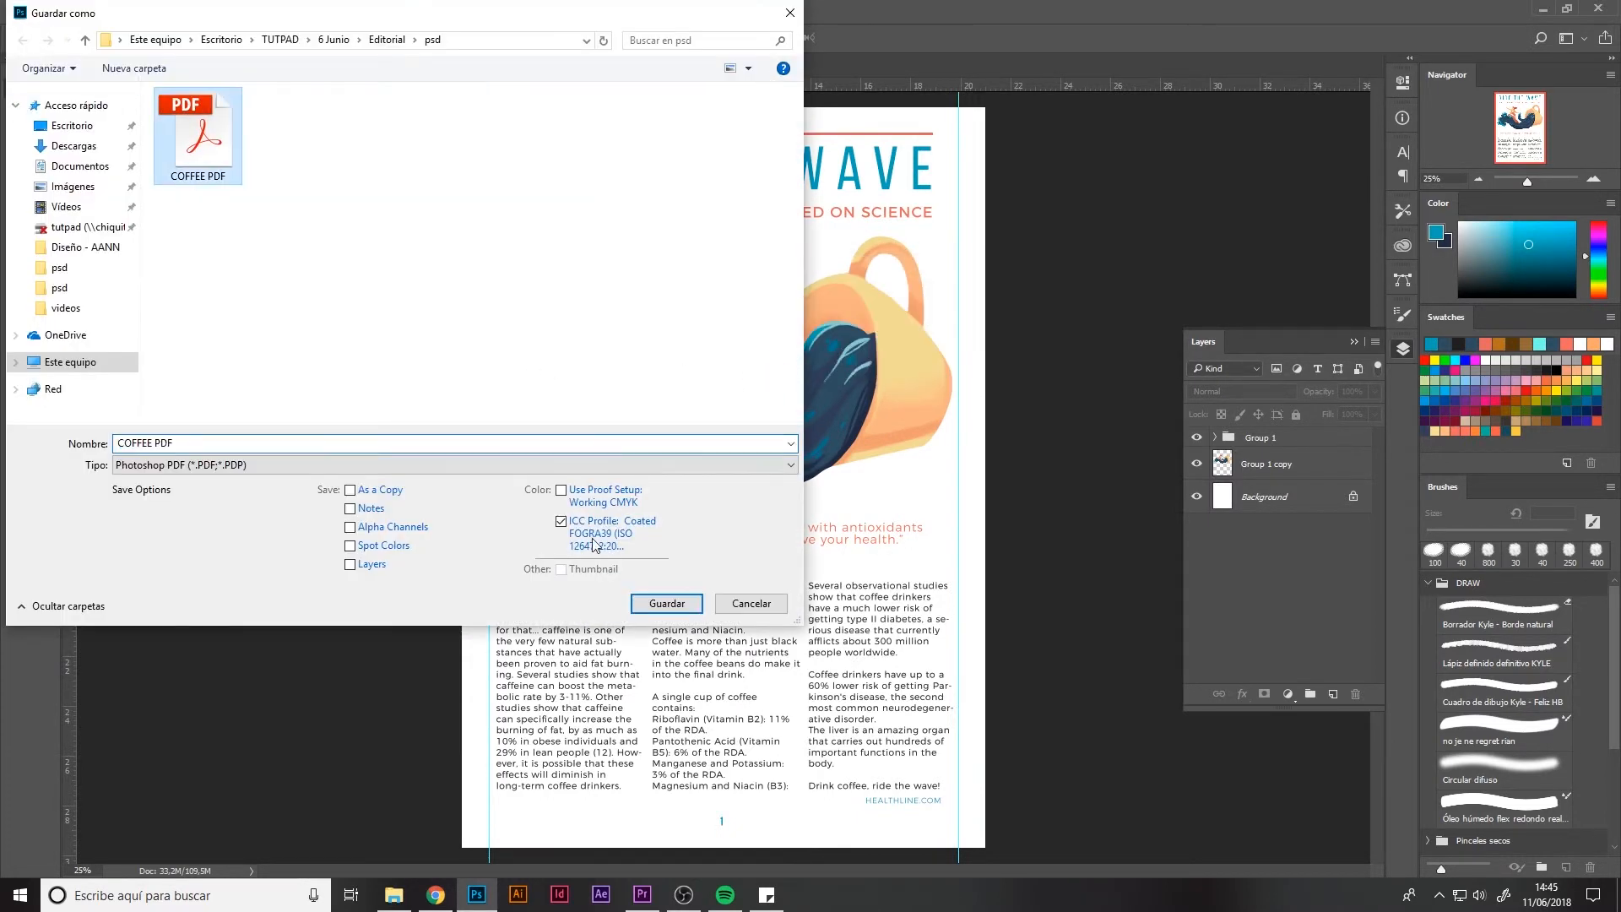
click(667, 603)
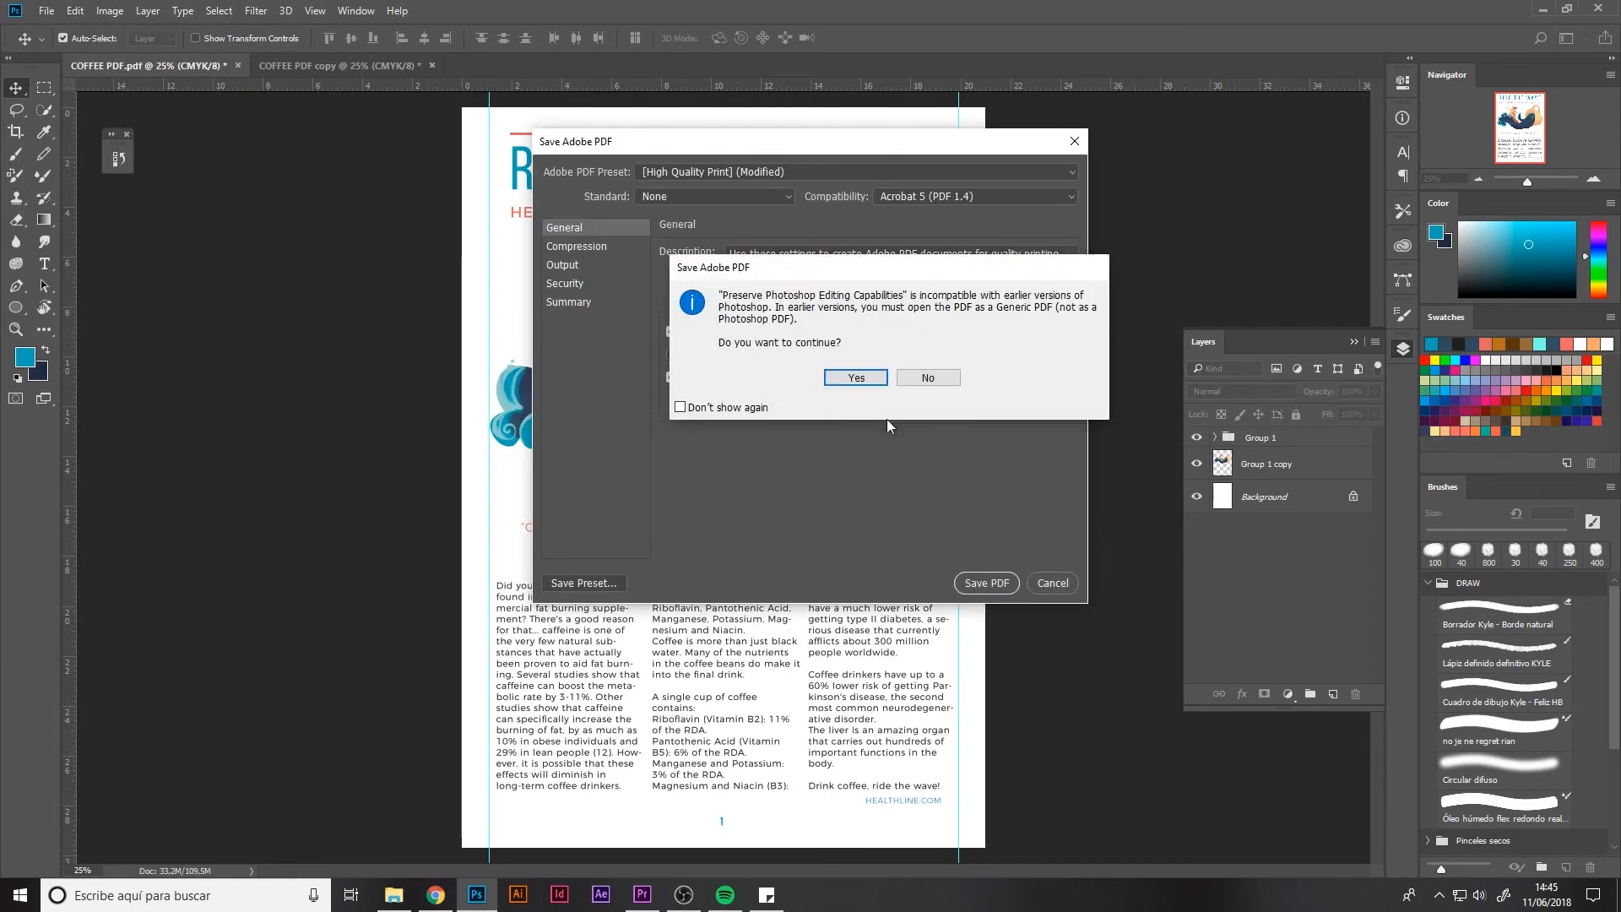
click(853, 377)
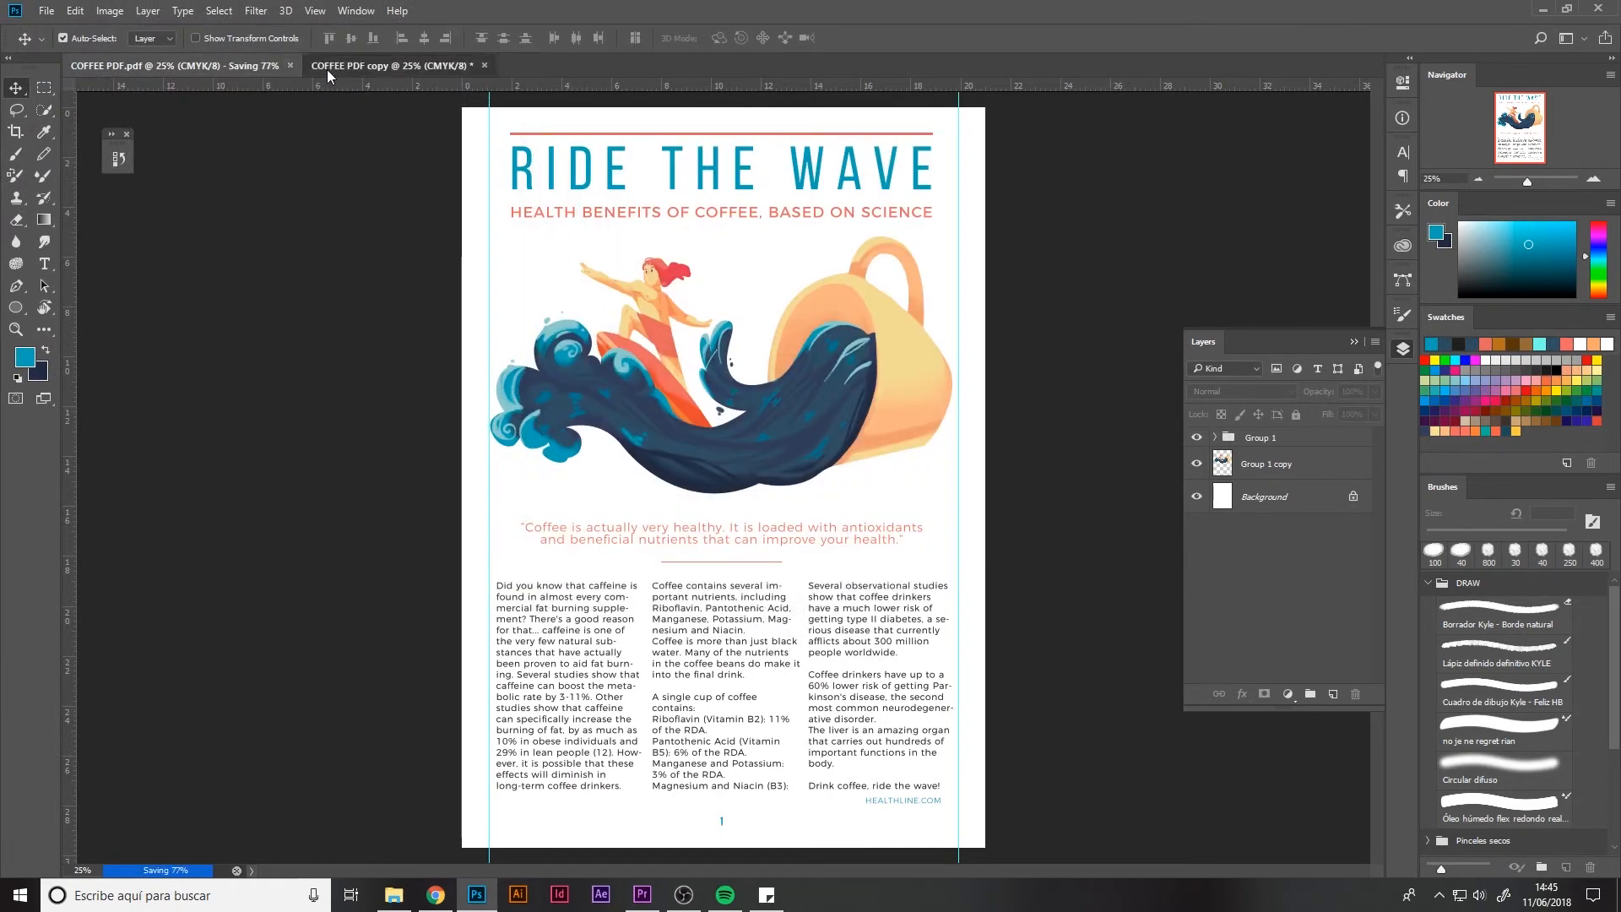